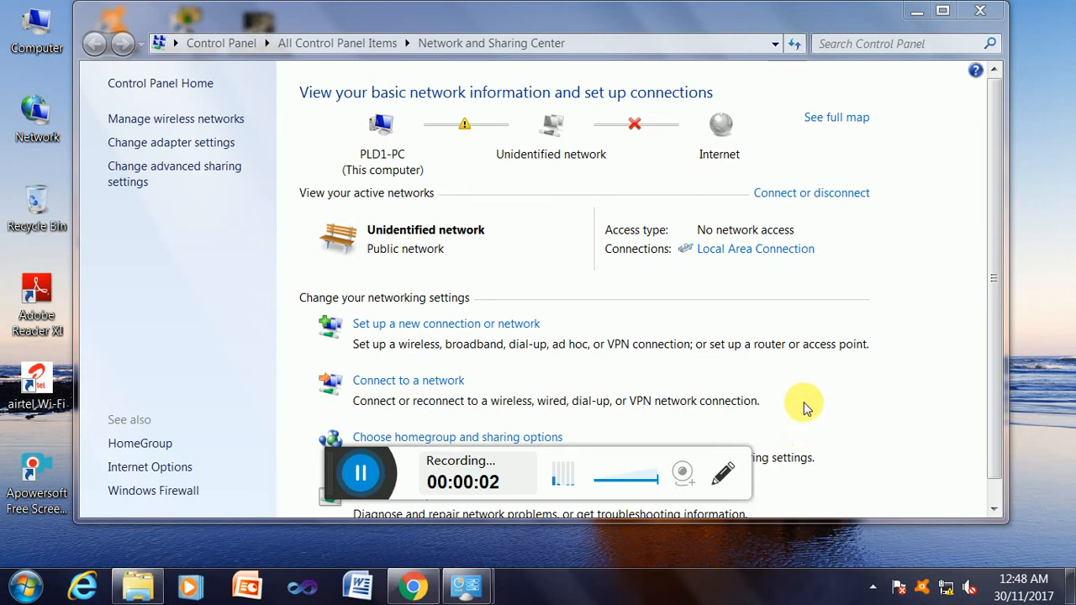
mouse_move(795, 399)
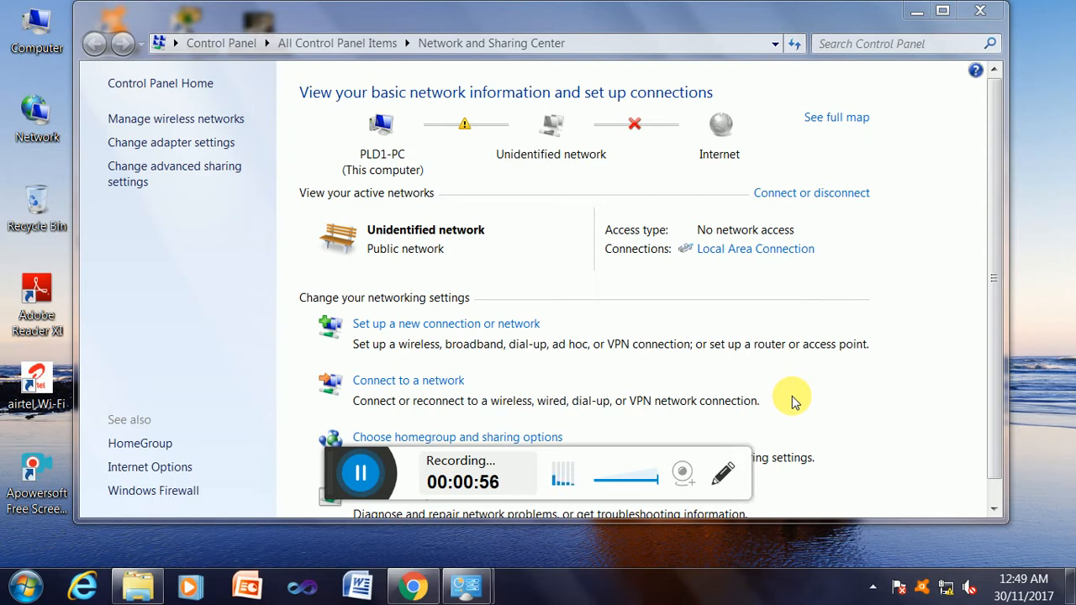
mouse_move(812, 402)
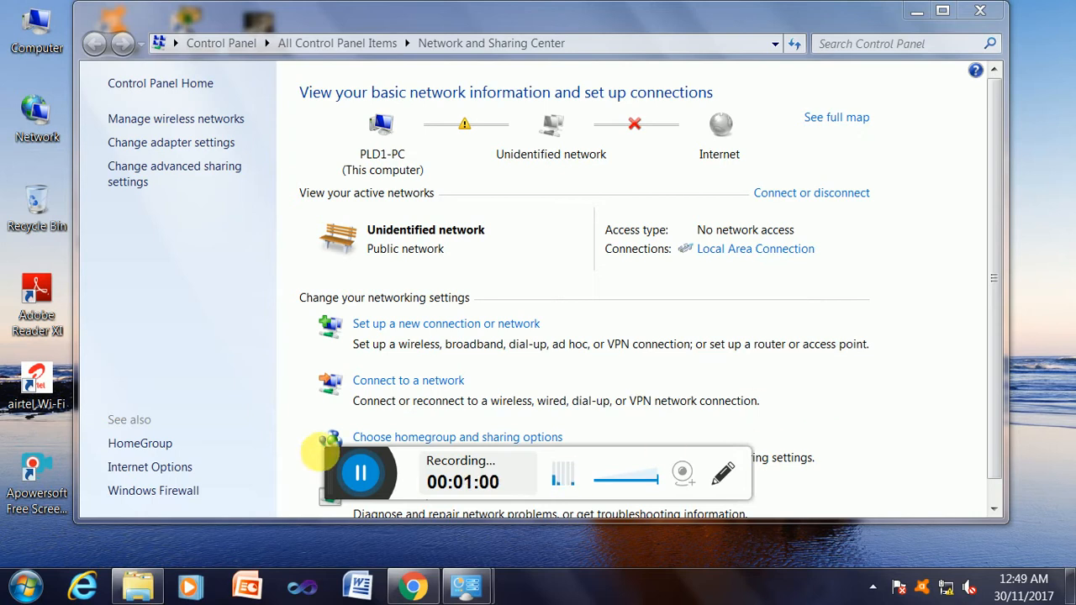
mouse_move(860, 554)
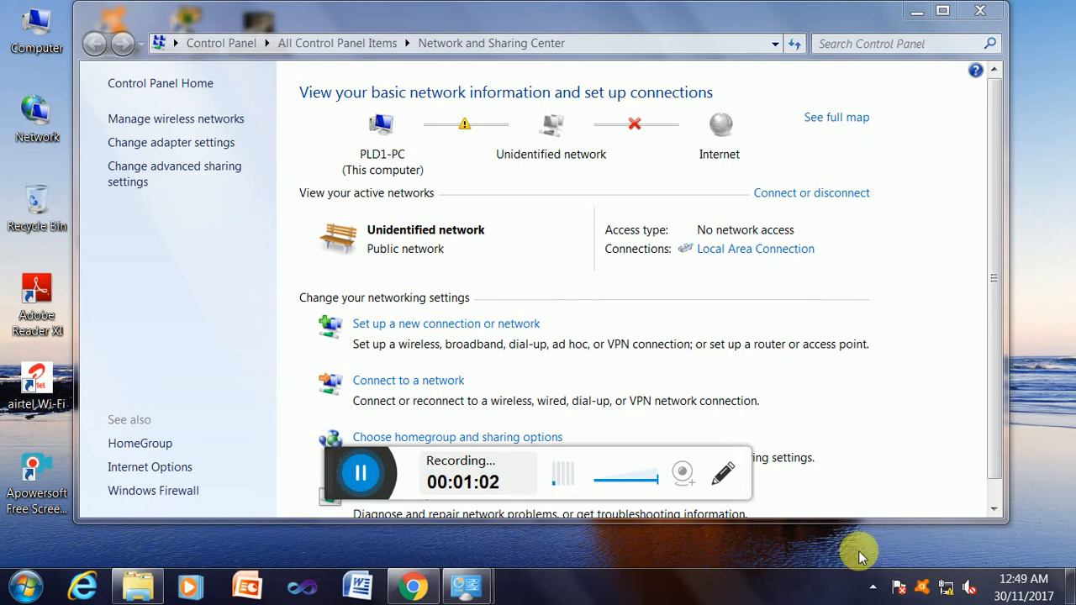
mouse_move(892, 454)
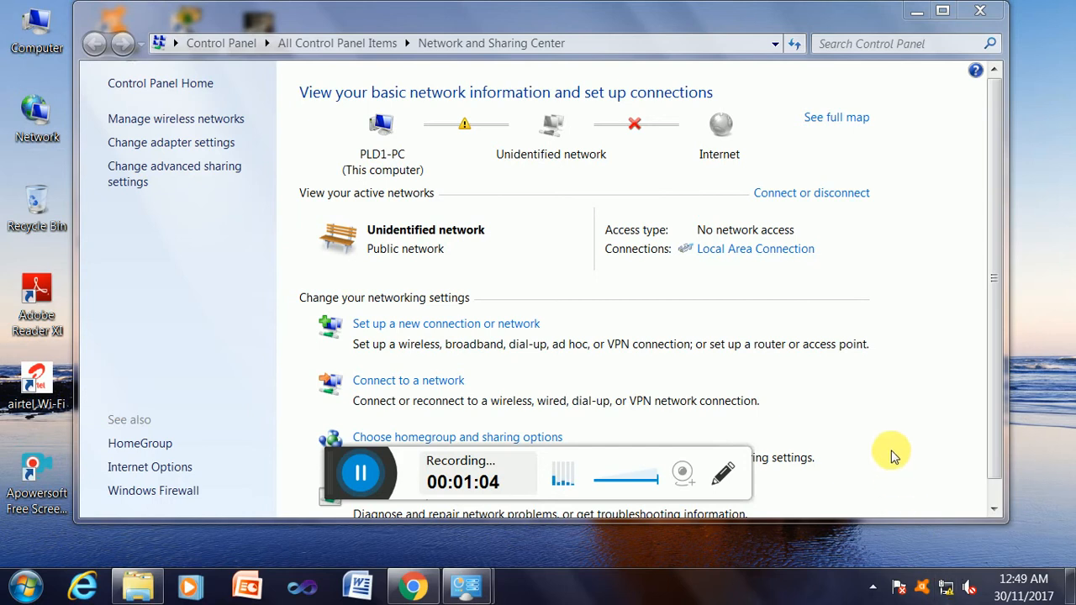
mouse_move(845, 438)
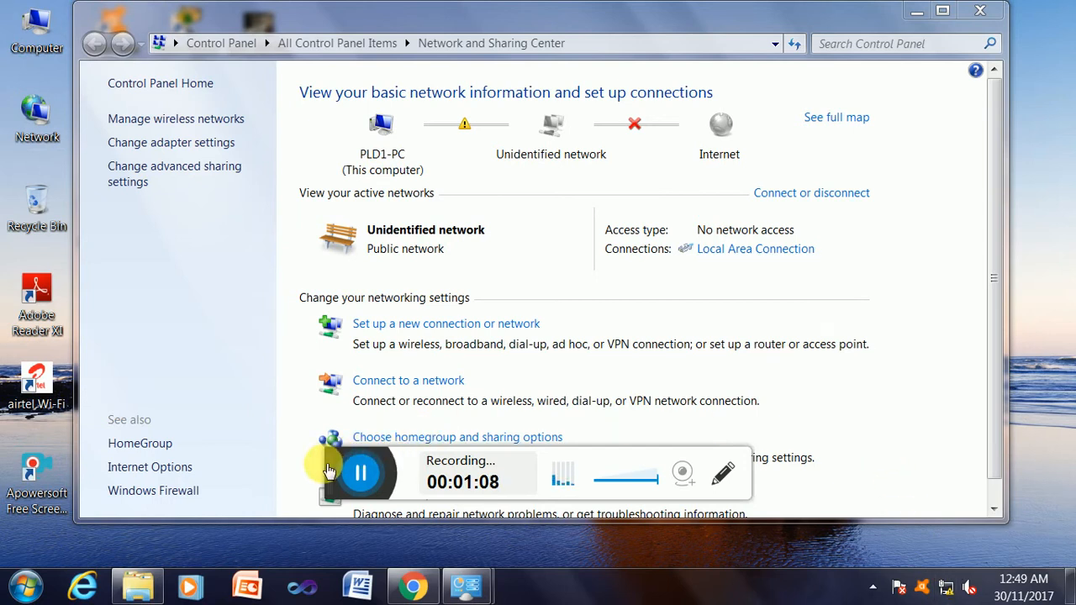
Step: View the Local Area Connection's status and network details, then close both windows
drag(360, 473, 664, 544)
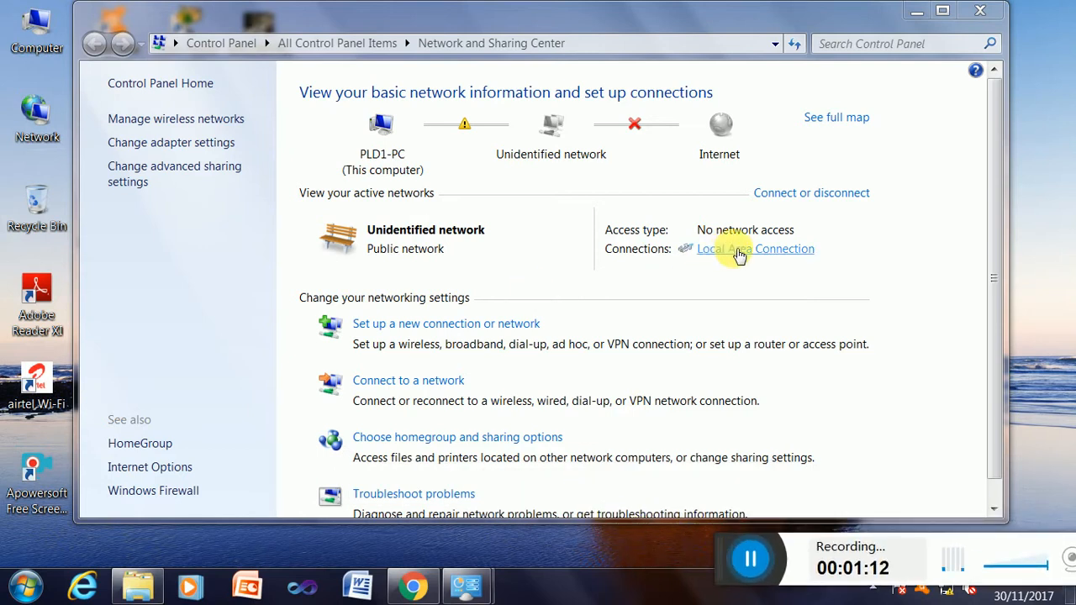
click(754, 248)
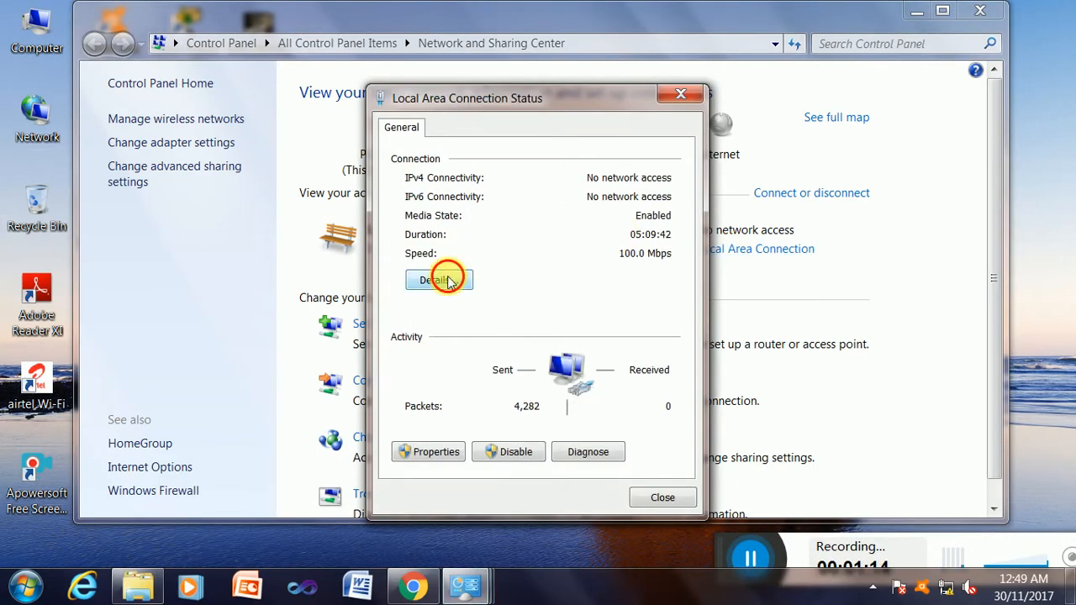
click(439, 279)
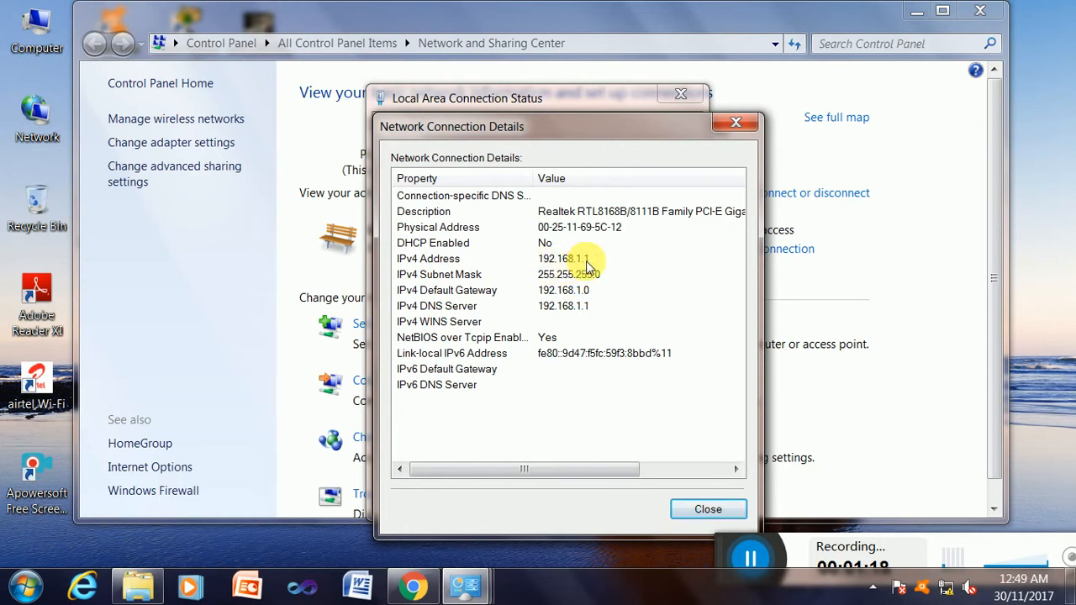
click(736, 122)
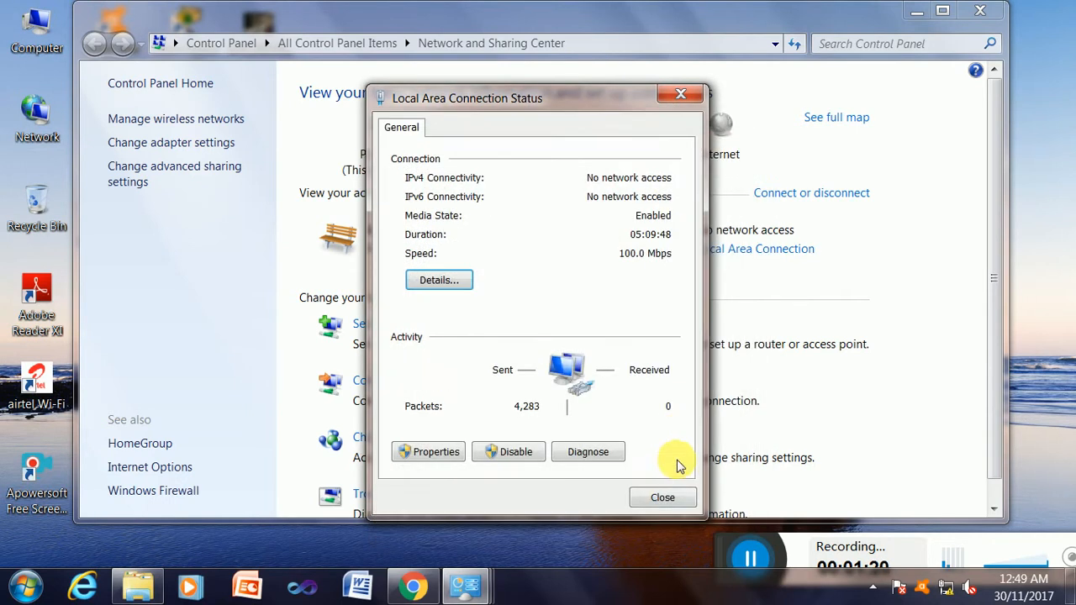
click(662, 497)
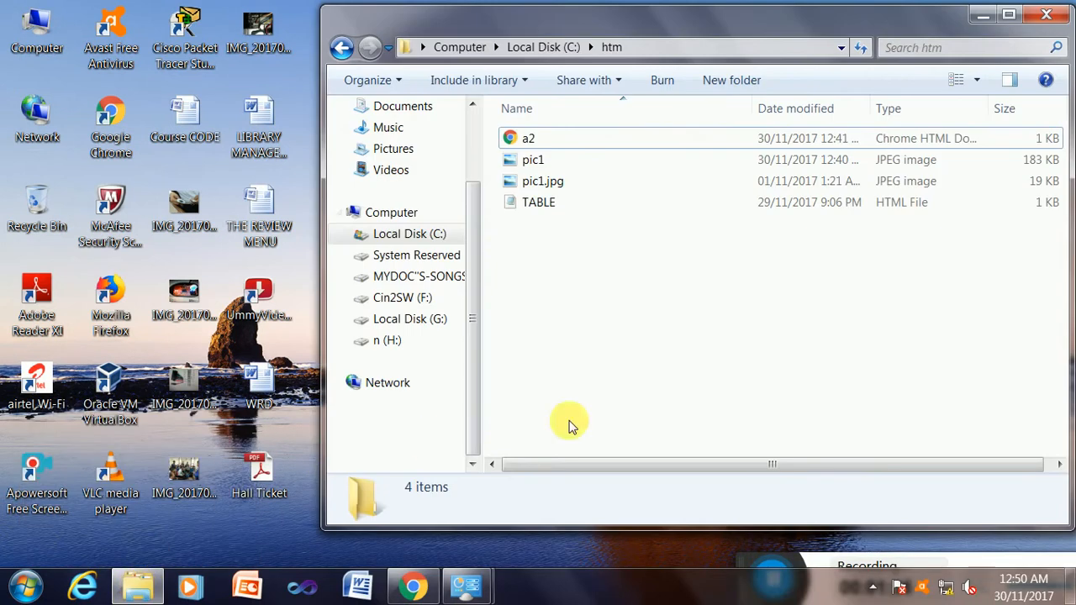
mouse_move(547, 160)
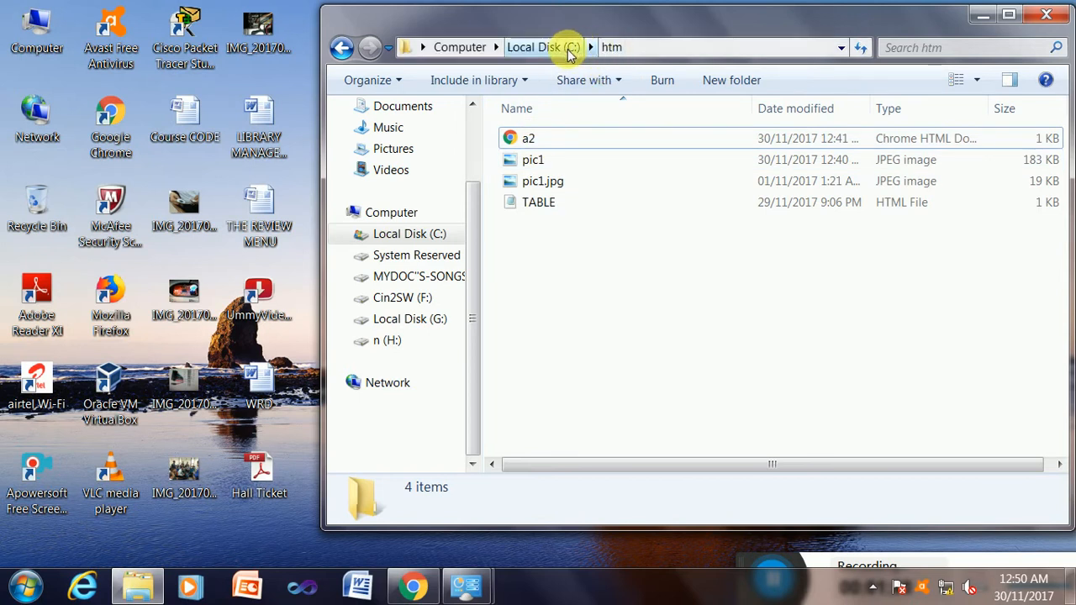
Step: Open the a2 page from the htm folder in Chrome and follow its 'goto main' link
click(528, 137)
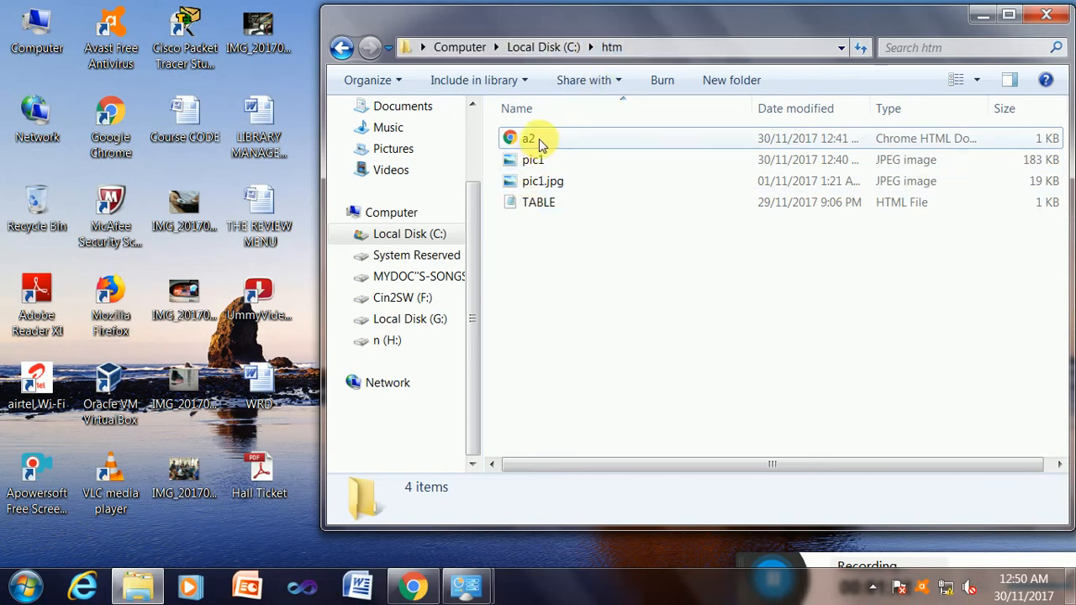
right_click(541, 140)
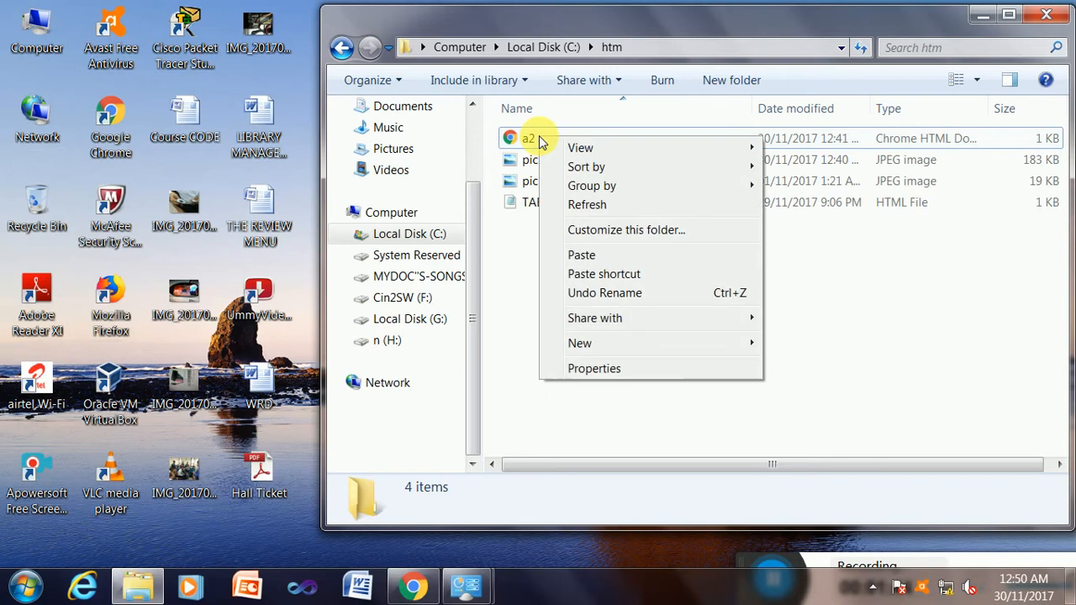
right_click(528, 138)
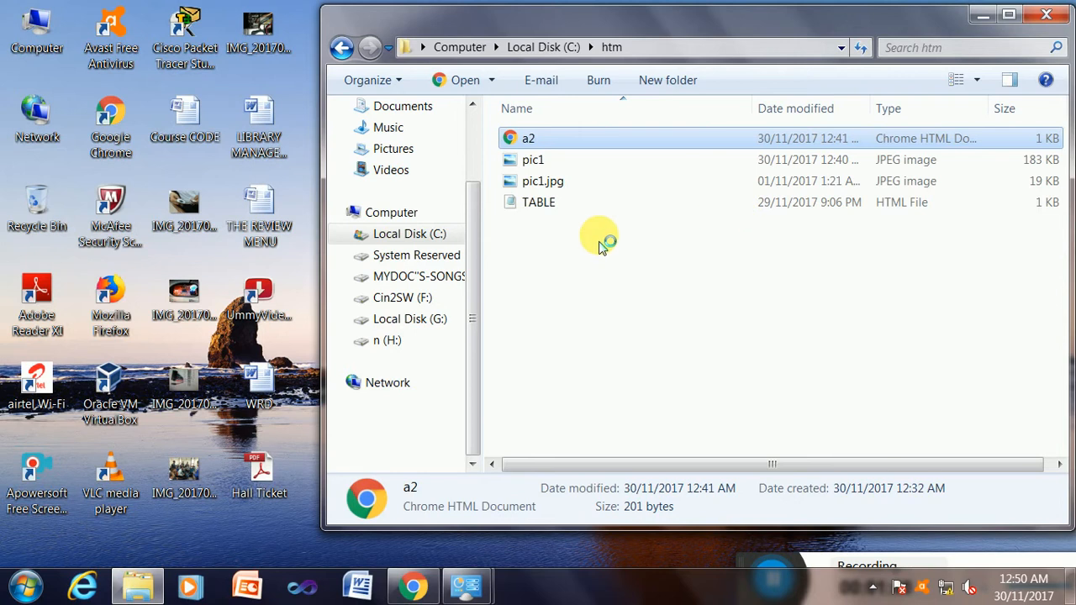
double_click(528, 138)
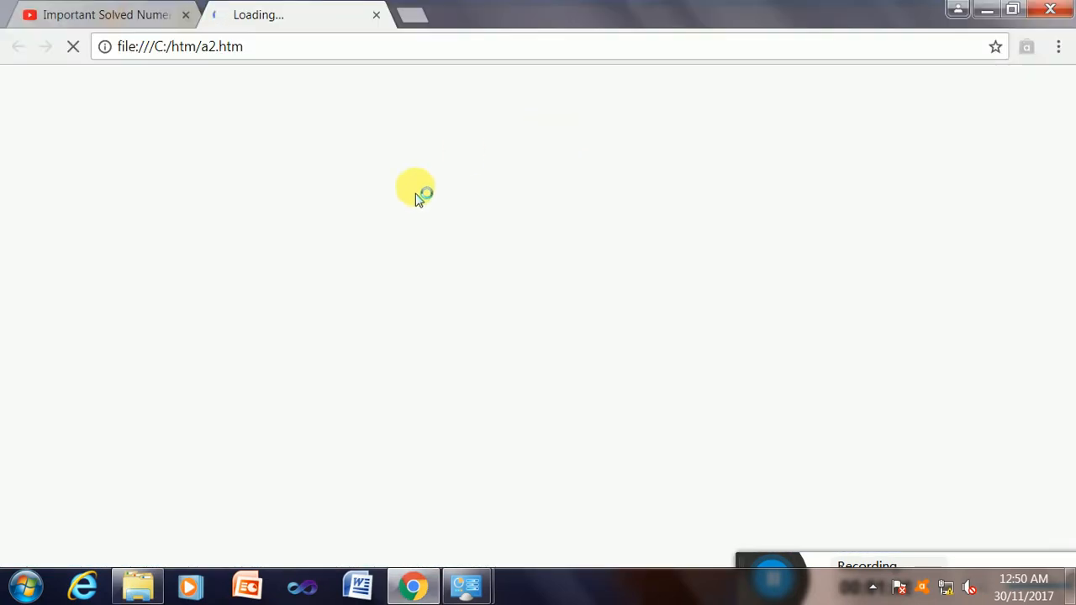
mouse_move(300, 218)
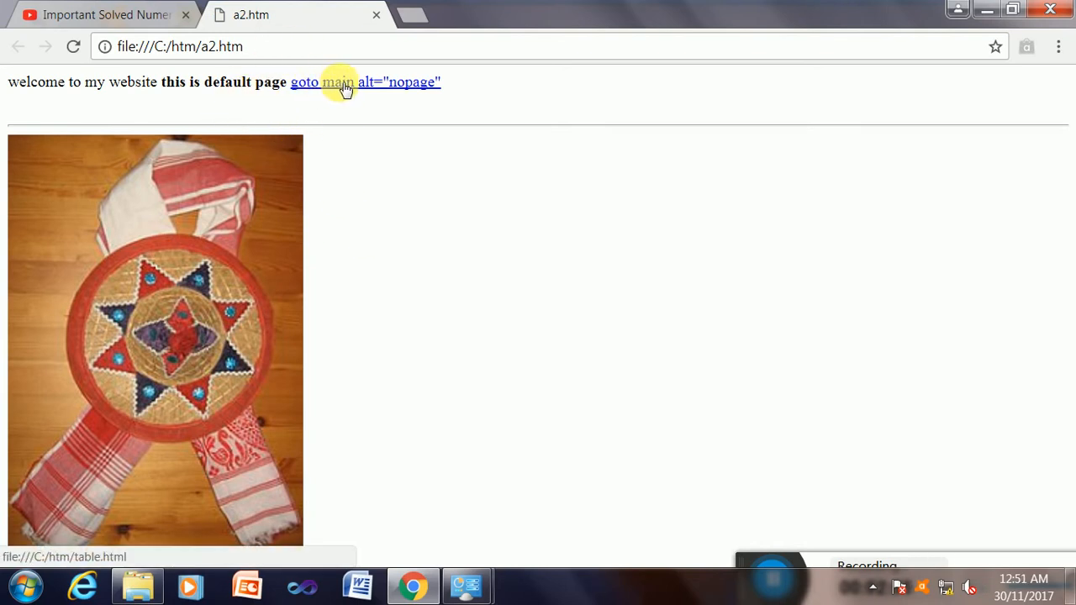
click(304, 81)
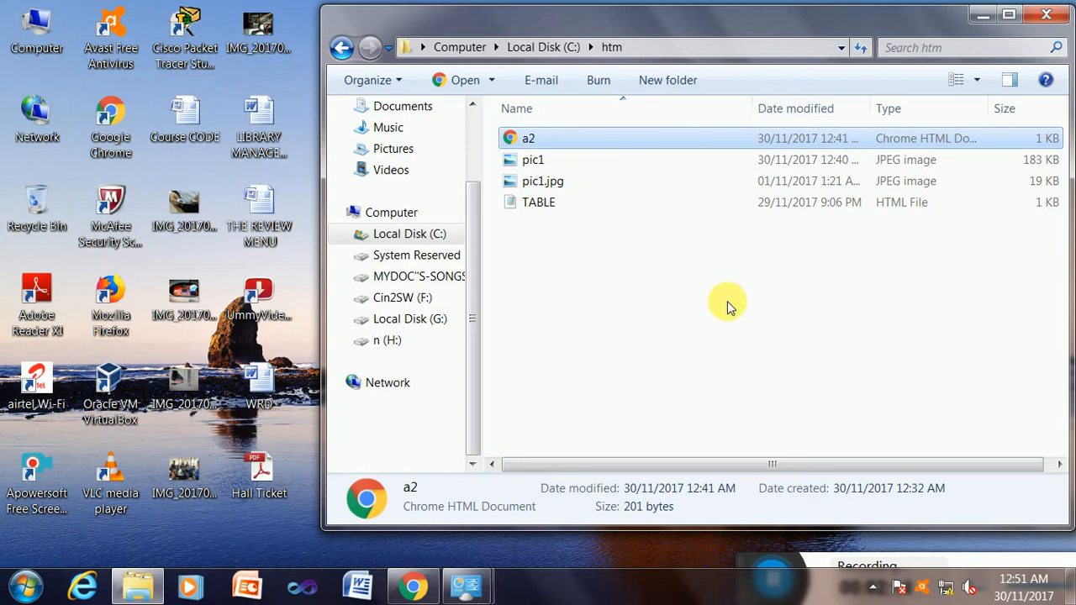
mouse_move(593, 236)
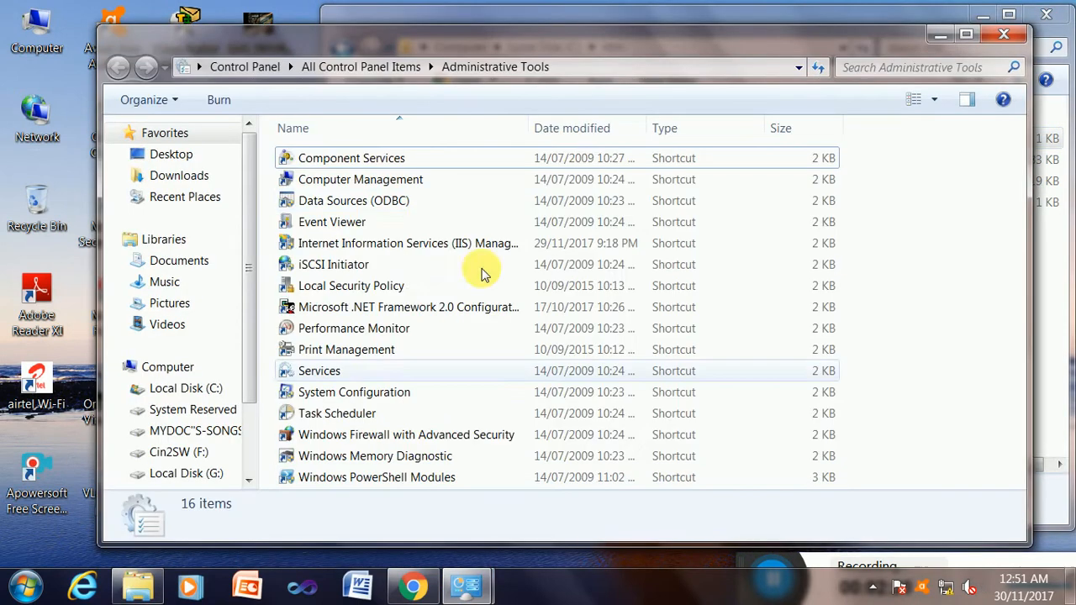
mouse_move(362, 164)
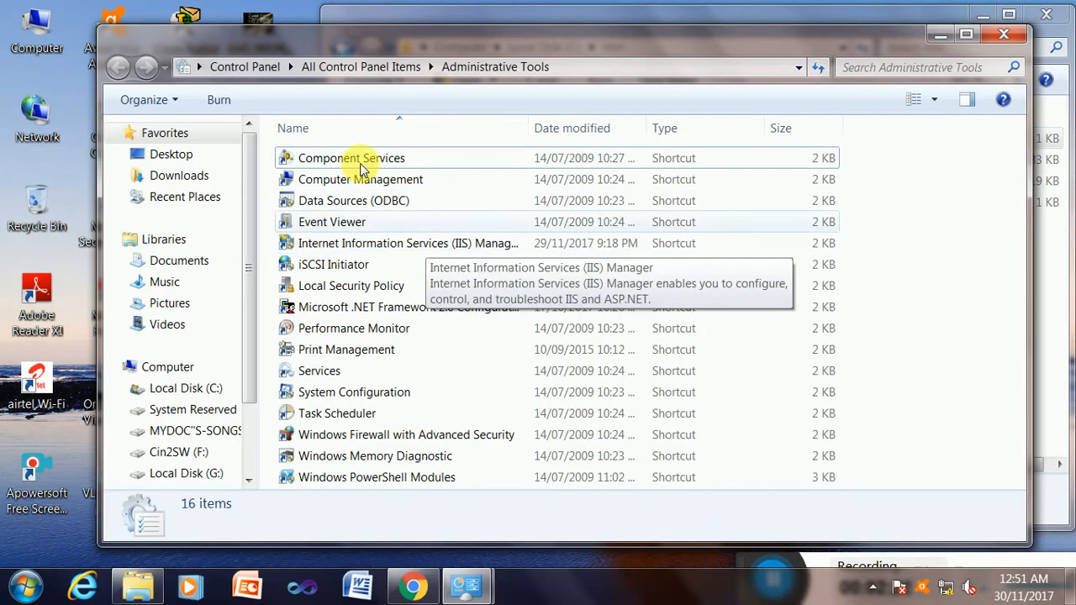
mouse_move(507, 95)
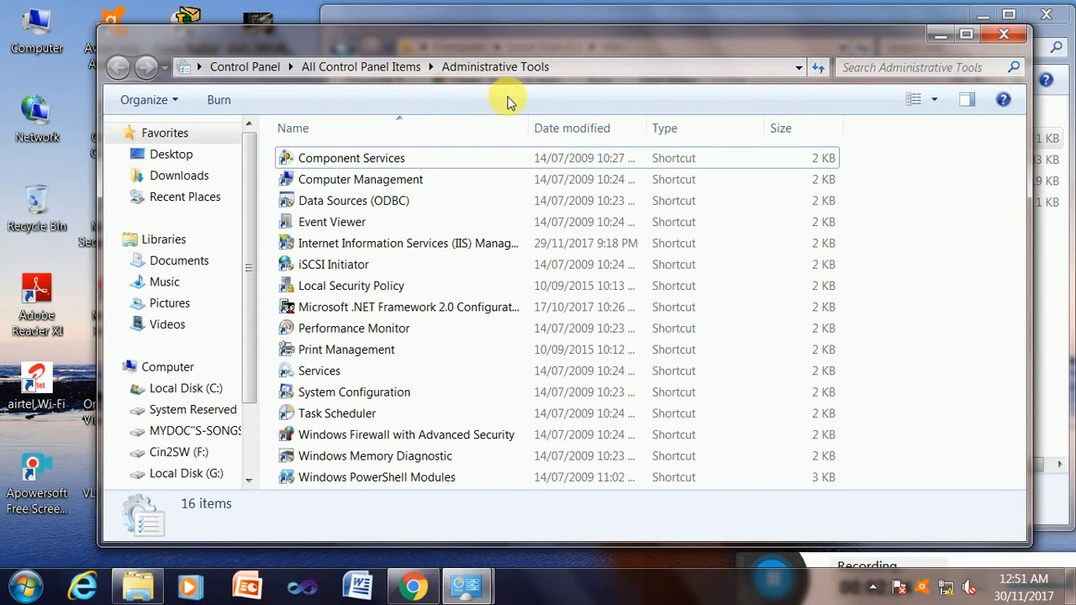
mouse_move(353, 222)
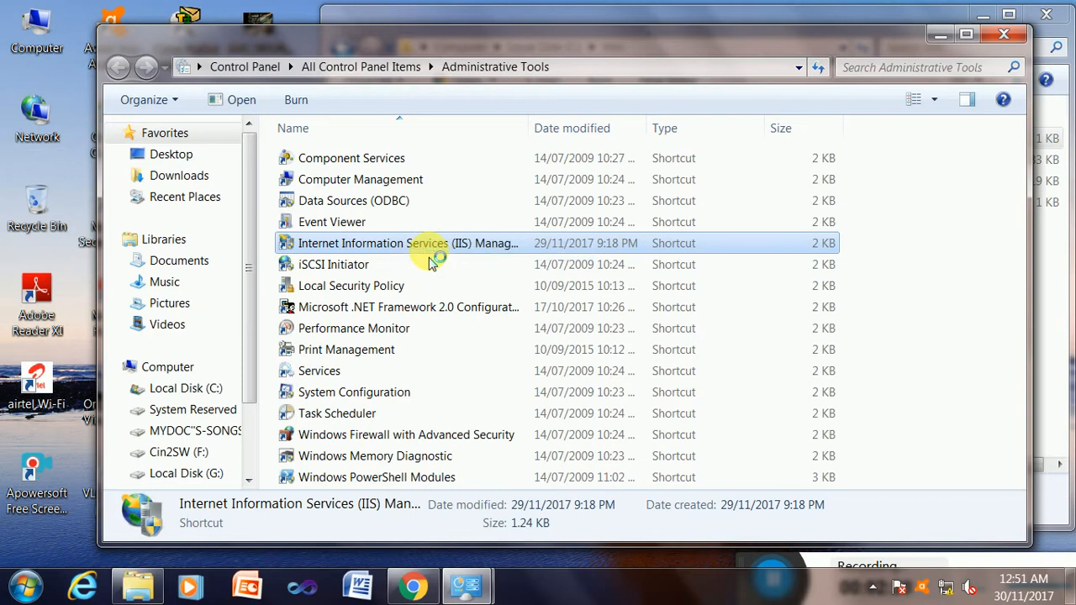
mouse_move(462, 264)
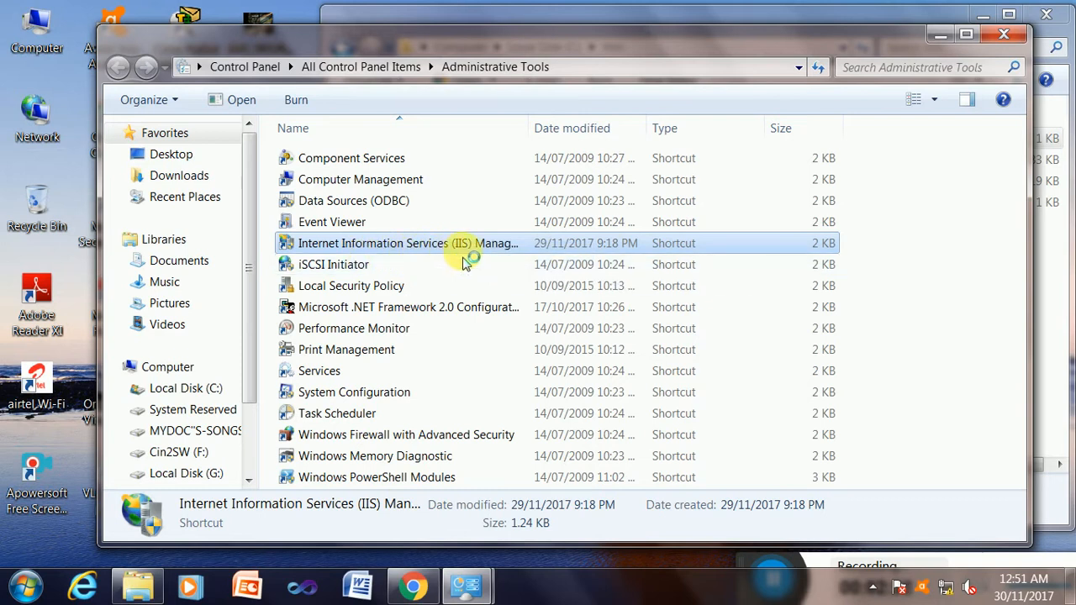
mouse_move(534, 252)
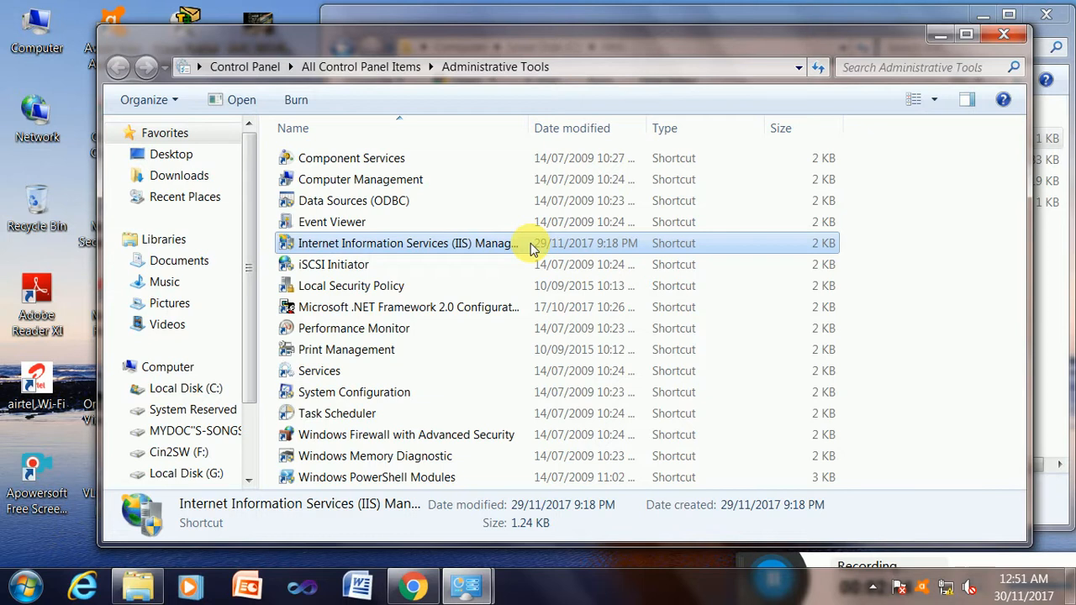
Step: Launch IIS Manager maximized and expand PLD1-PC and Sites to list Default Web Site
double_click(405, 243)
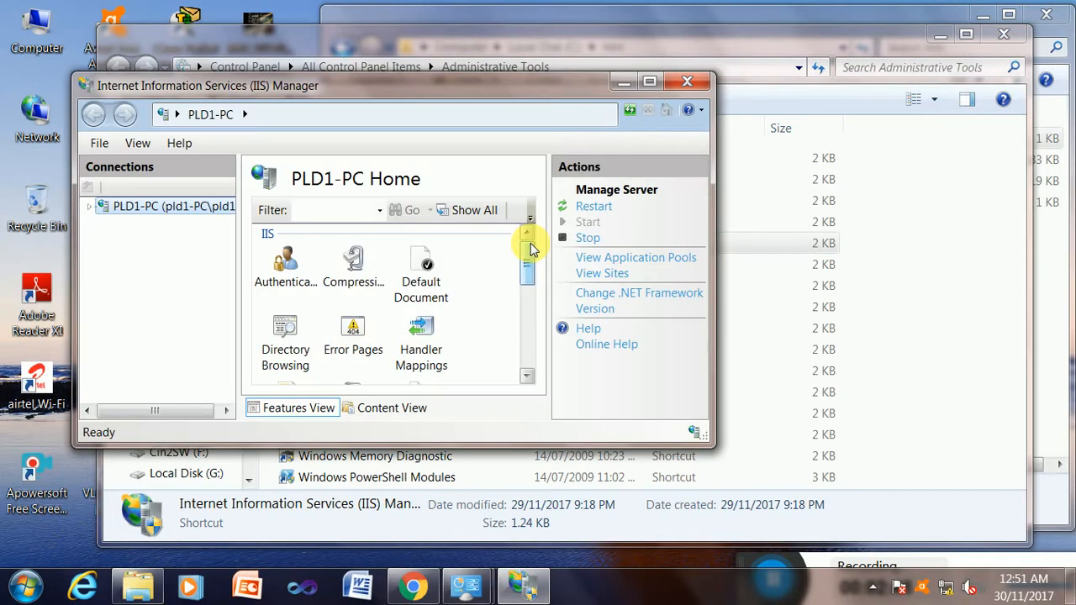
click(649, 81)
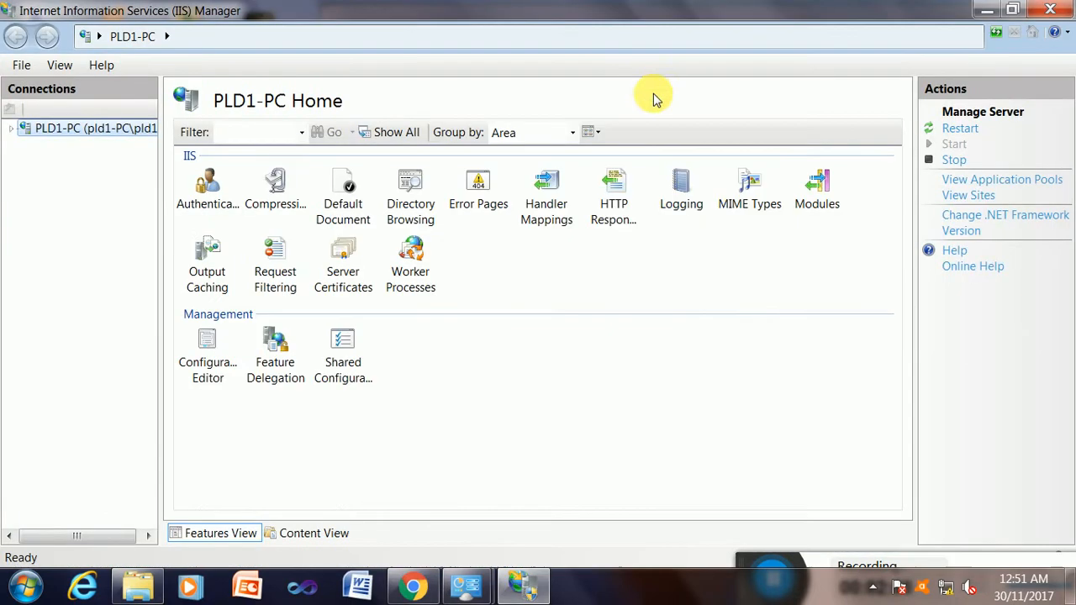
mouse_move(845, 336)
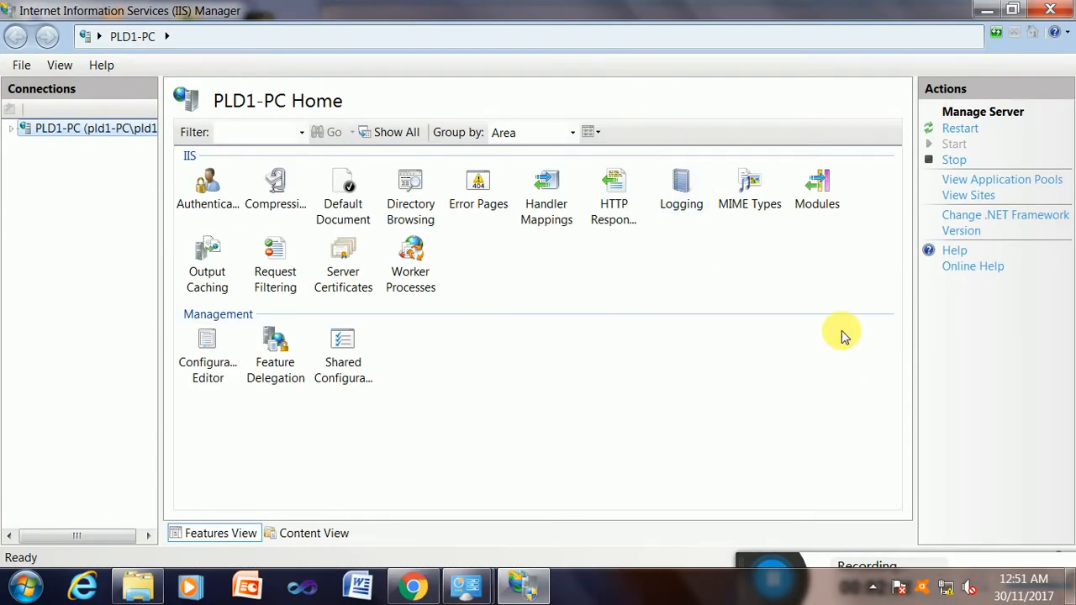
mouse_move(30, 156)
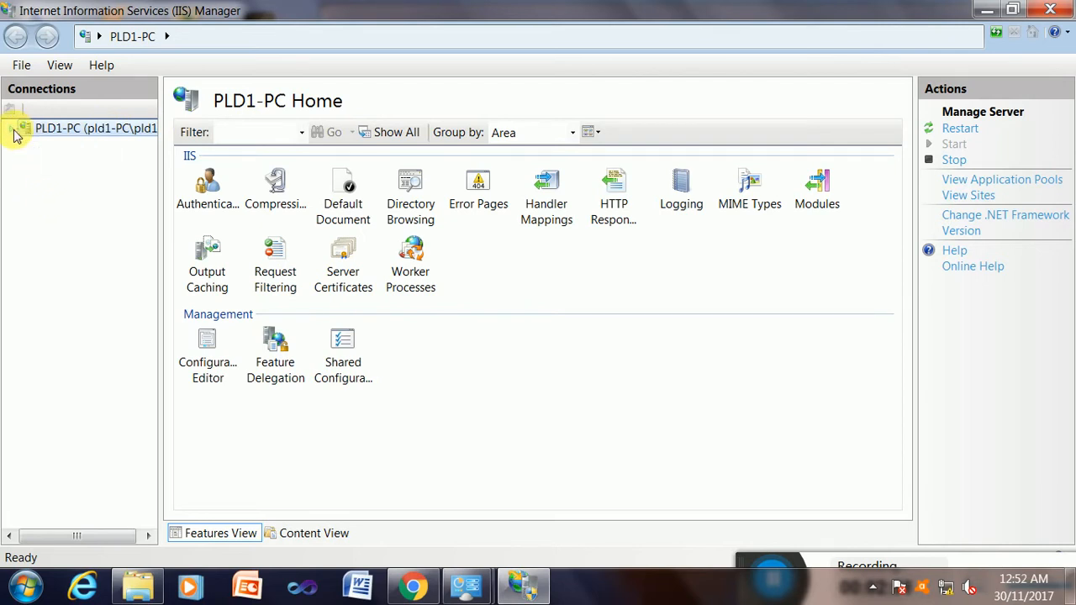
click(12, 128)
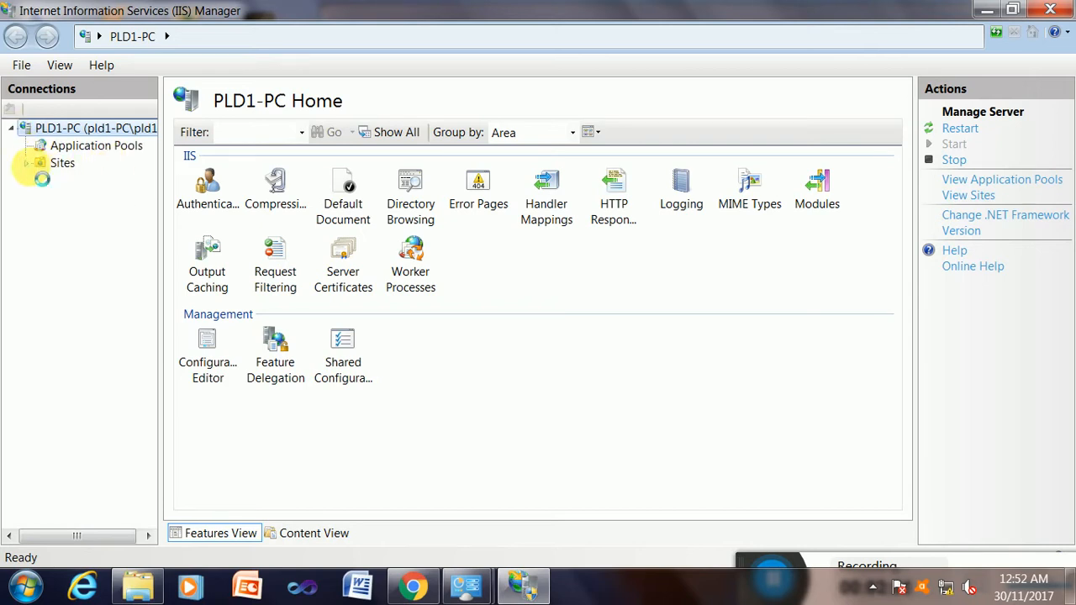
click(62, 163)
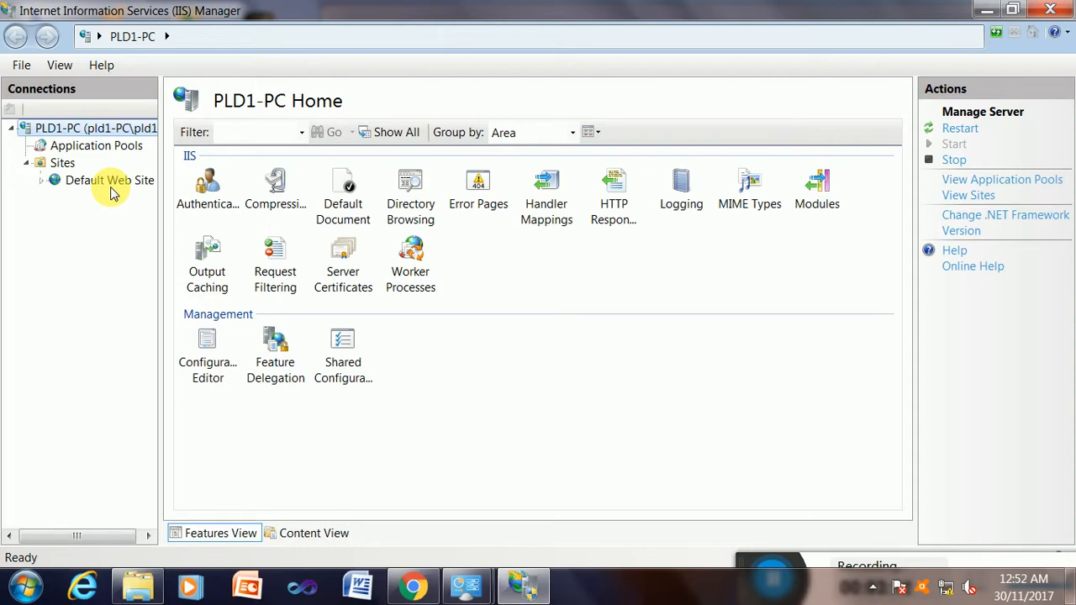
mouse_move(110, 180)
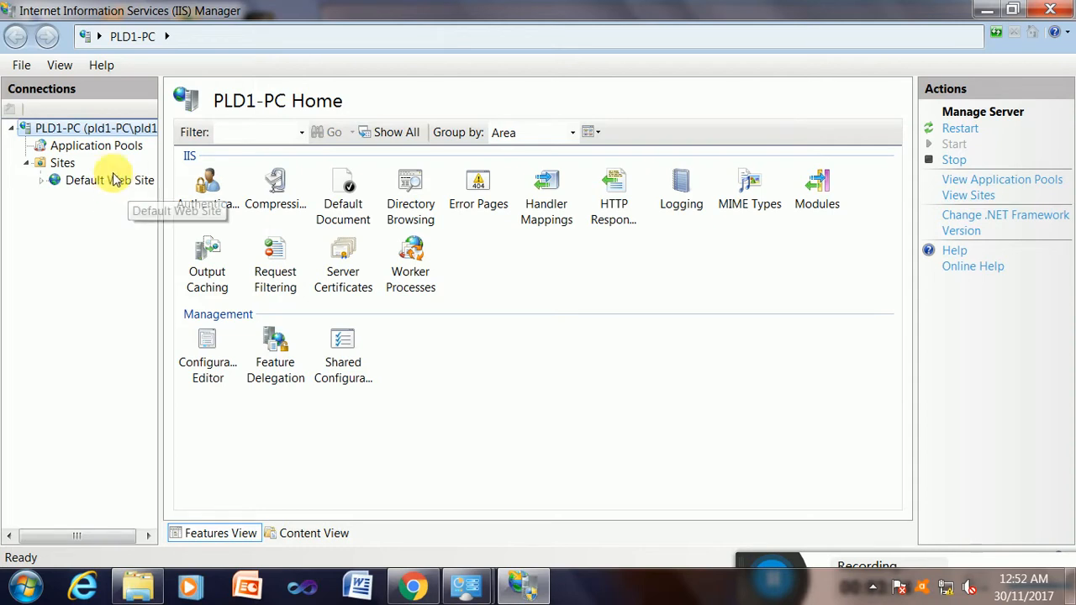
Step: Add virtual directory 'a1' under Default Web Site pointing to C:\htm, testing settings first
right_click(93, 180)
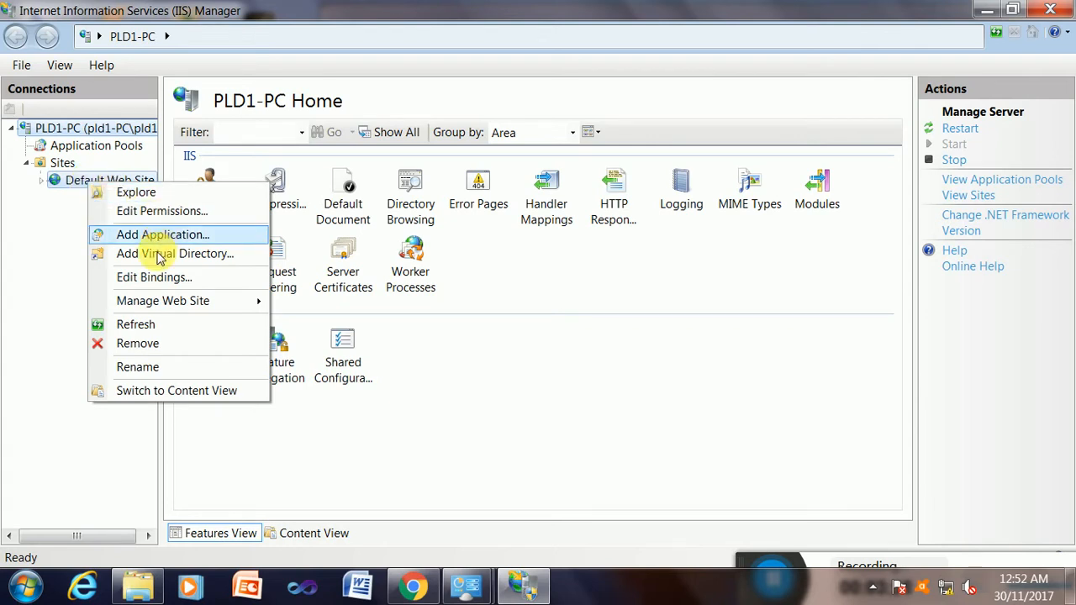
mouse_move(162, 254)
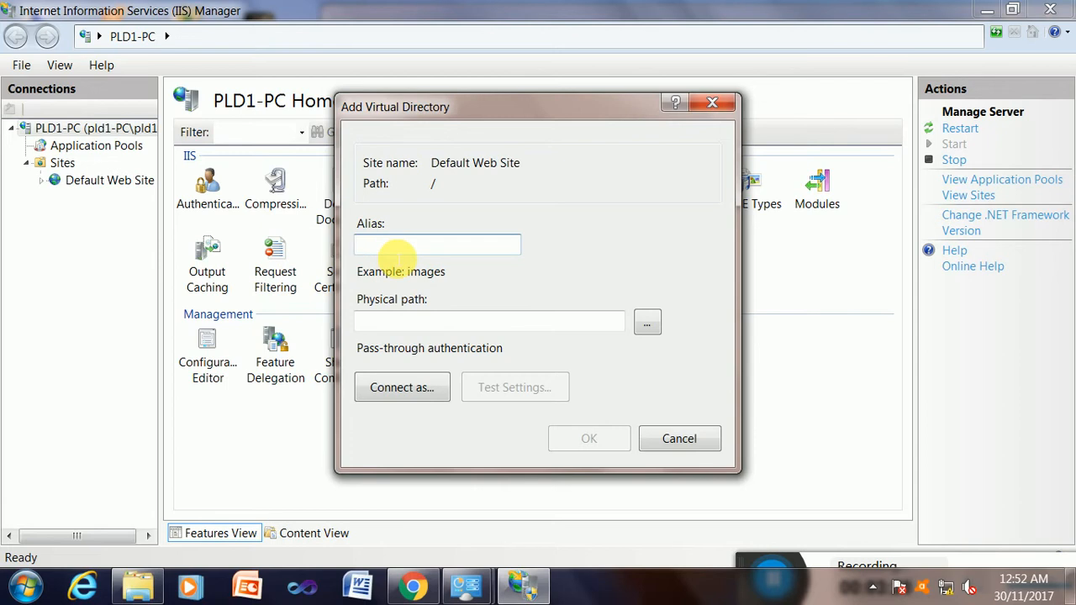
text(a1)
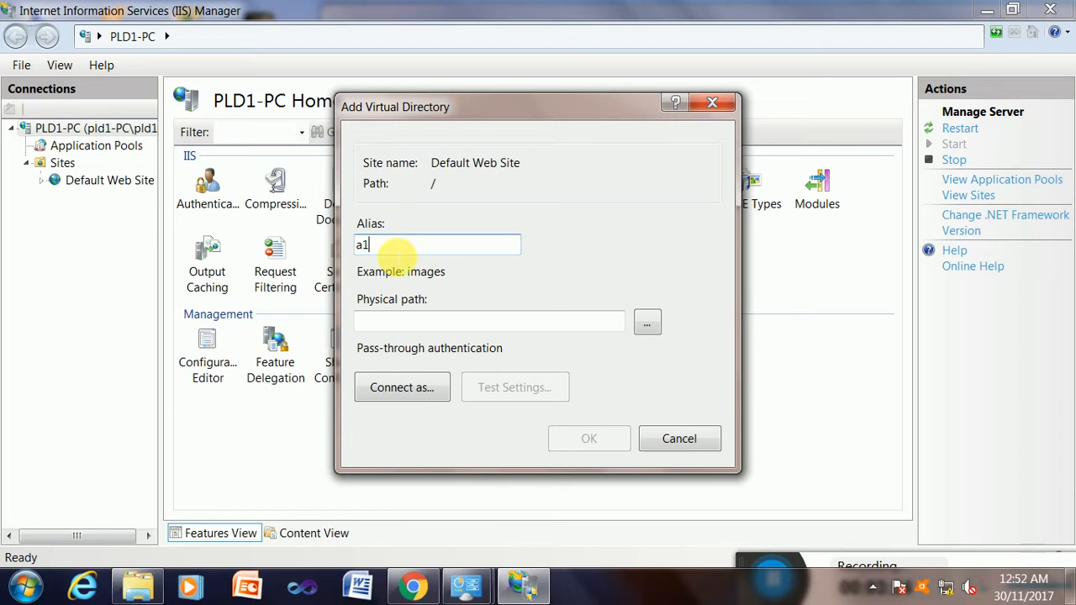
mouse_move(370, 214)
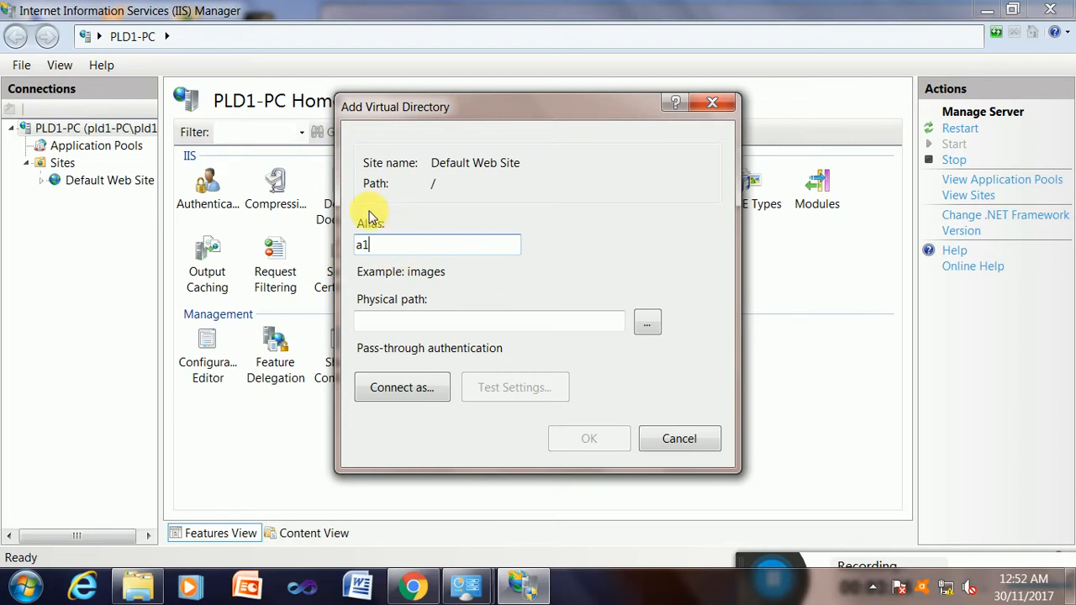
mouse_move(420, 292)
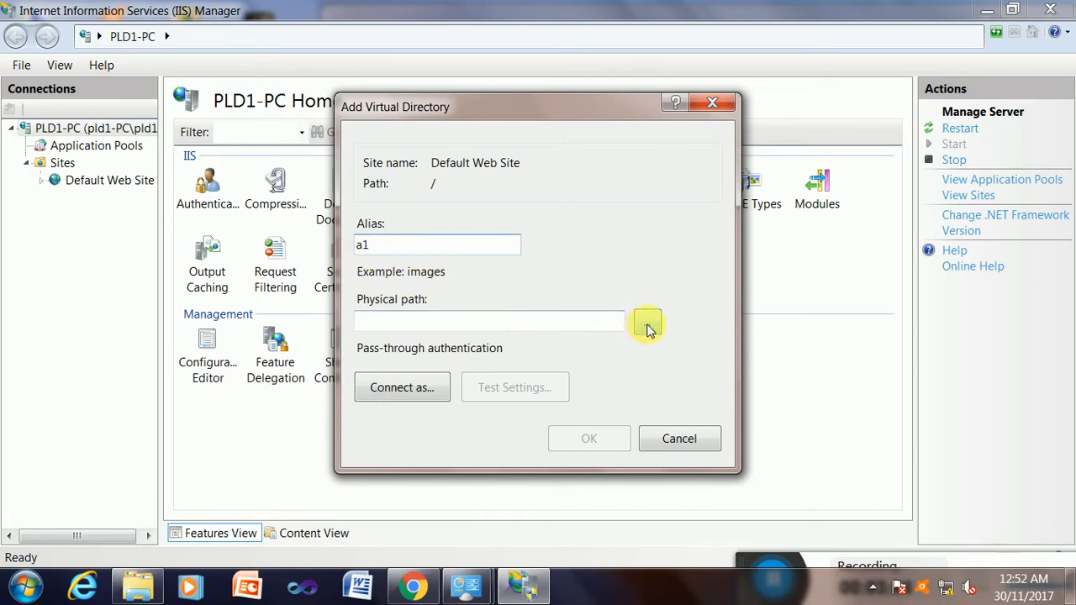
click(647, 324)
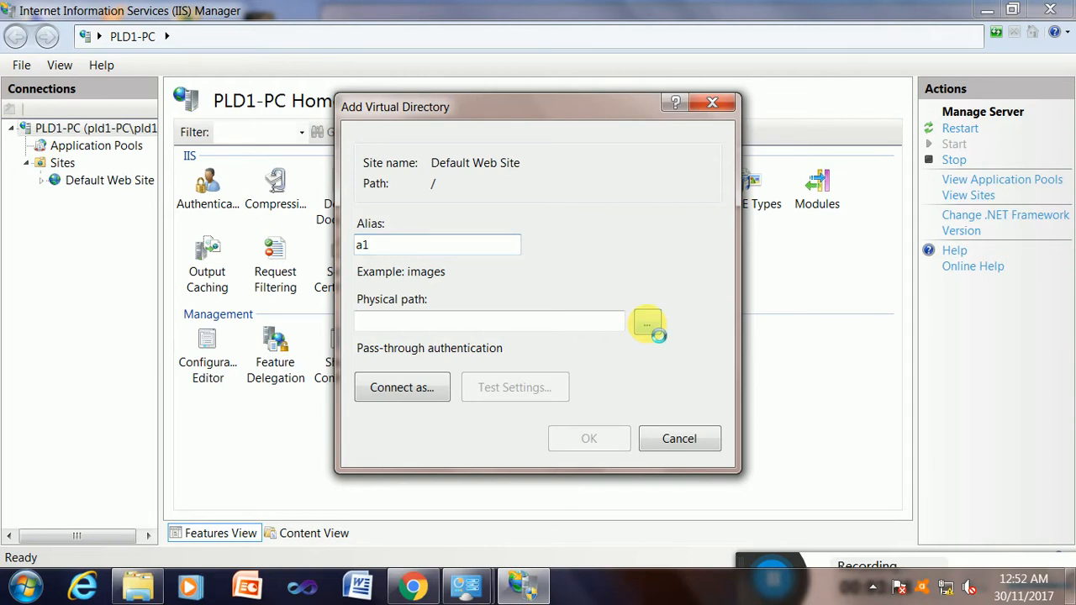
click(647, 324)
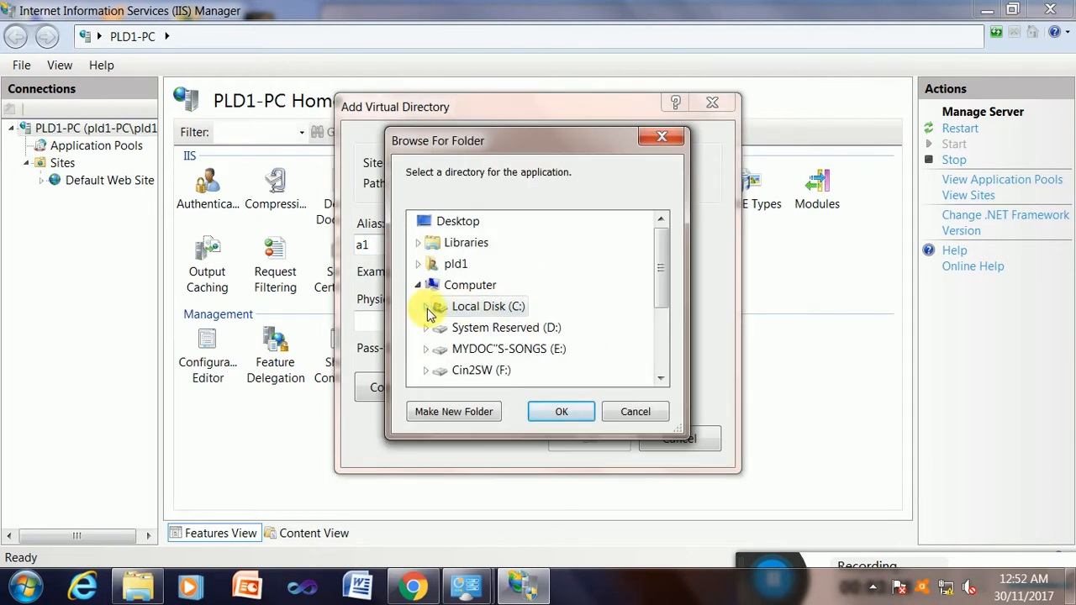
click(426, 306)
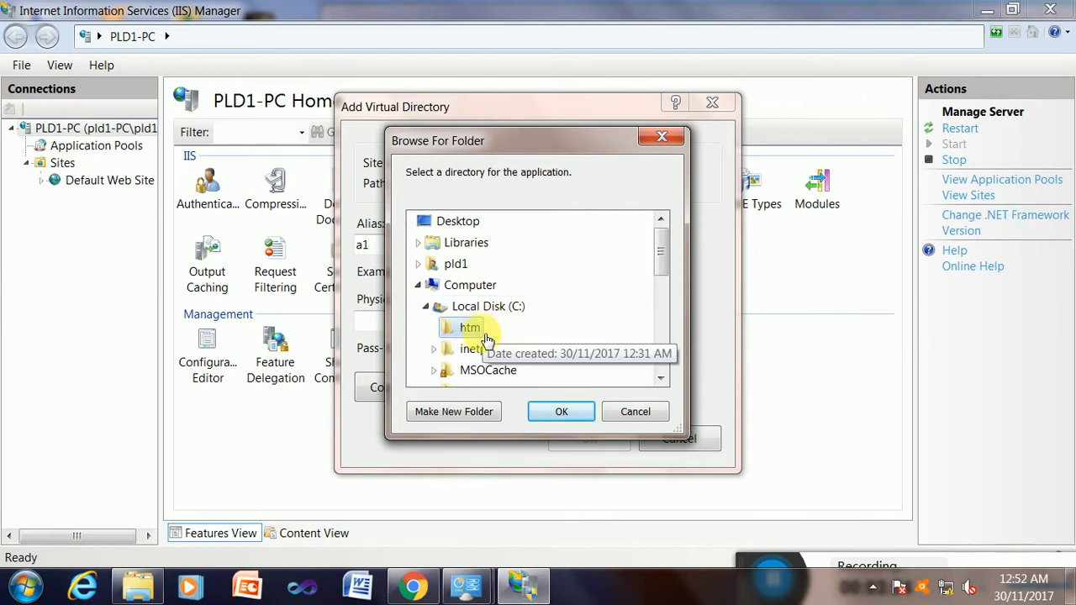
click(561, 411)
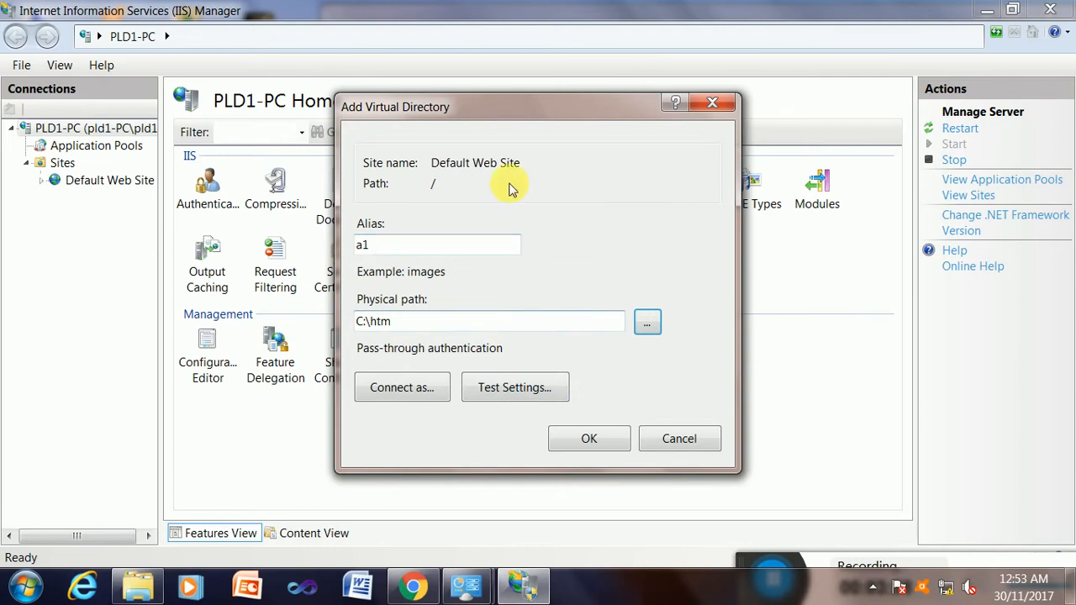
mouse_move(492, 245)
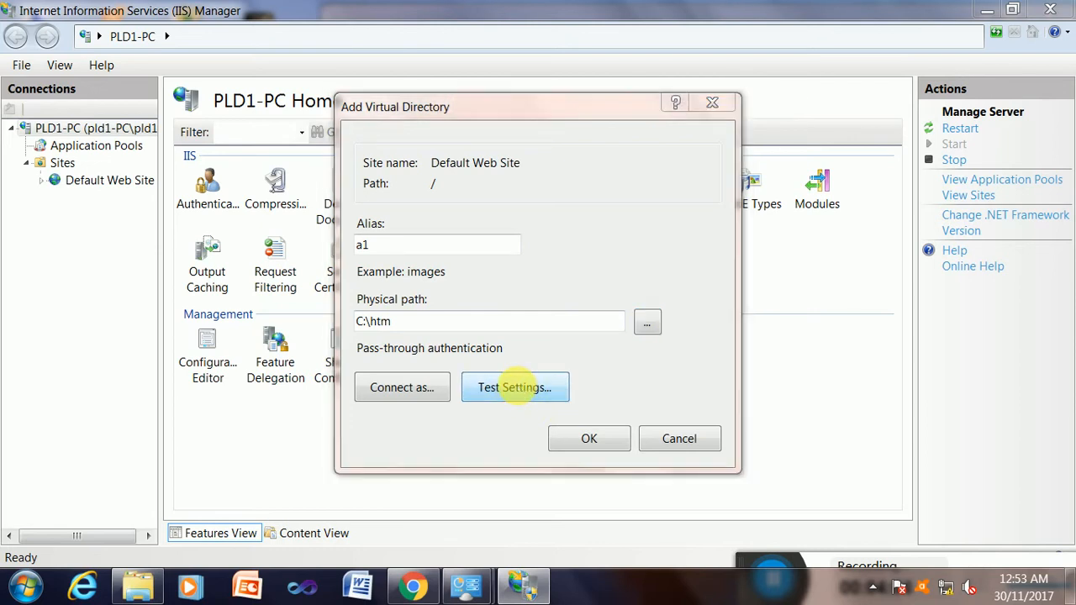
click(515, 387)
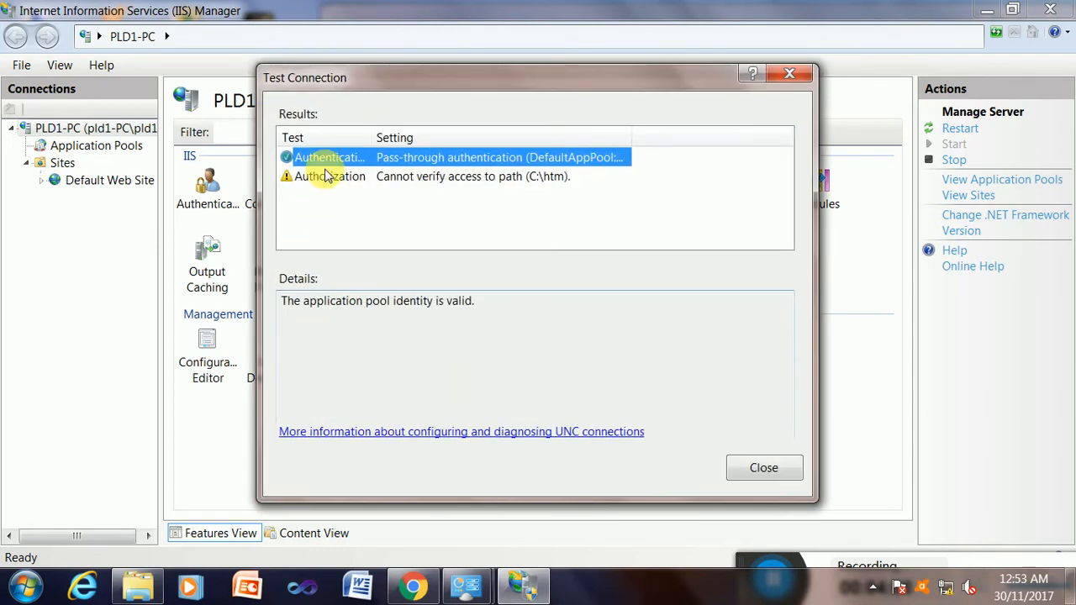
mouse_move(499, 157)
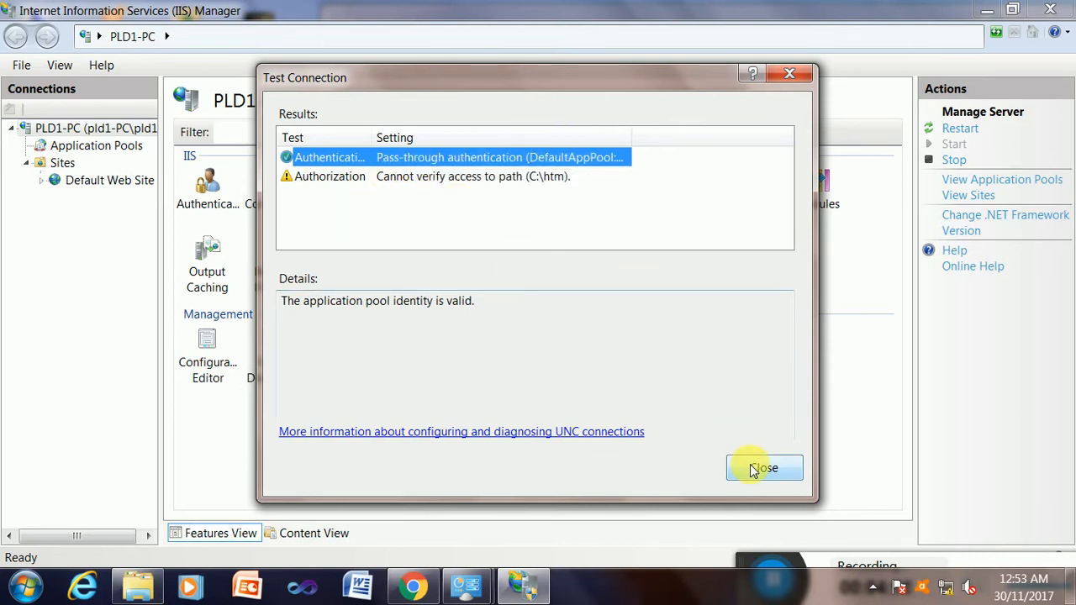
click(764, 468)
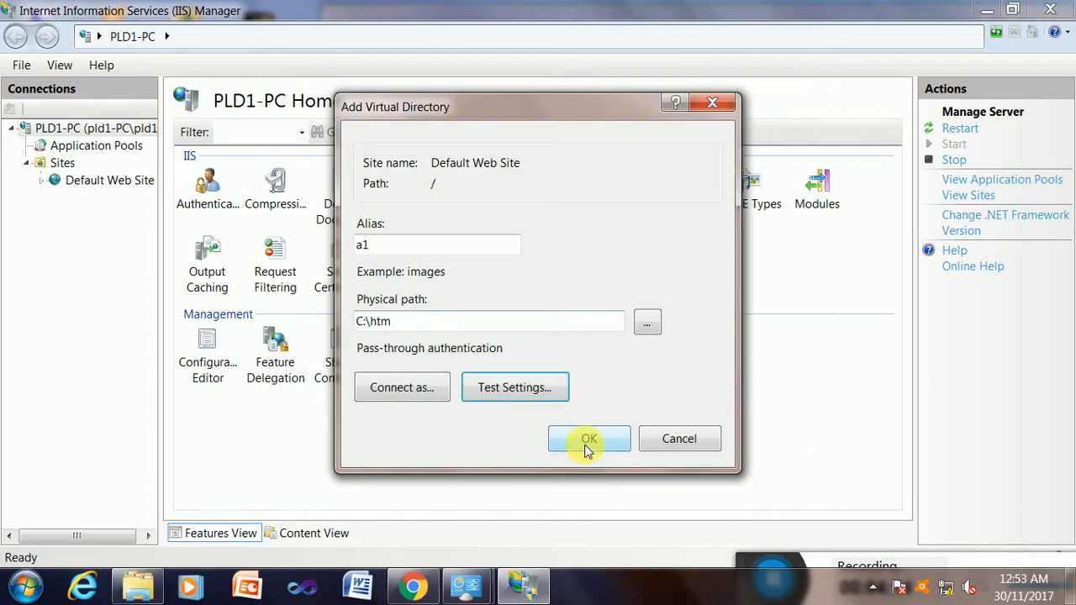
click(589, 438)
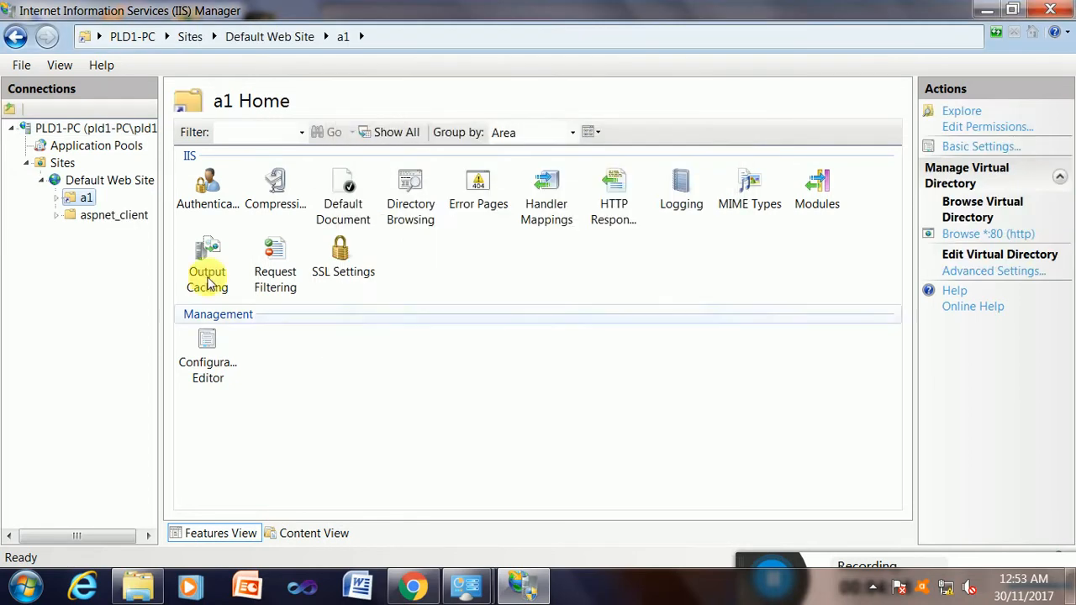
mouse_move(65, 197)
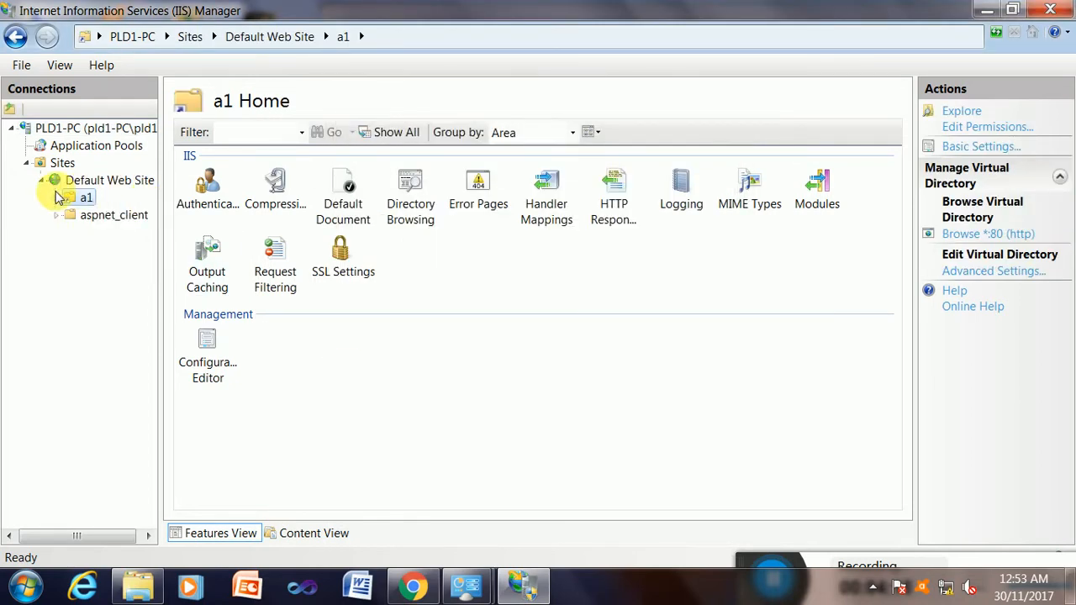
Step: Convert a1 into an application using DefaultAppPool and physical path C:\htm
click(87, 197)
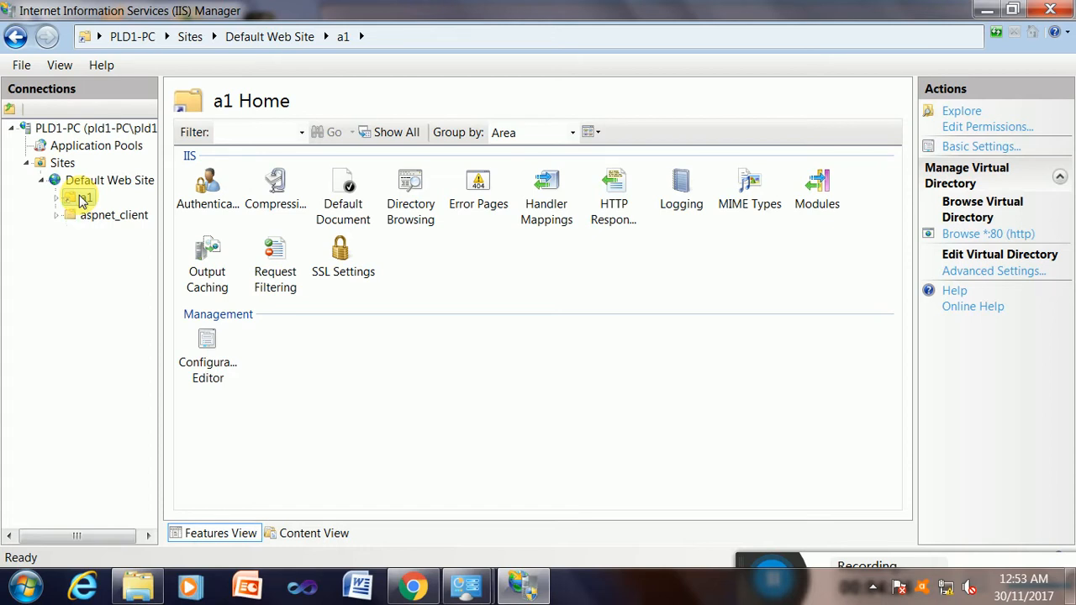
right_click(84, 197)
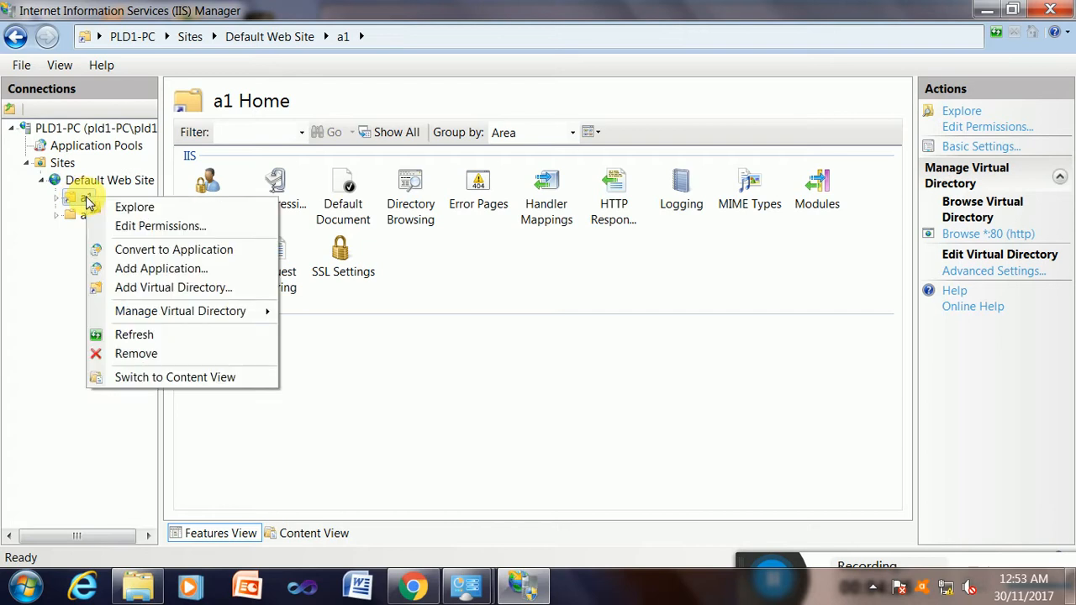
mouse_move(134, 207)
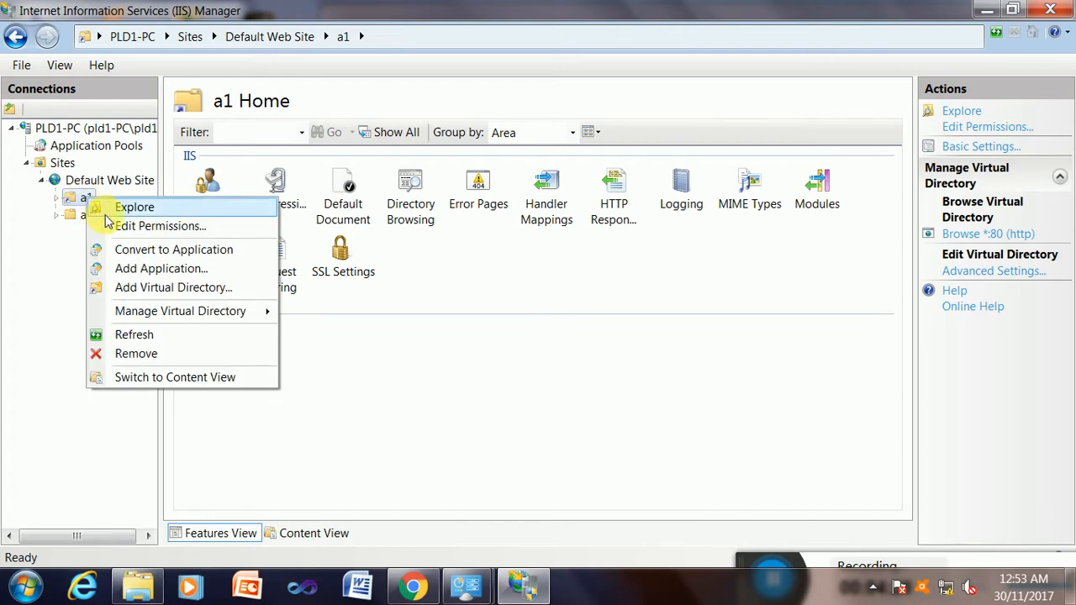
mouse_move(174, 249)
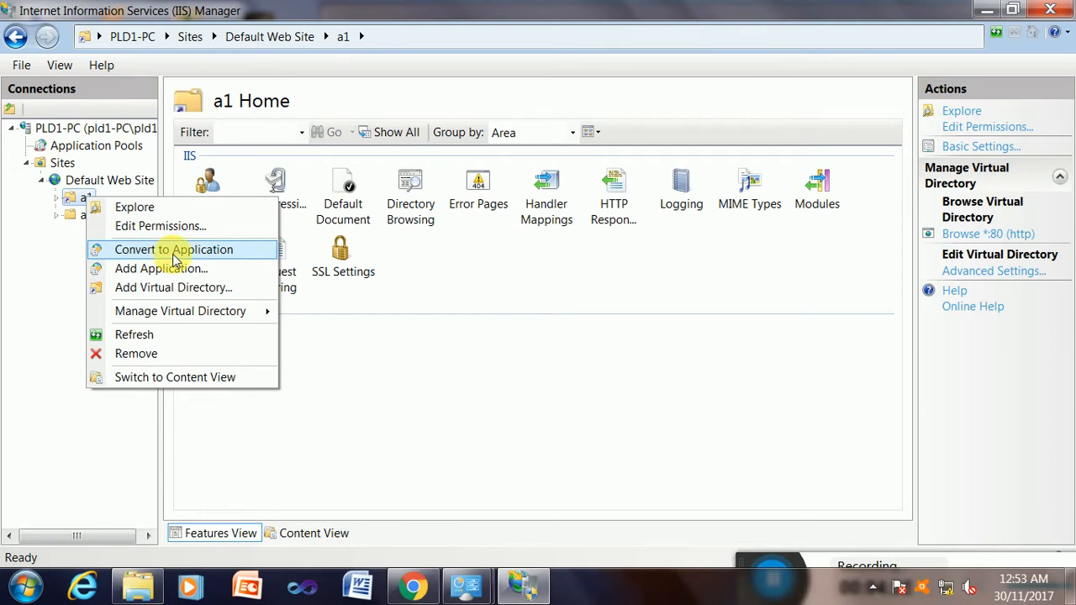
mouse_move(175, 257)
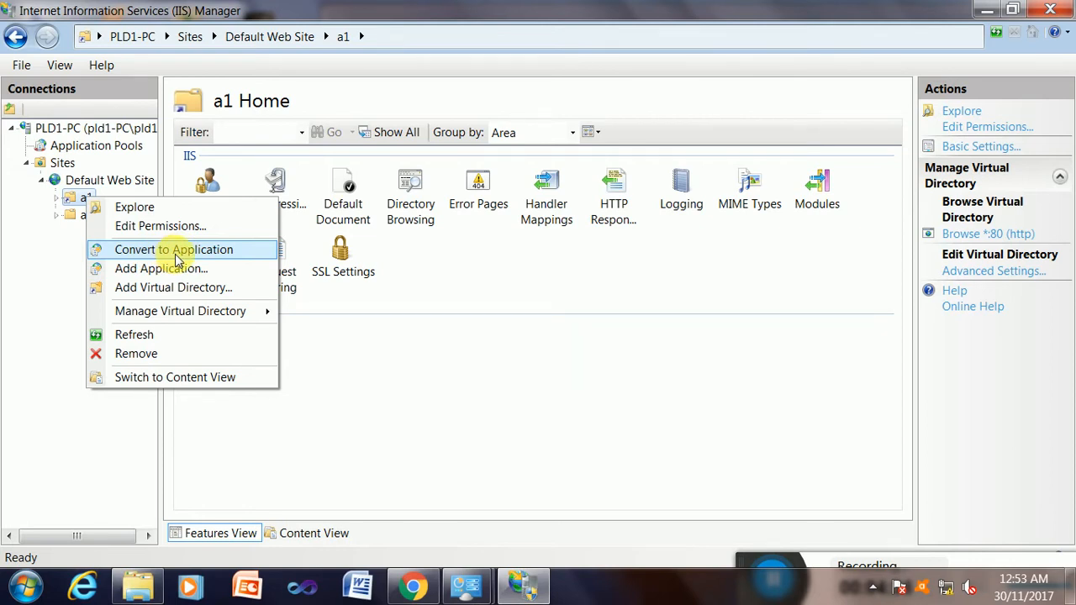
click(161, 268)
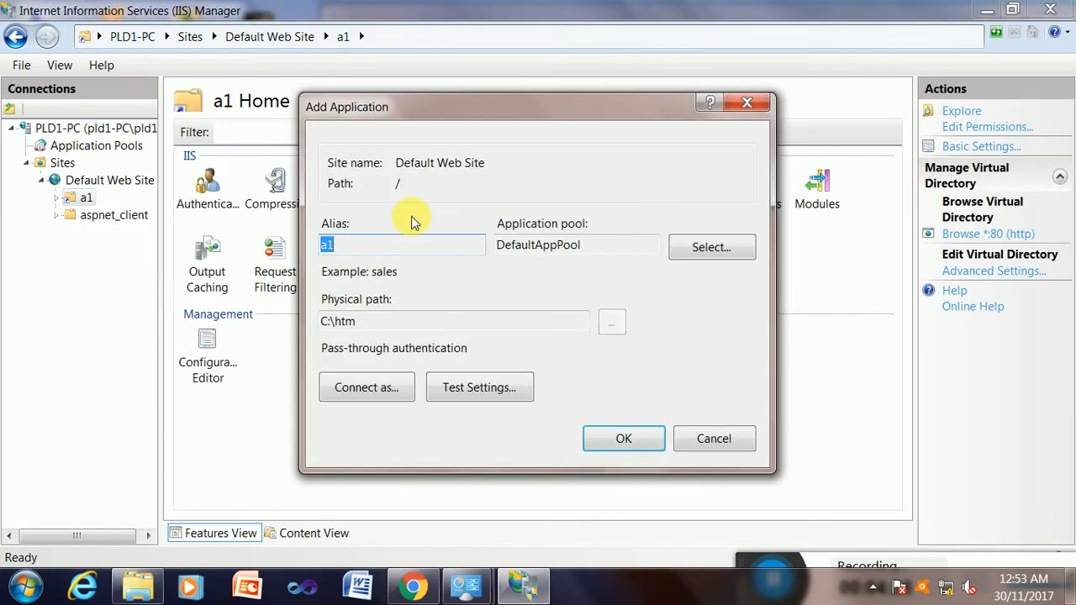
mouse_move(624, 364)
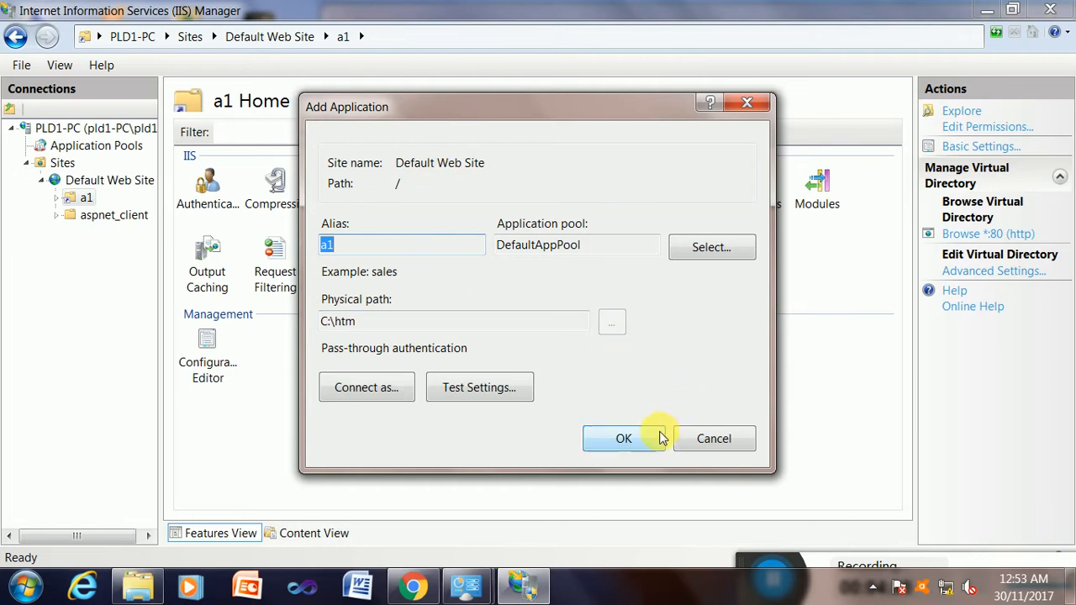
click(623, 438)
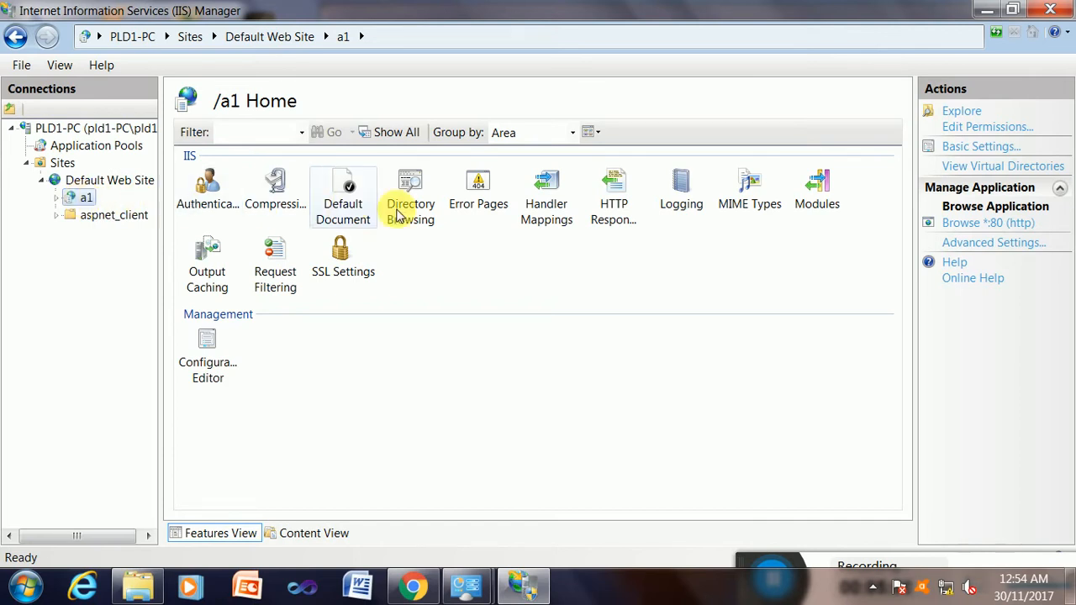
mouse_move(342, 194)
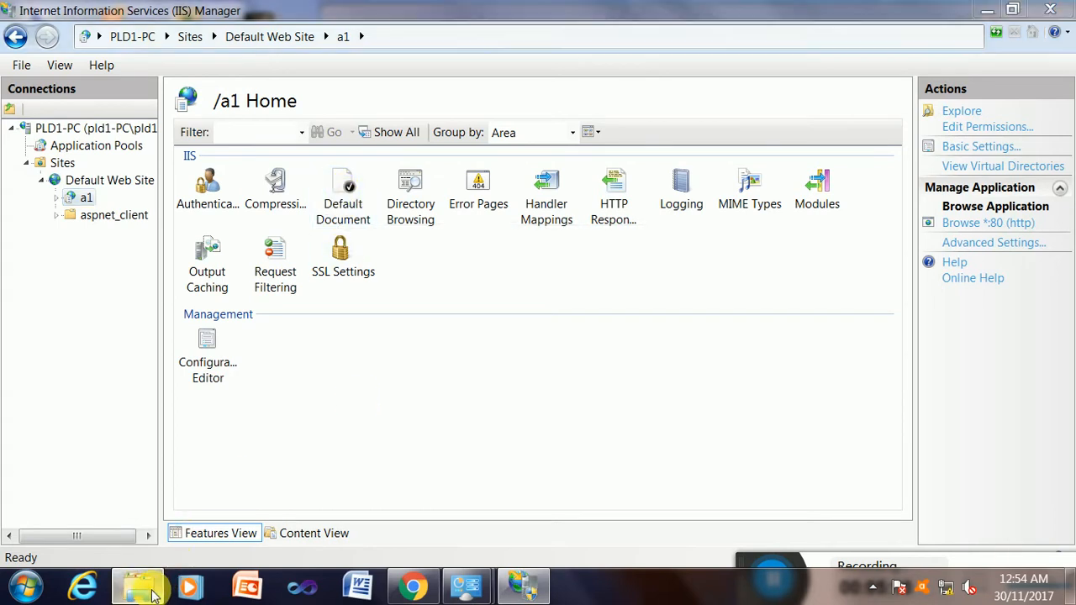
click(137, 586)
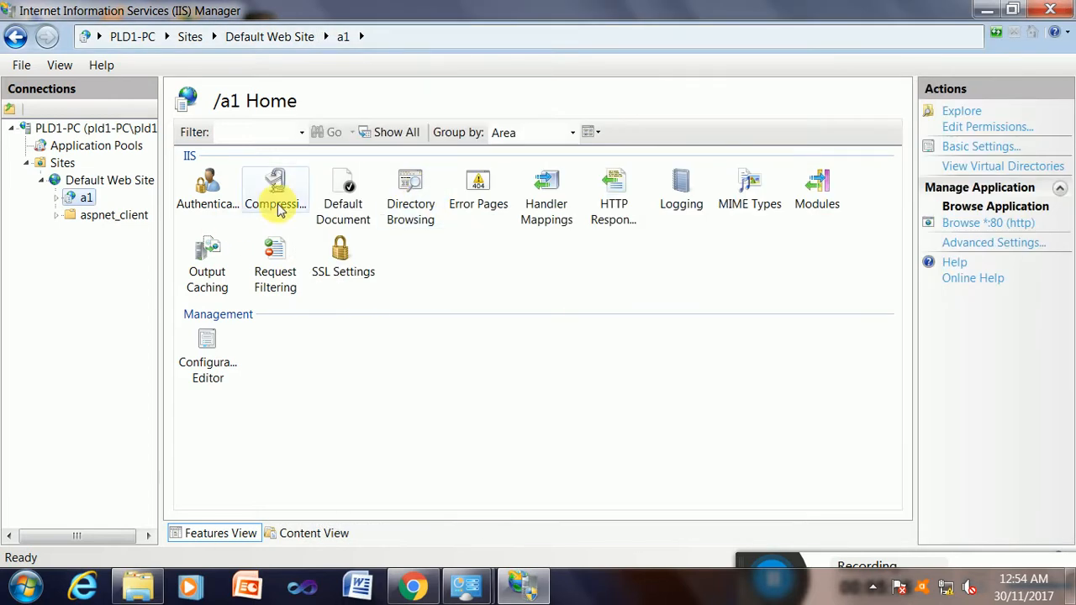
right_click(343, 189)
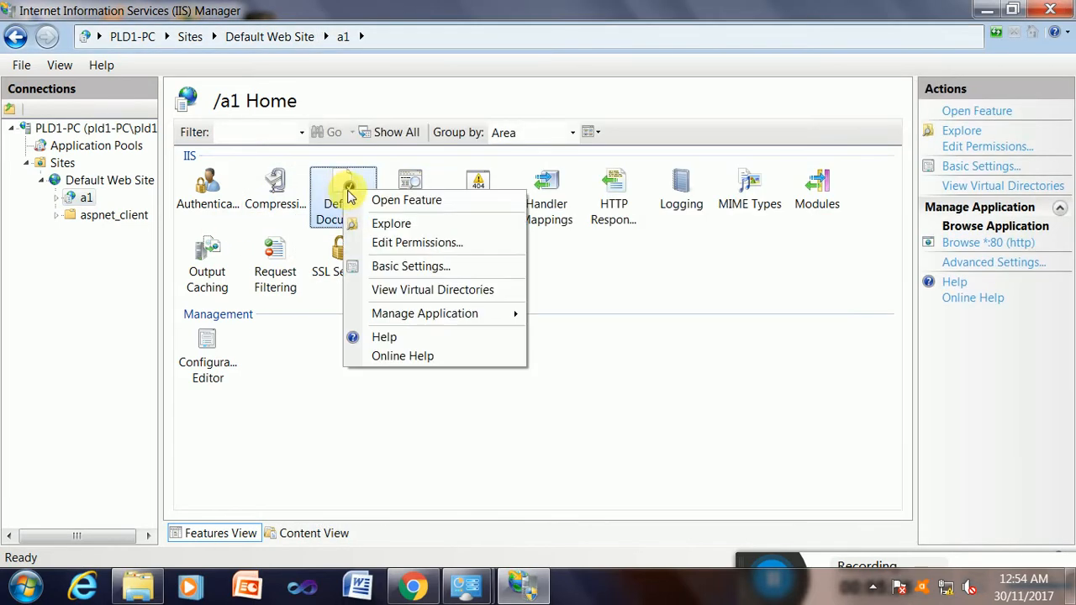
mouse_move(387, 200)
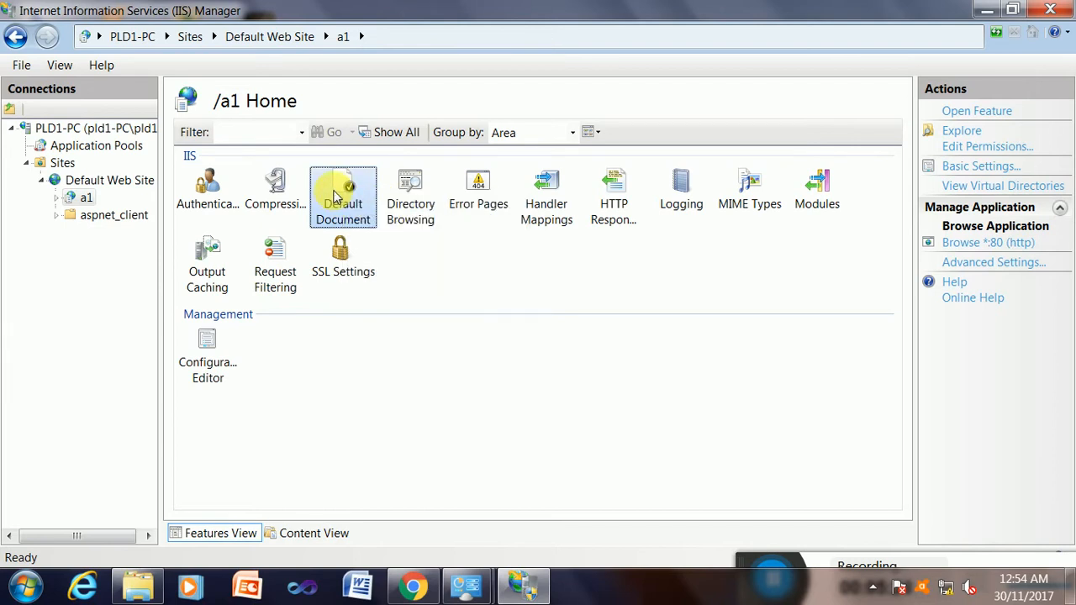
double_click(342, 189)
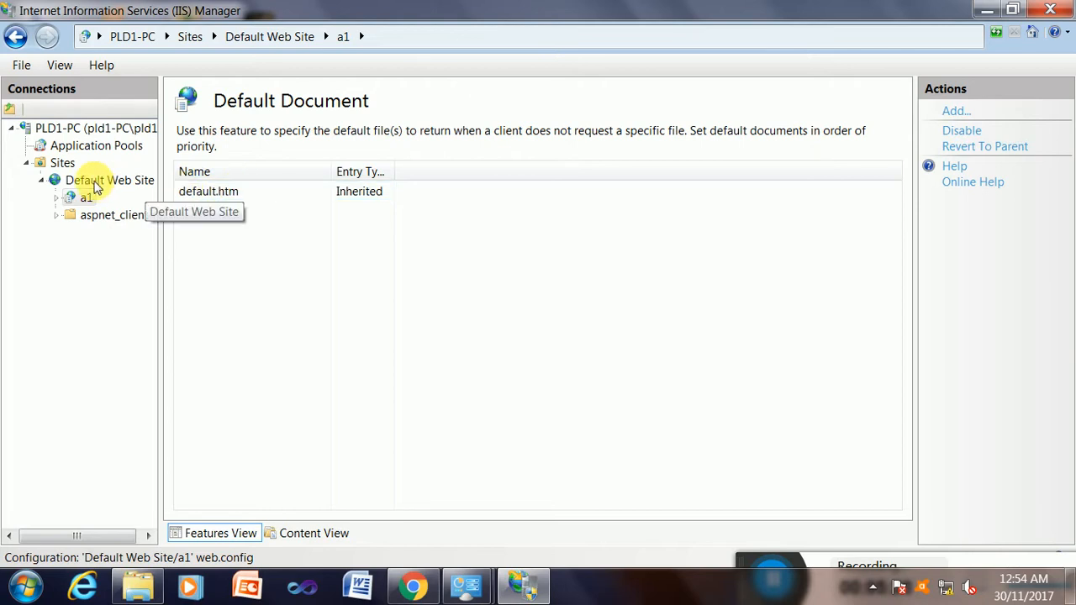
click(110, 180)
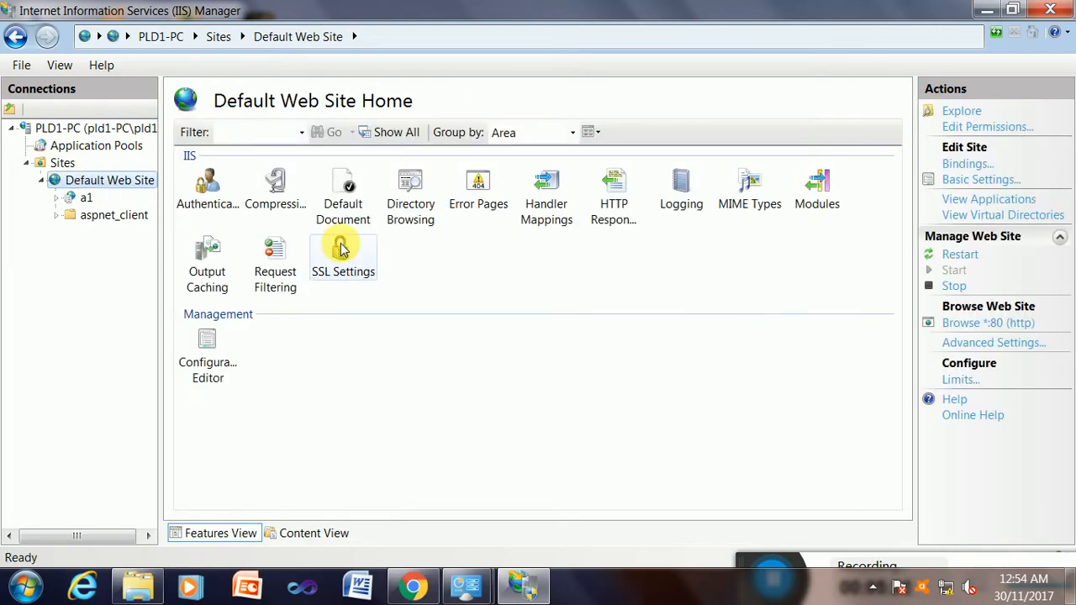
double_click(343, 183)
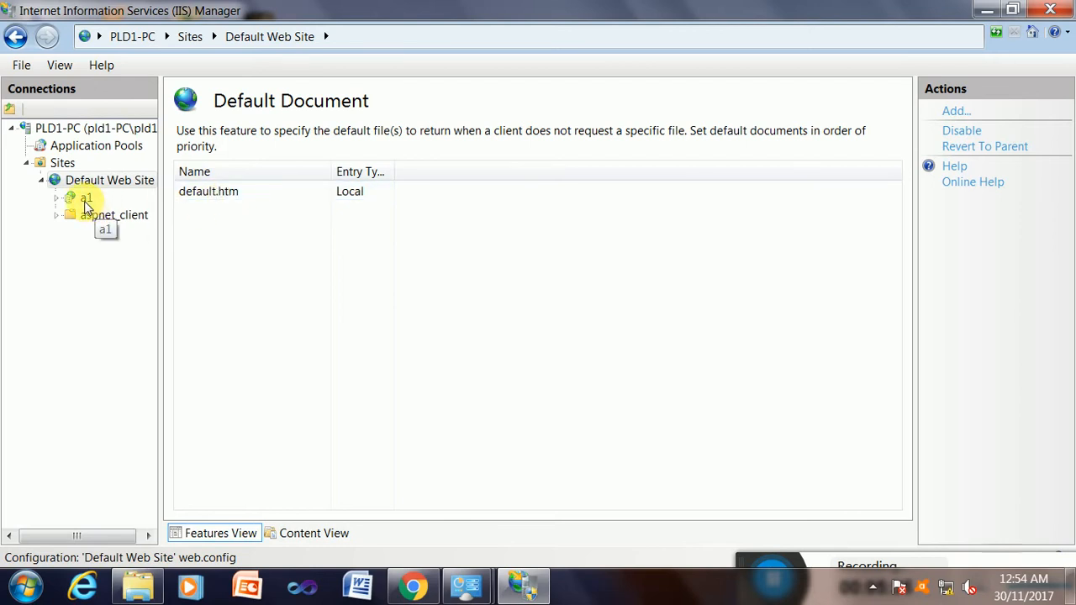
click(87, 198)
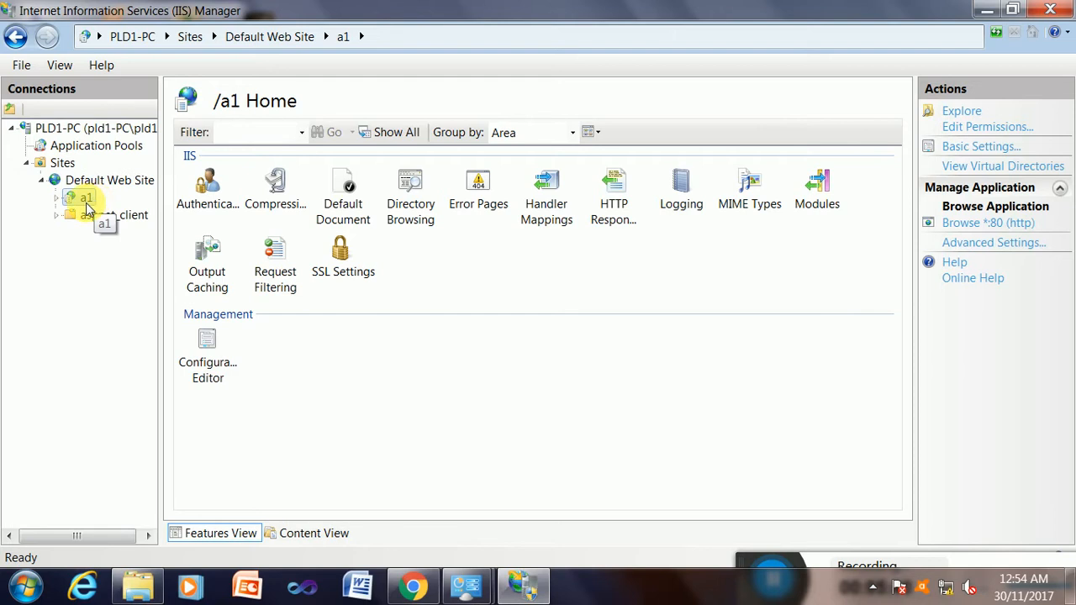
click(343, 189)
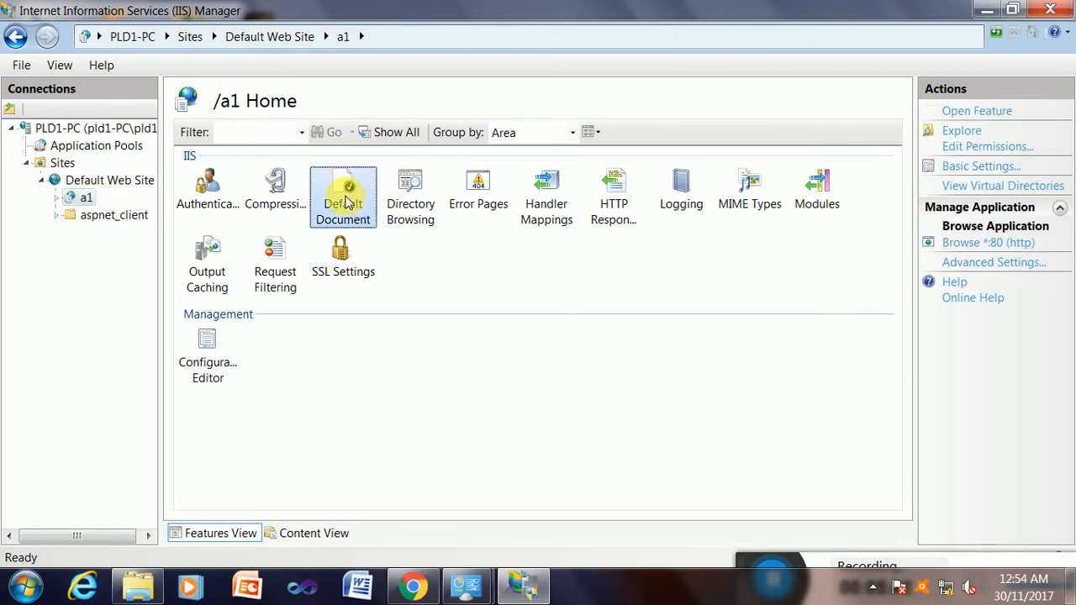
Step: Add a1.htm to a1's default document list and select the new entry
right_click(207, 190)
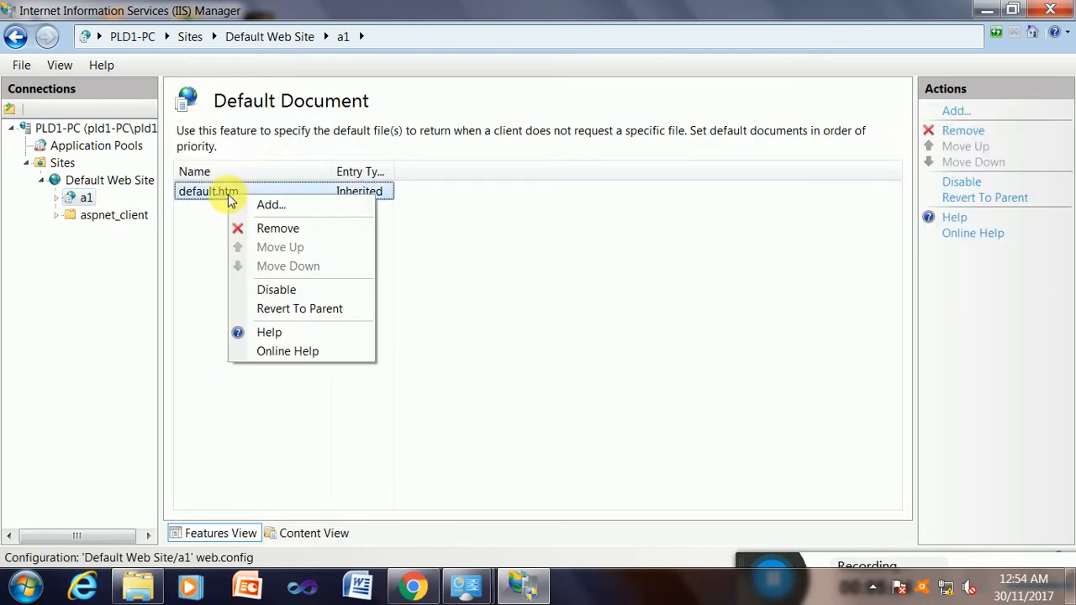
mouse_move(292, 208)
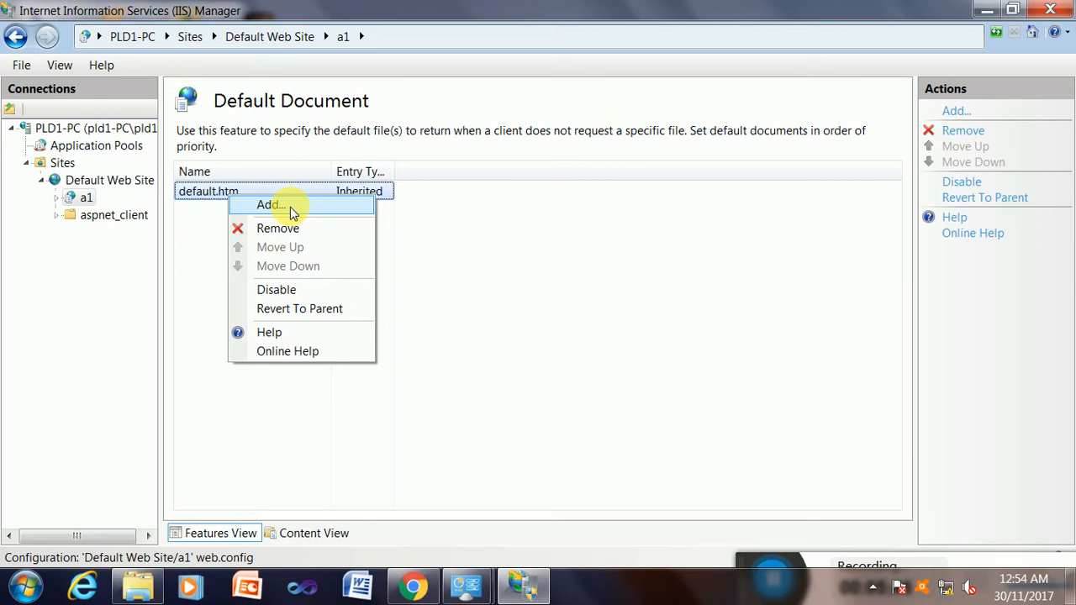
click(269, 204)
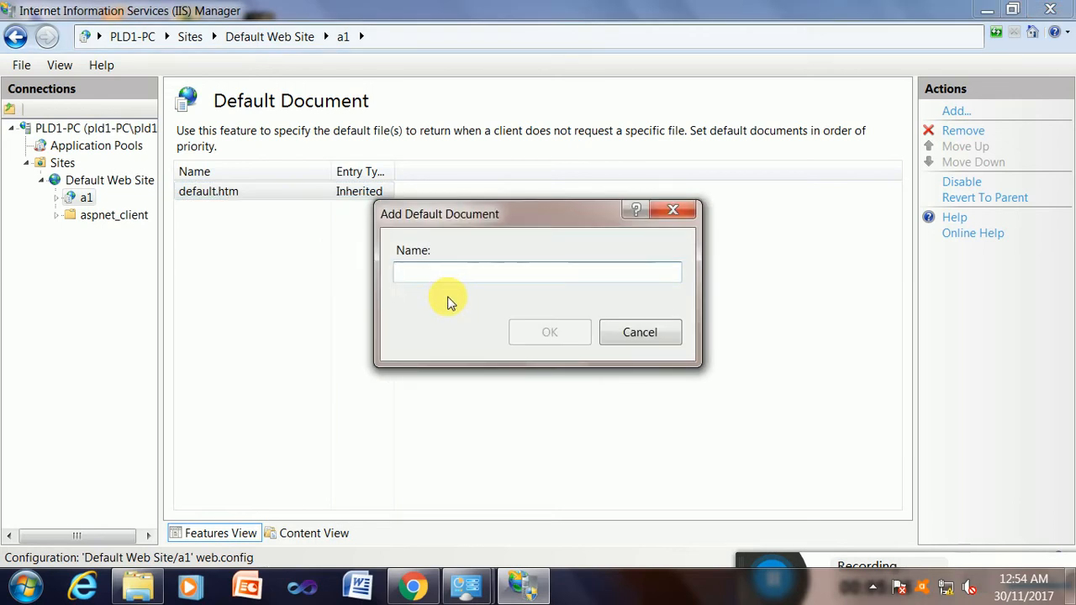
text(a)
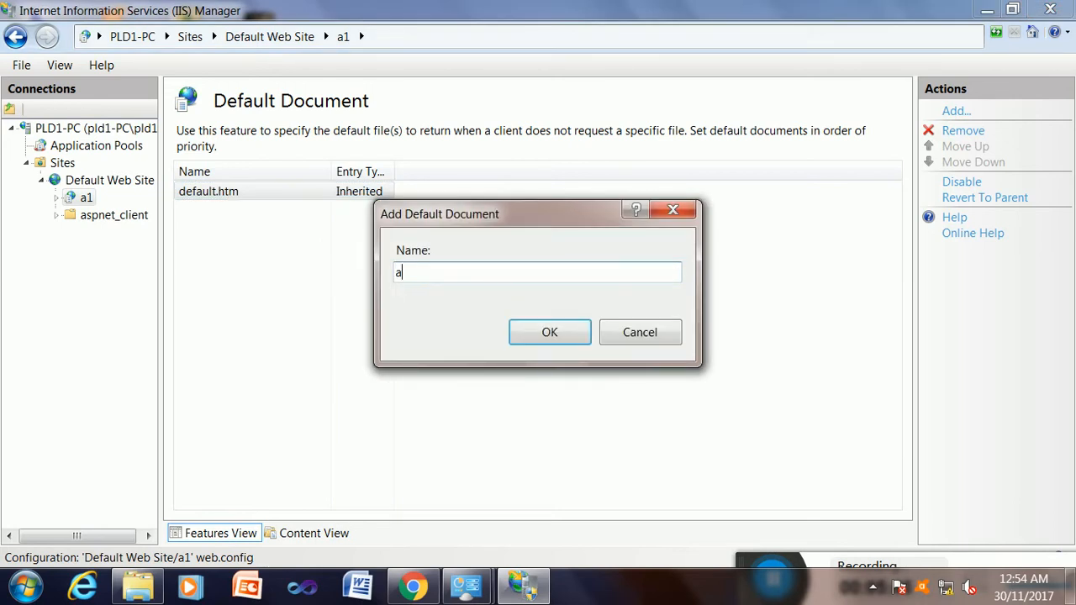
text(1.htm)
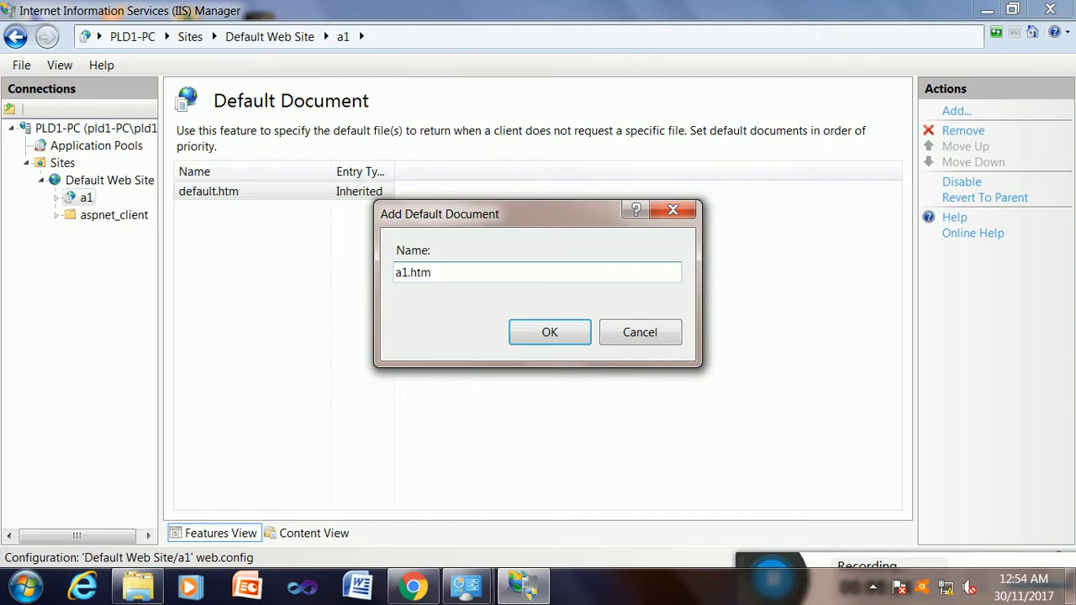
click(549, 332)
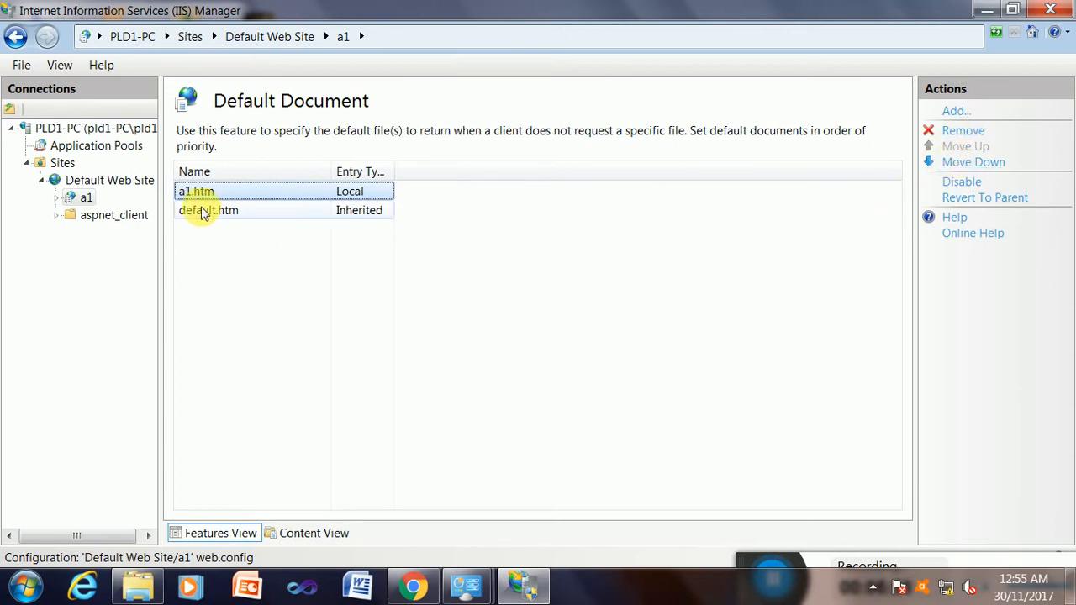
click(196, 191)
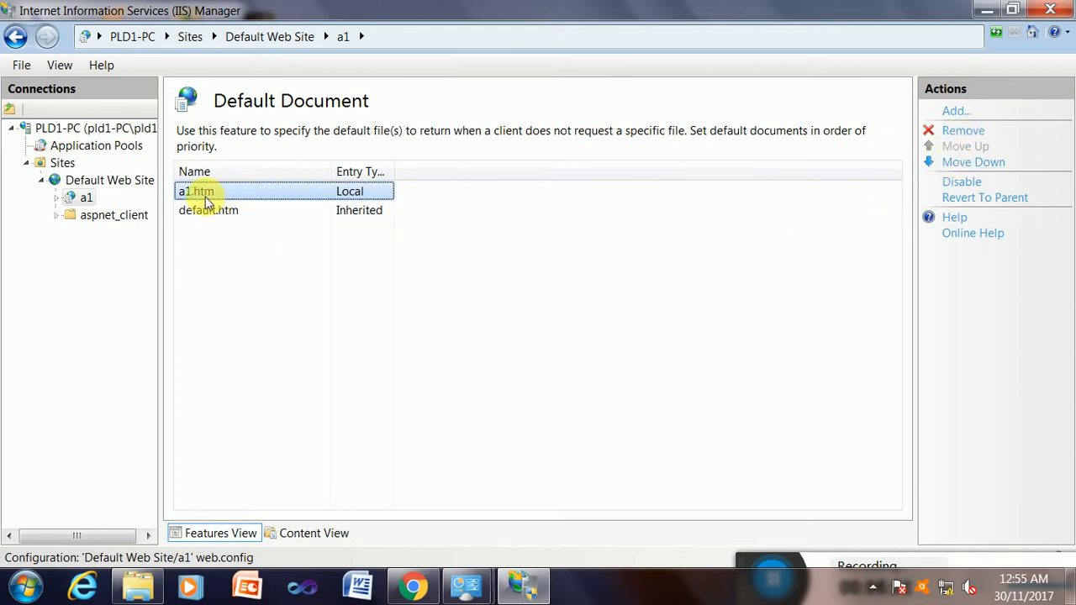
mouse_move(109, 180)
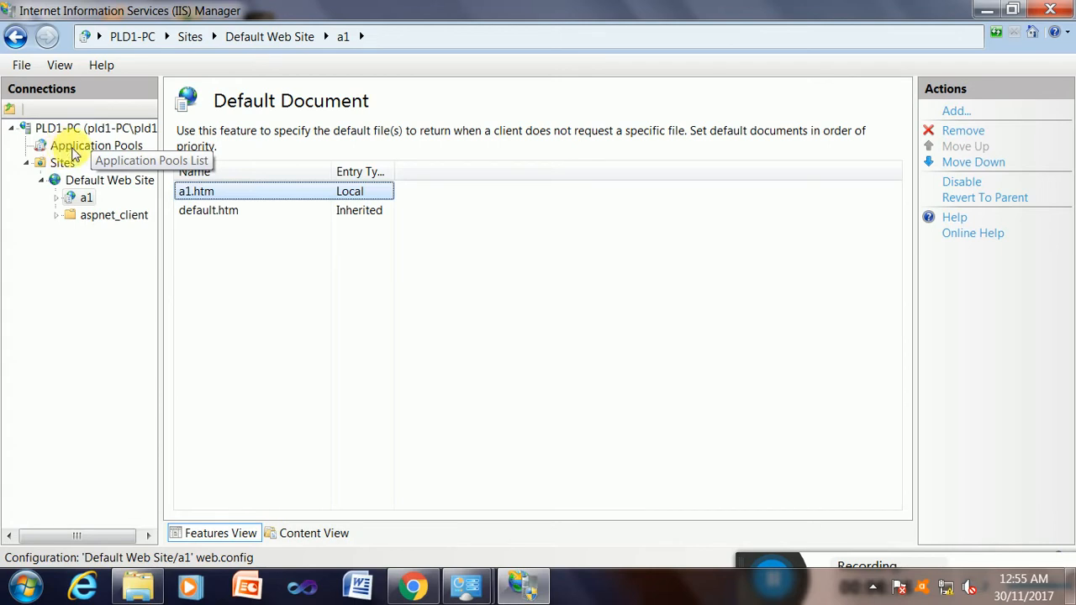
Step: Show the server's Application Pools and bring up DefaultAppPool's context menu
click(96, 146)
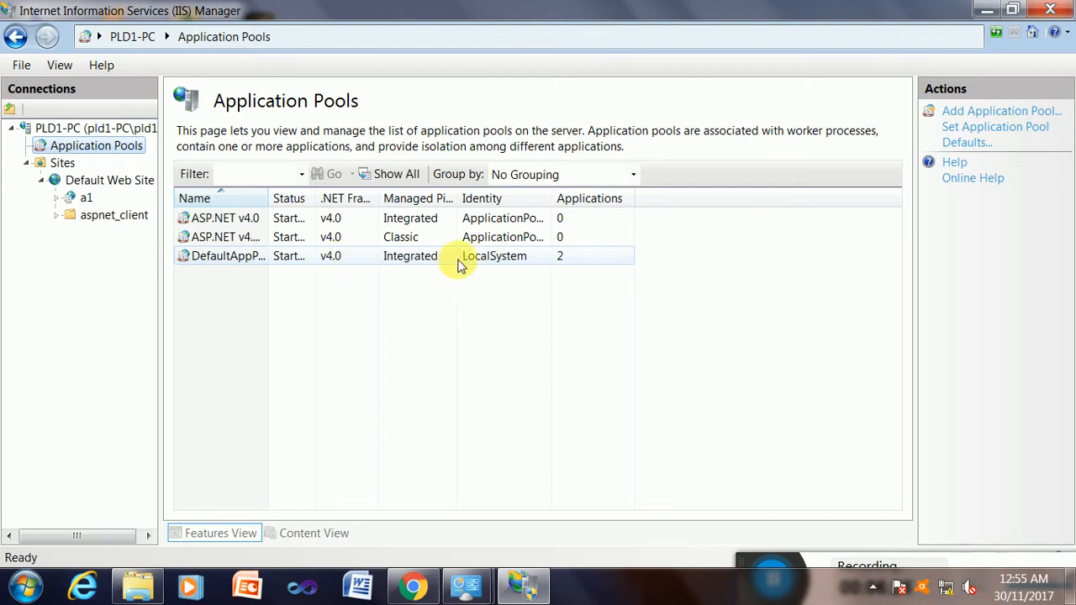
right_click(227, 255)
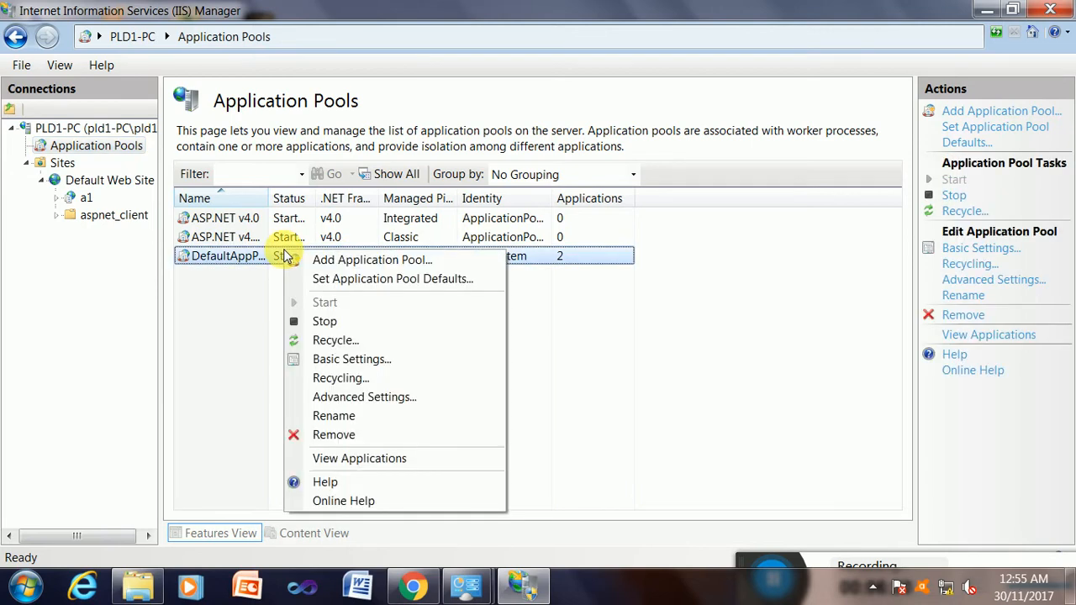
mouse_move(337, 435)
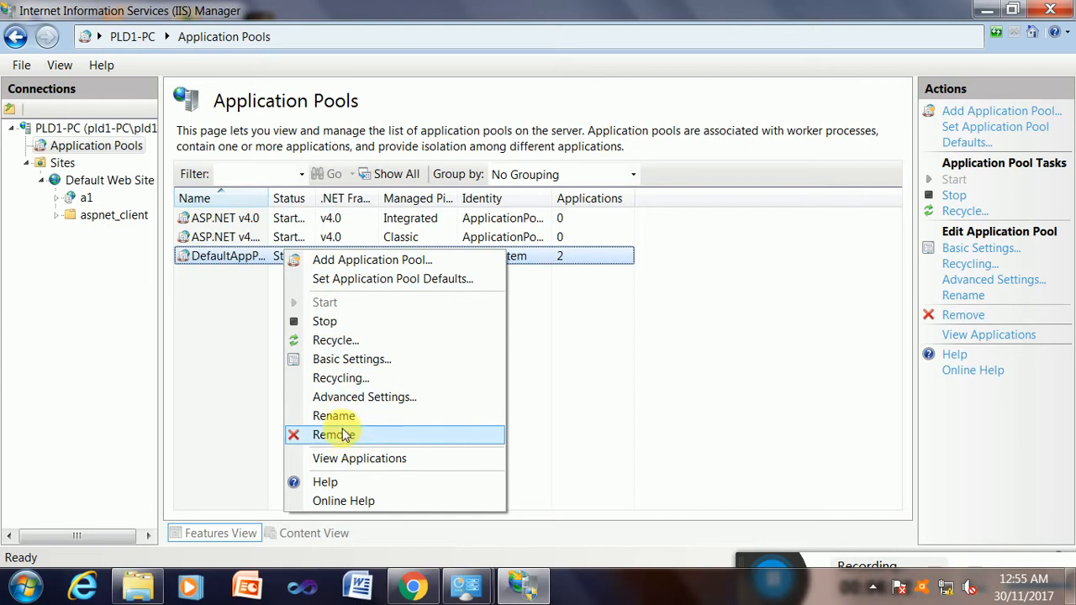
mouse_move(341, 397)
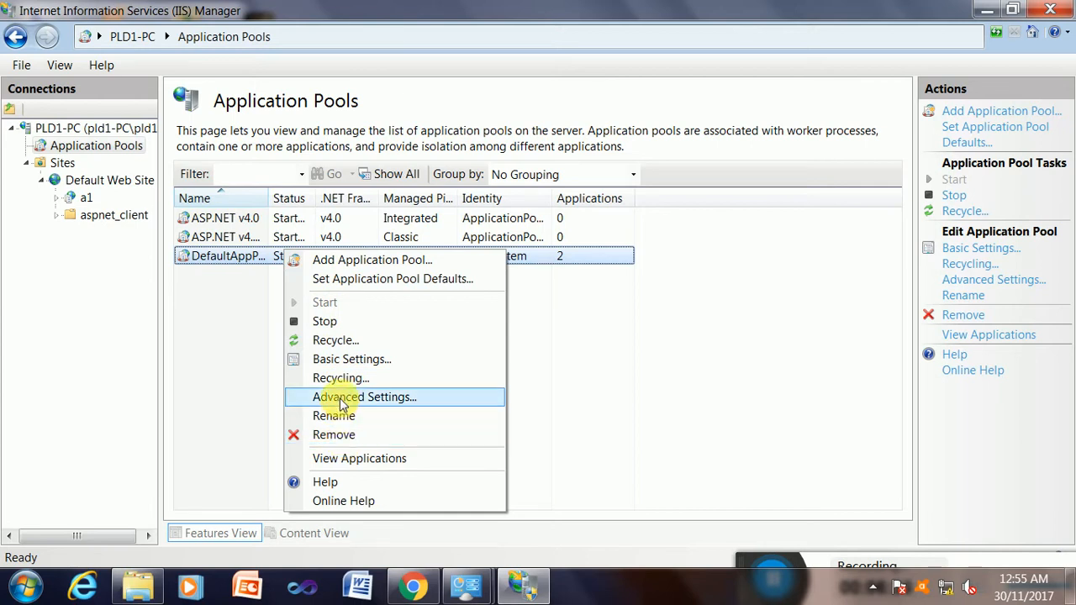
mouse_move(229, 291)
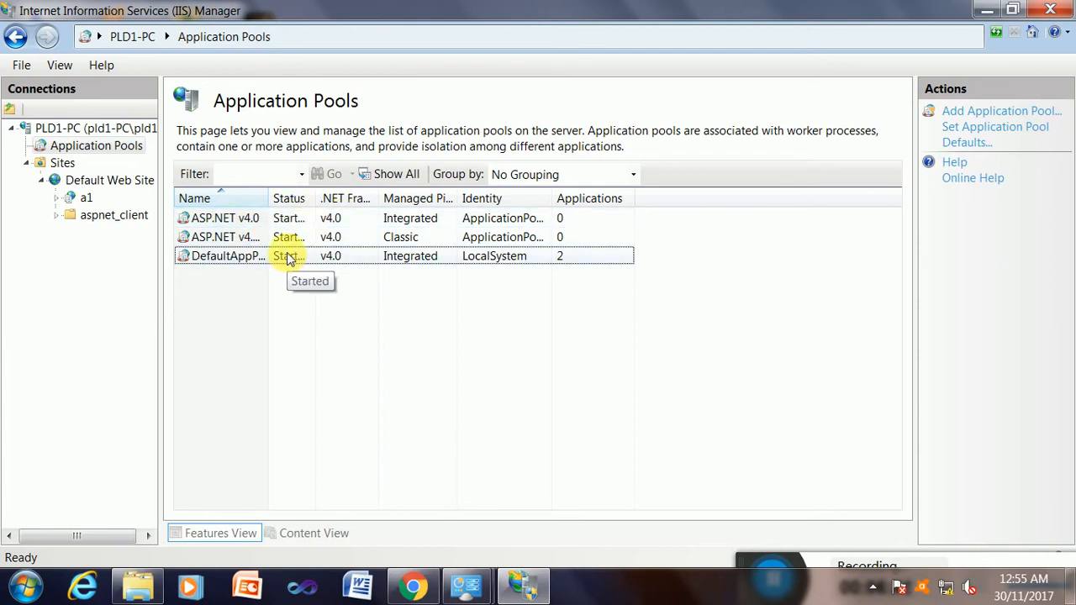
right_click(227, 256)
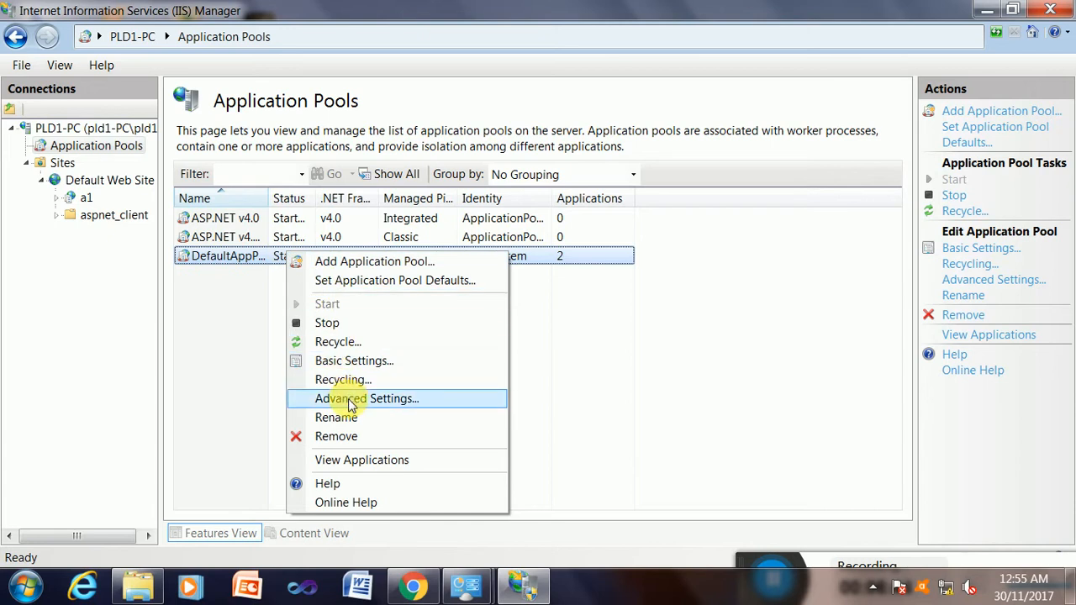
Step: Open DefaultAppPool's Advanced Settings, keep .NET Framework v4.0, and select the Identity property
click(366, 399)
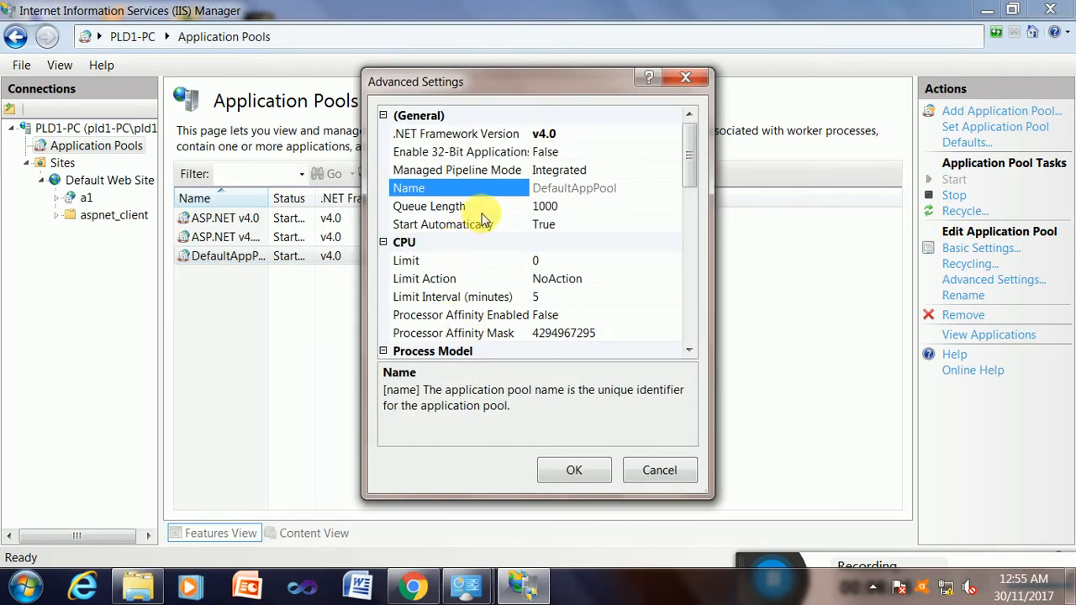
click(455, 134)
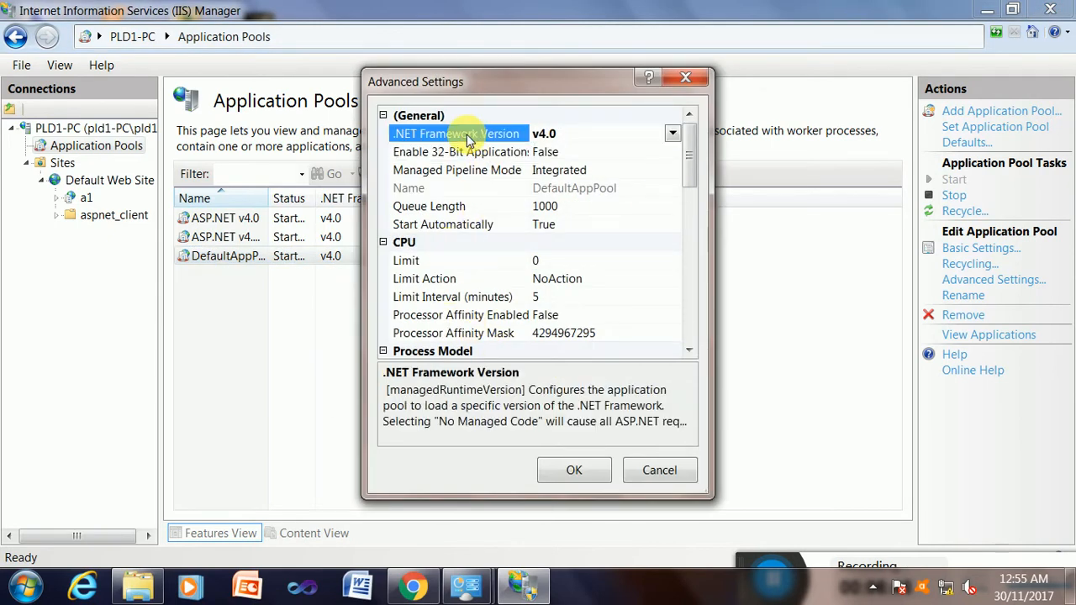
click(673, 134)
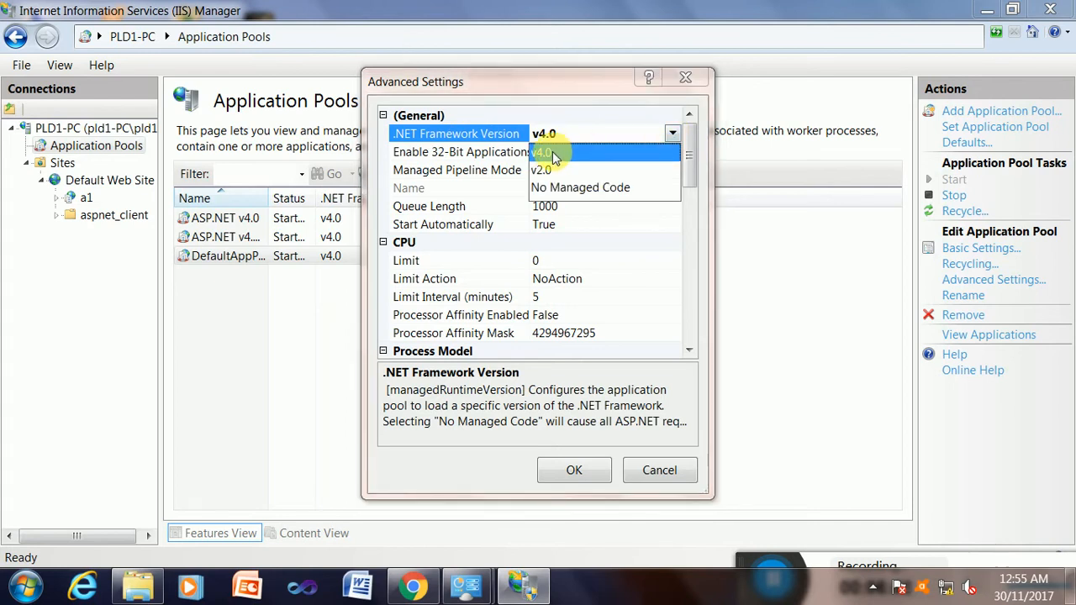
click(544, 153)
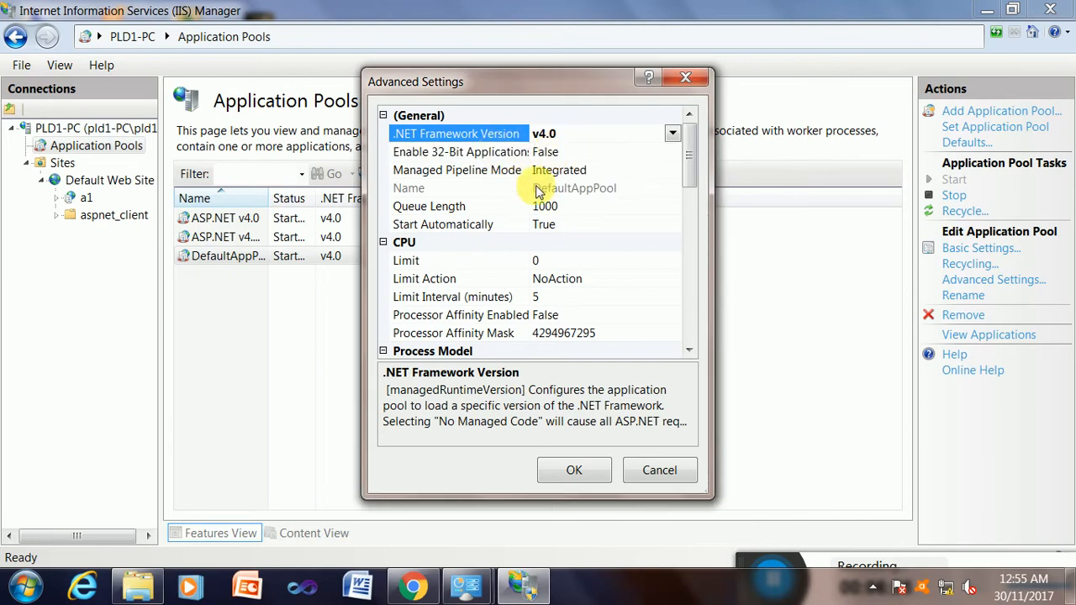
mouse_move(660, 250)
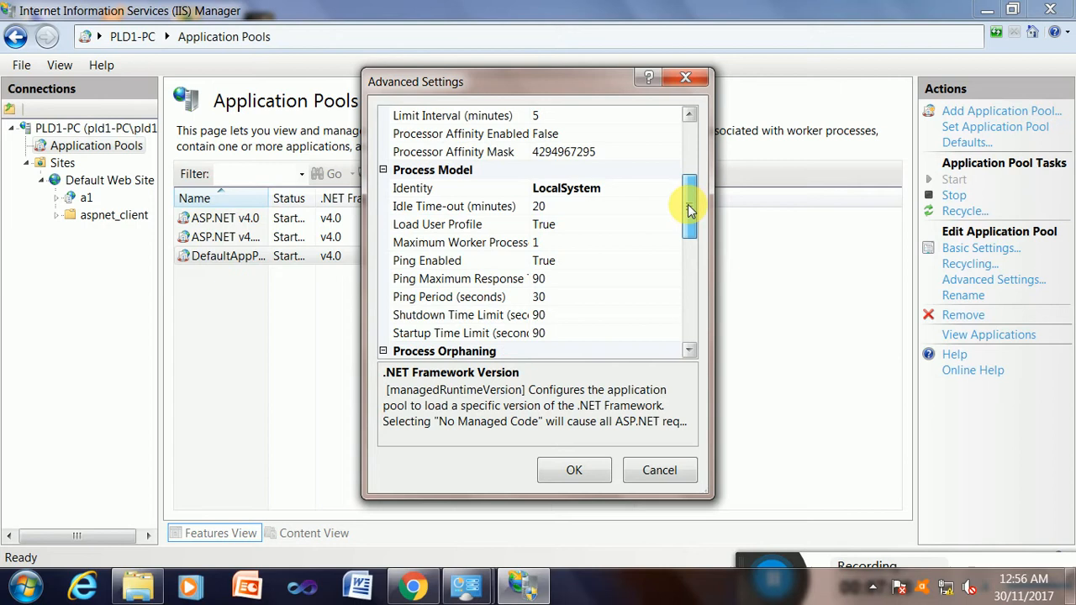
drag(690, 206, 689, 269)
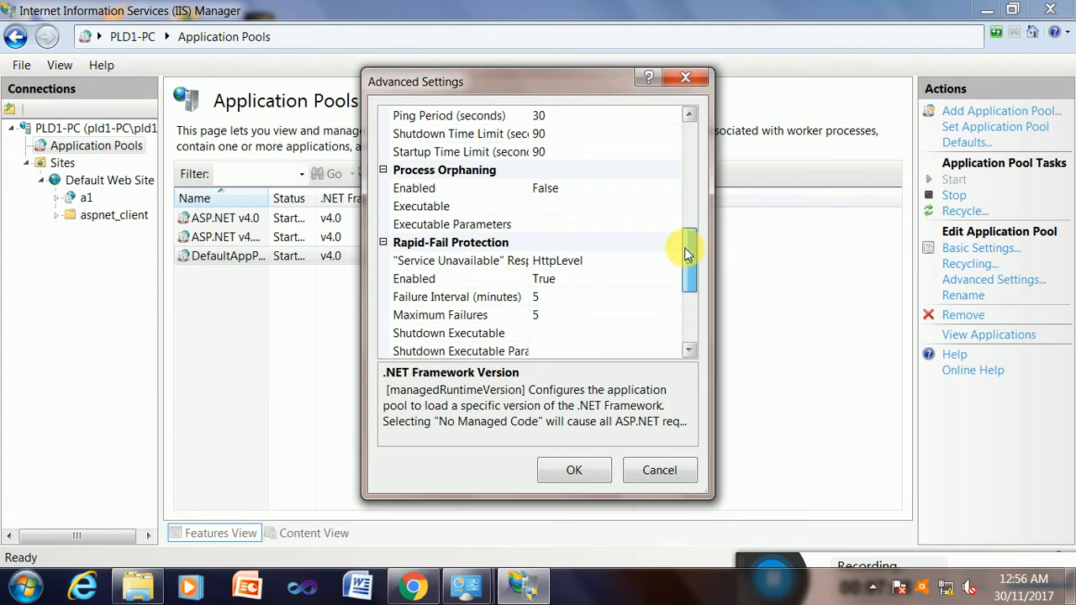
drag(689, 269, 689, 210)
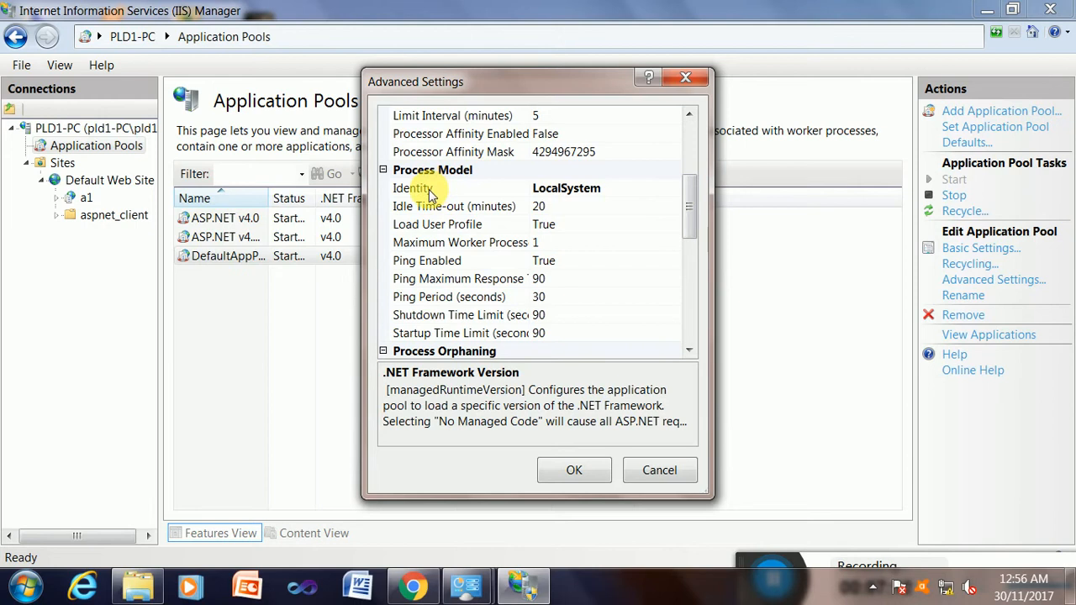
click(413, 188)
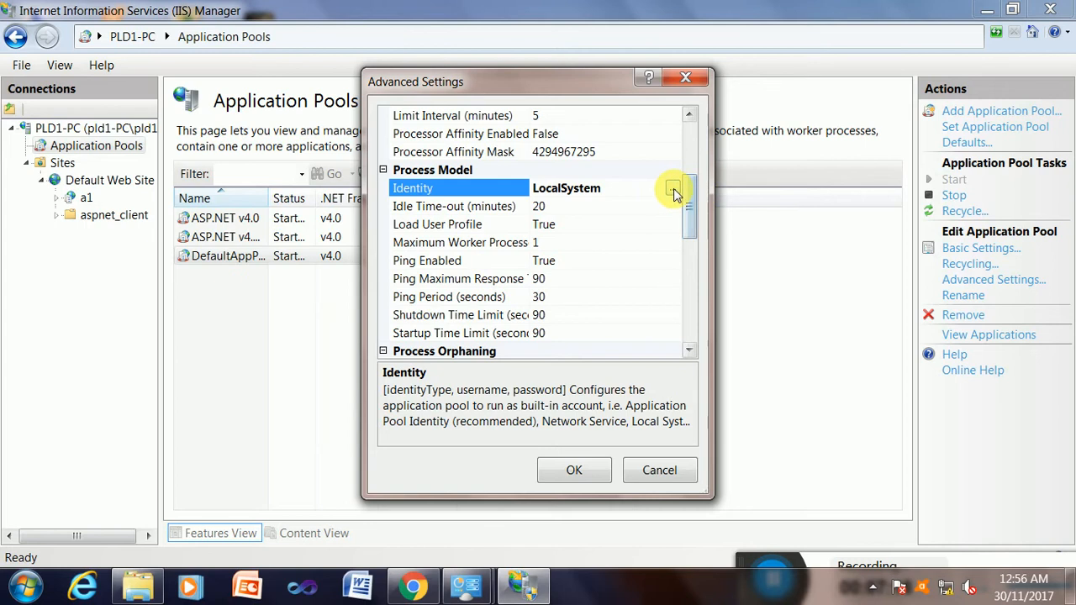
Step: Set DefaultAppPool's identity to the built-in LocalSystem account and apply the advanced settings
click(674, 187)
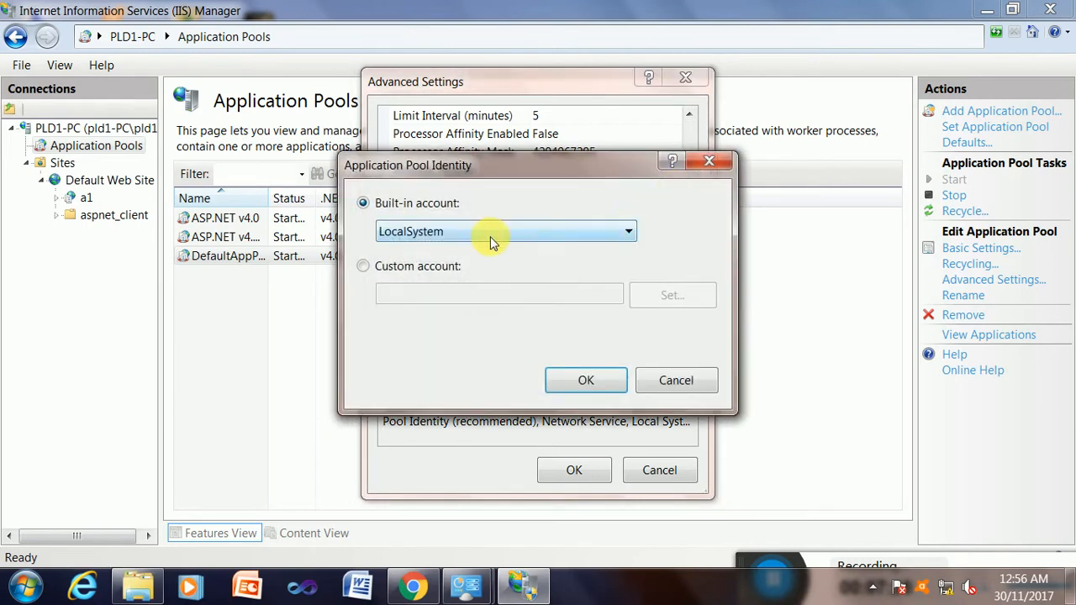
mouse_move(629, 231)
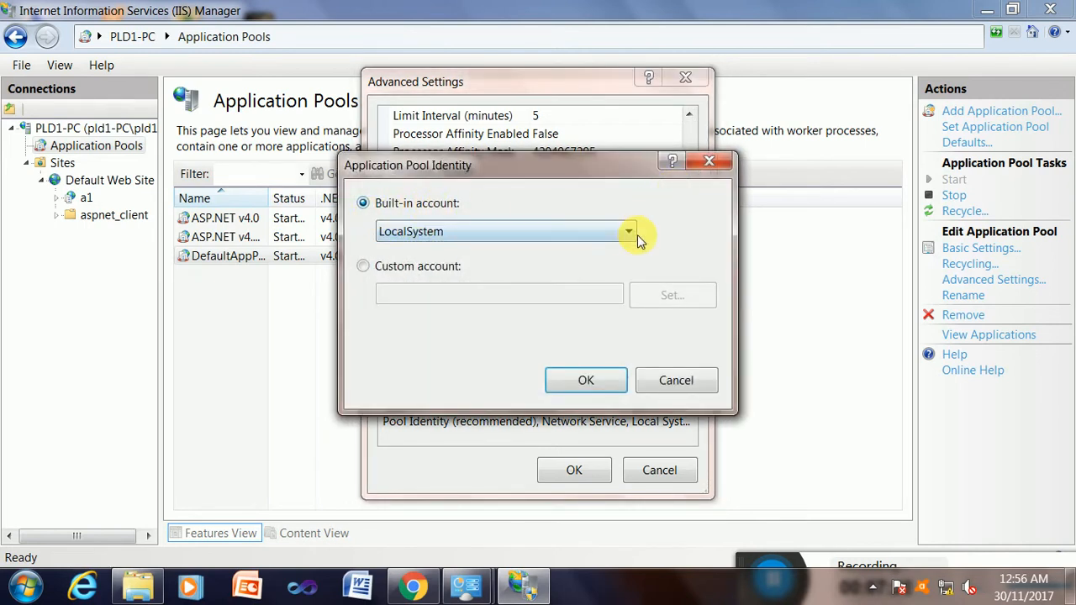
click(629, 231)
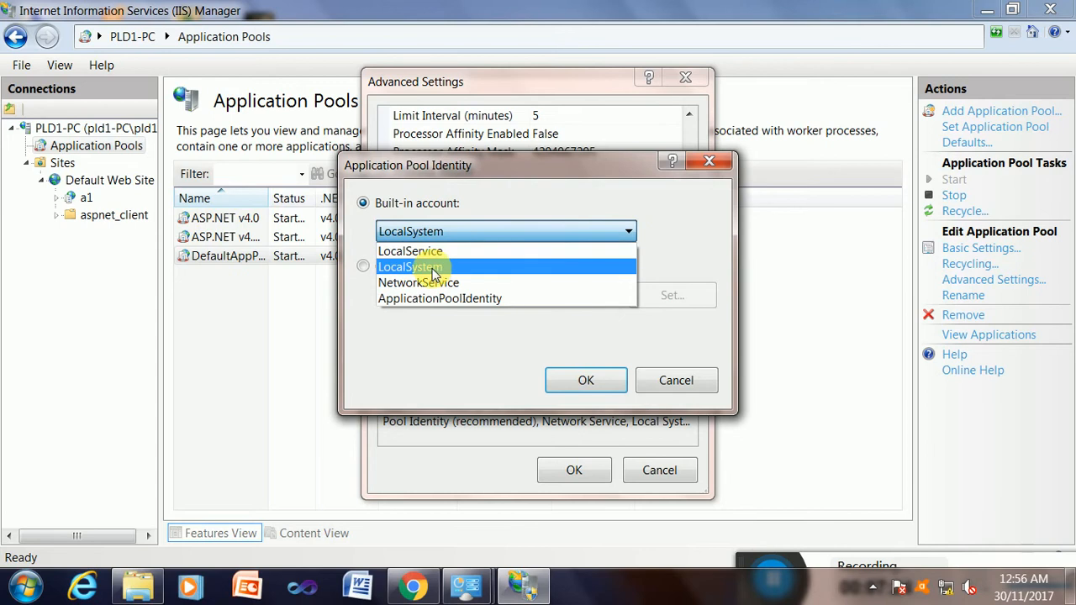
mouse_move(425, 269)
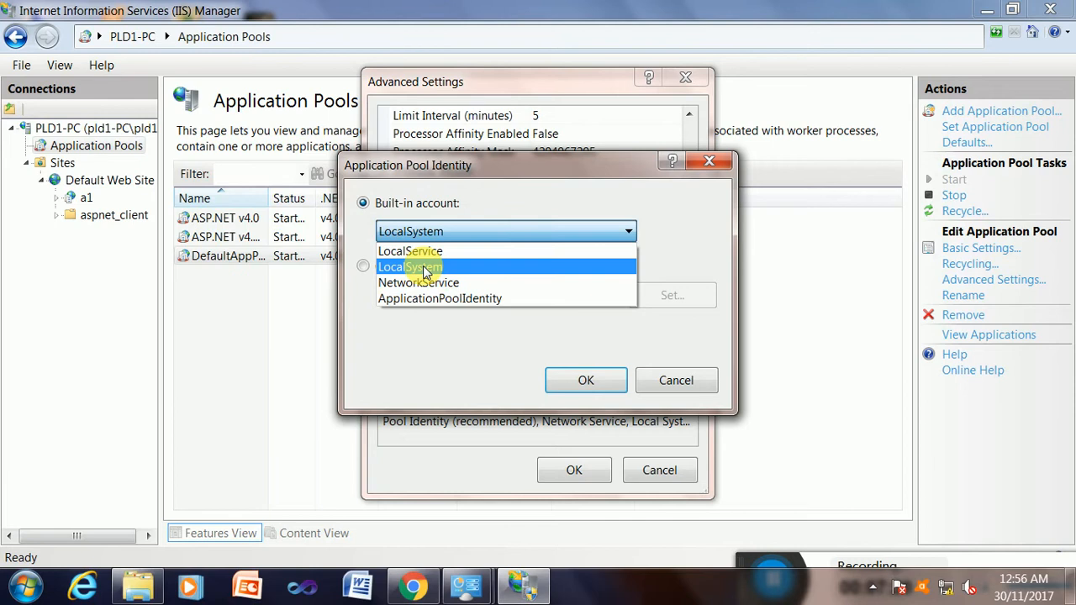
click(410, 266)
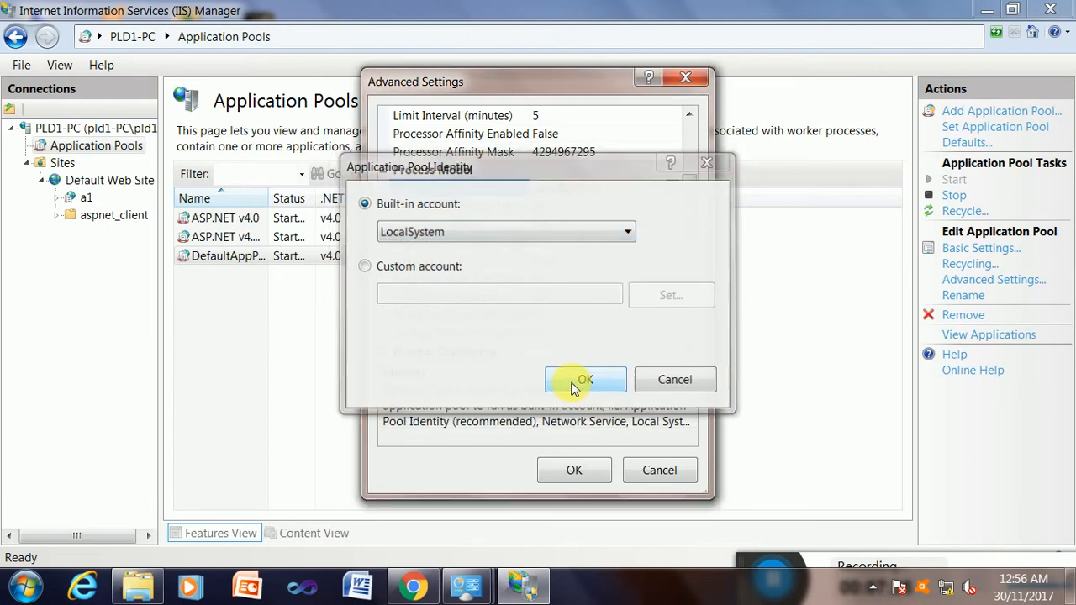
click(586, 379)
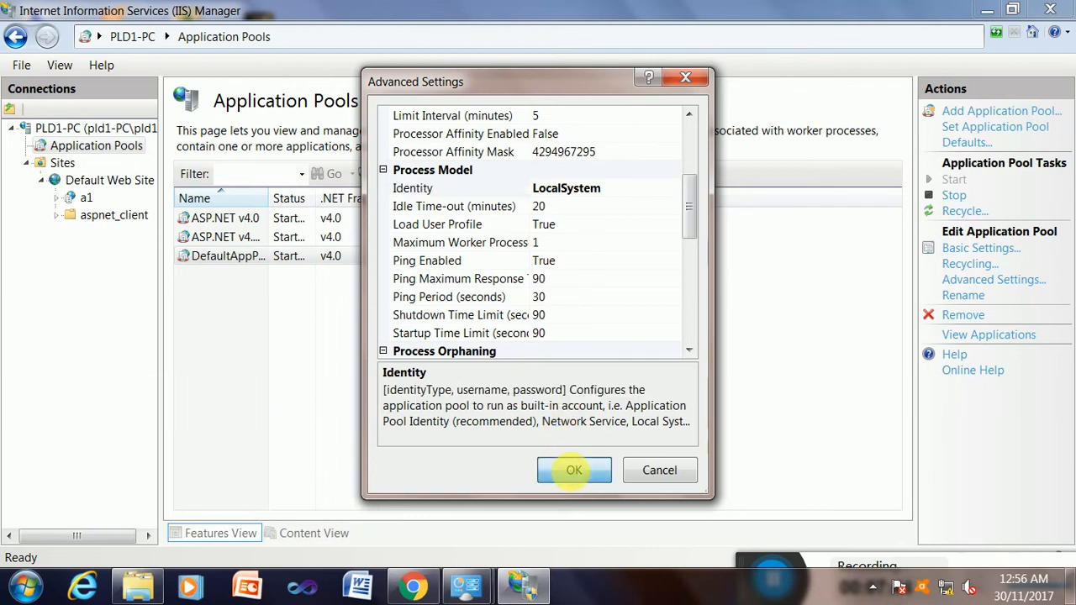
click(574, 470)
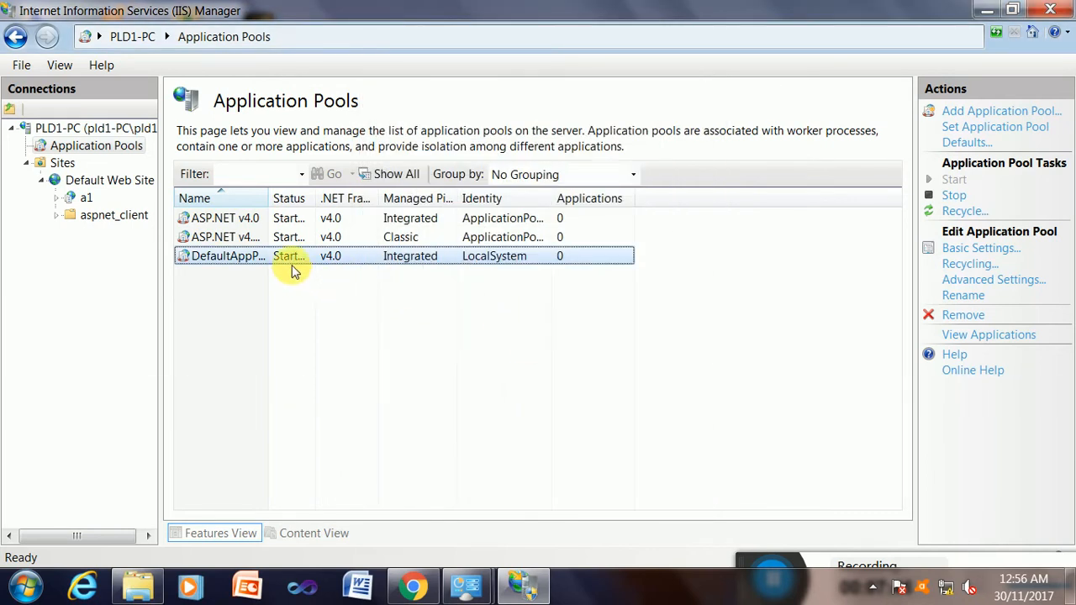
mouse_move(523, 285)
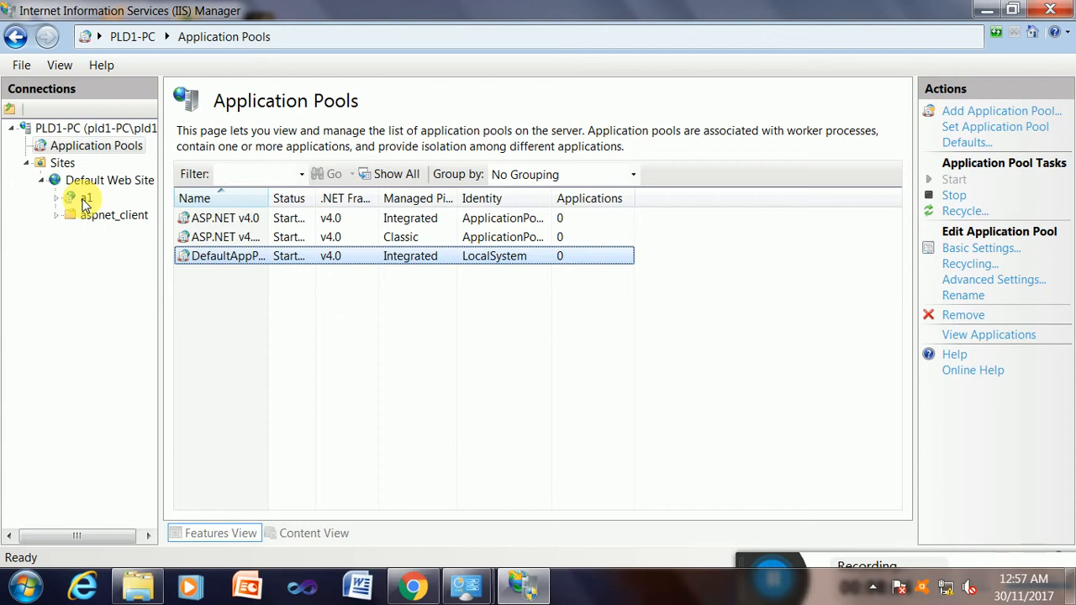
Step: Bring up the context menu for a1 under Default Web Site
right_click(87, 197)
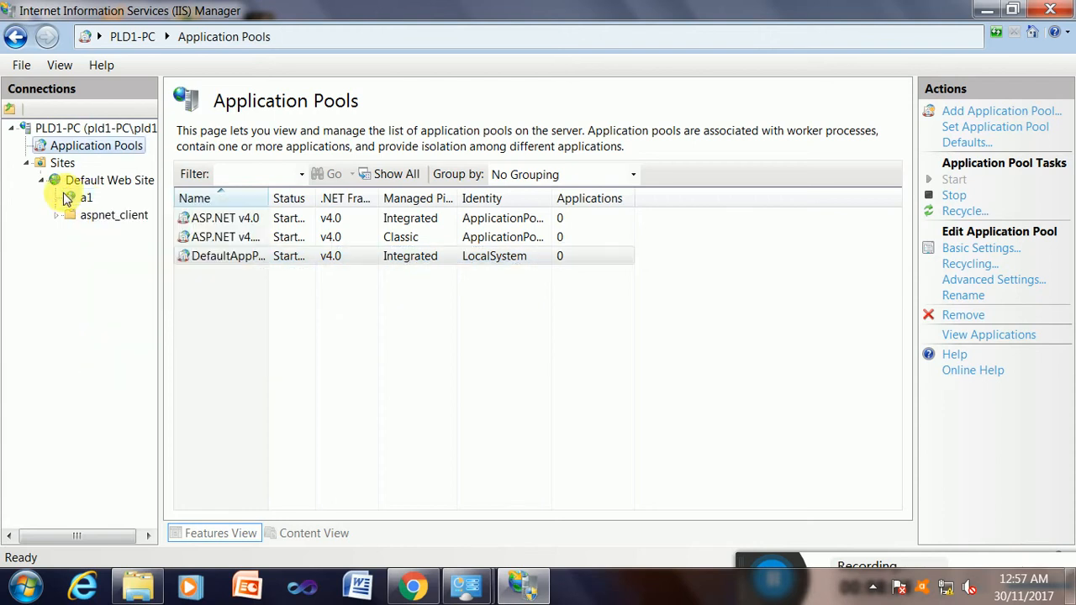
right_click(87, 197)
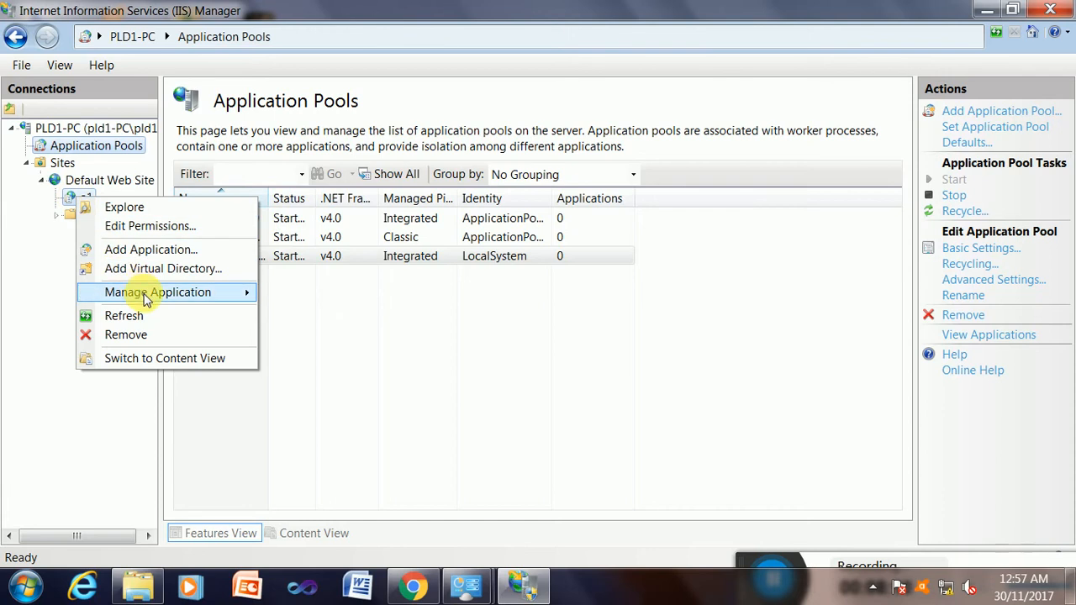
mouse_move(157, 292)
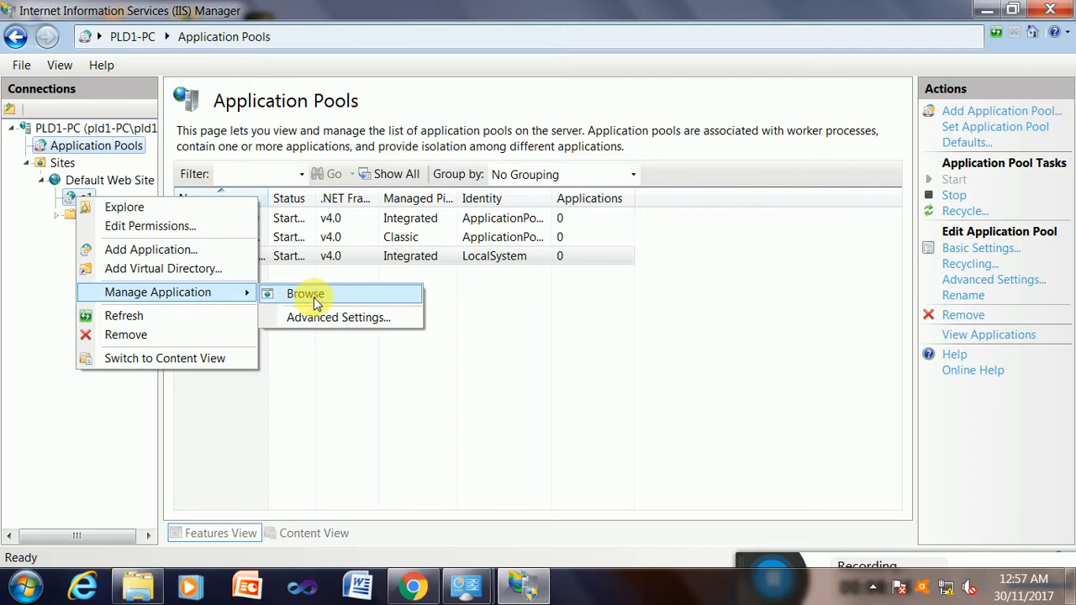
mouse_move(315, 303)
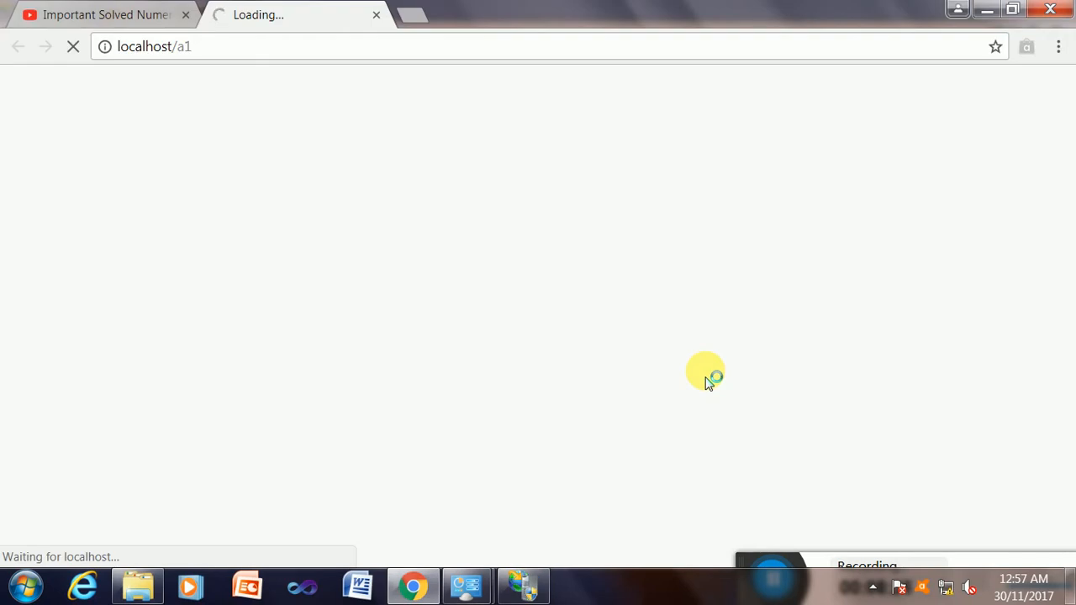
mouse_move(707, 376)
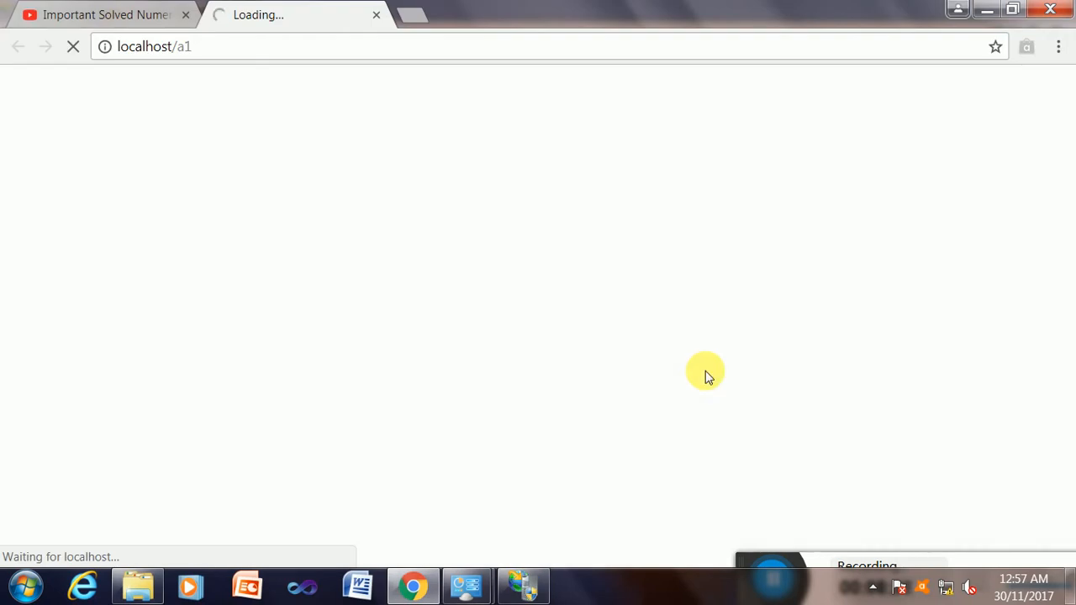
mouse_move(805, 396)
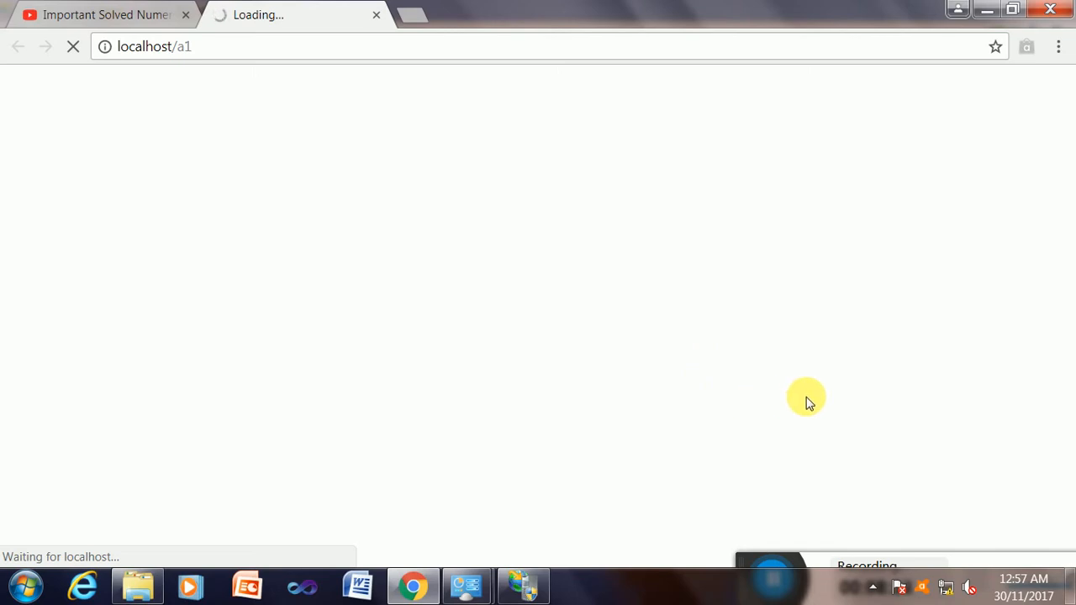
mouse_move(782, 488)
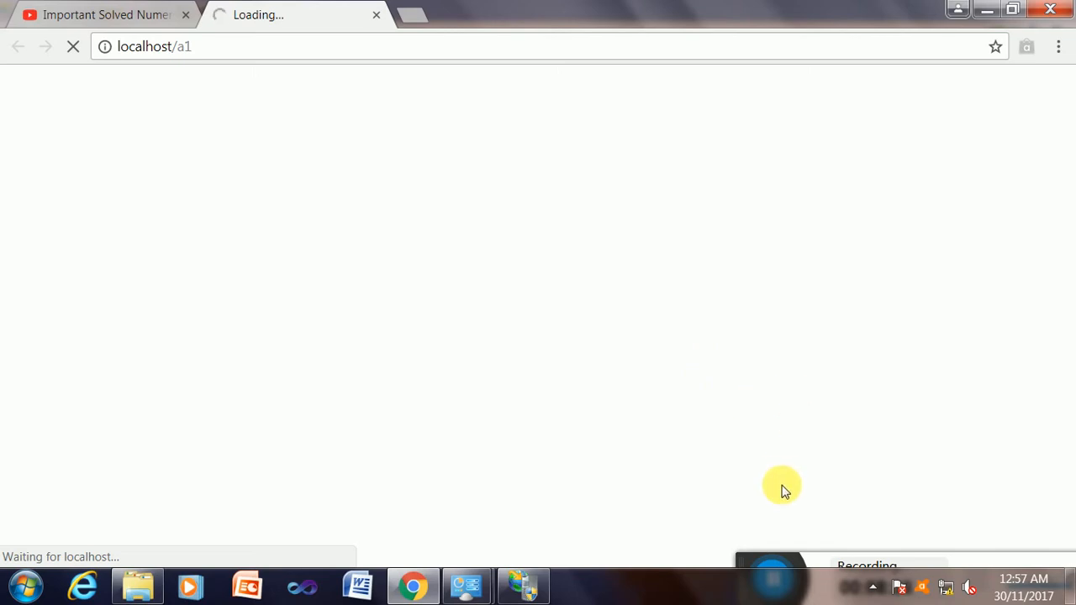
mouse_move(776, 530)
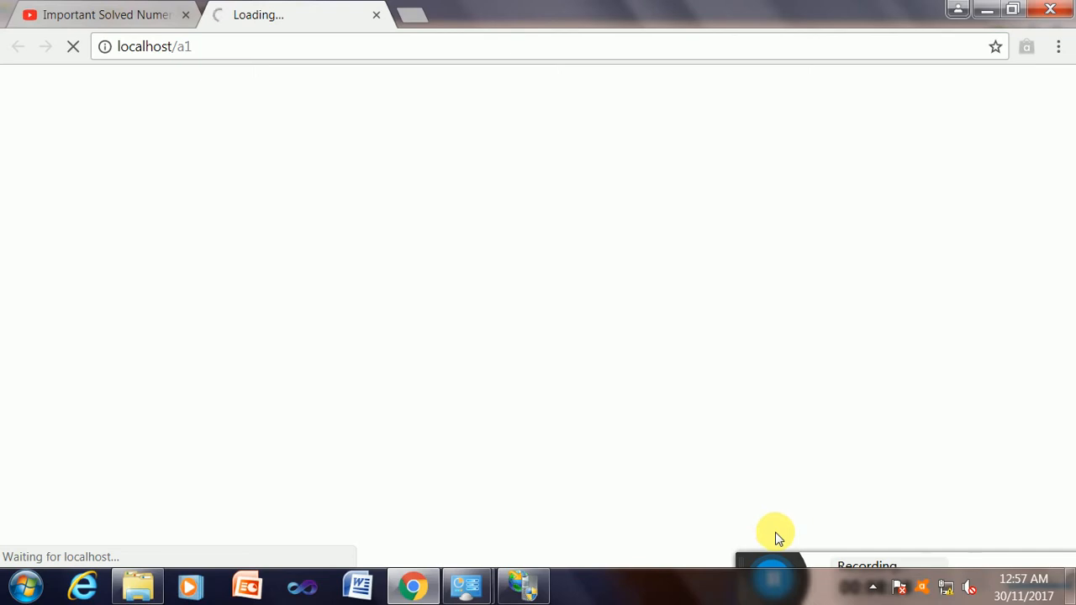
mouse_move(771, 580)
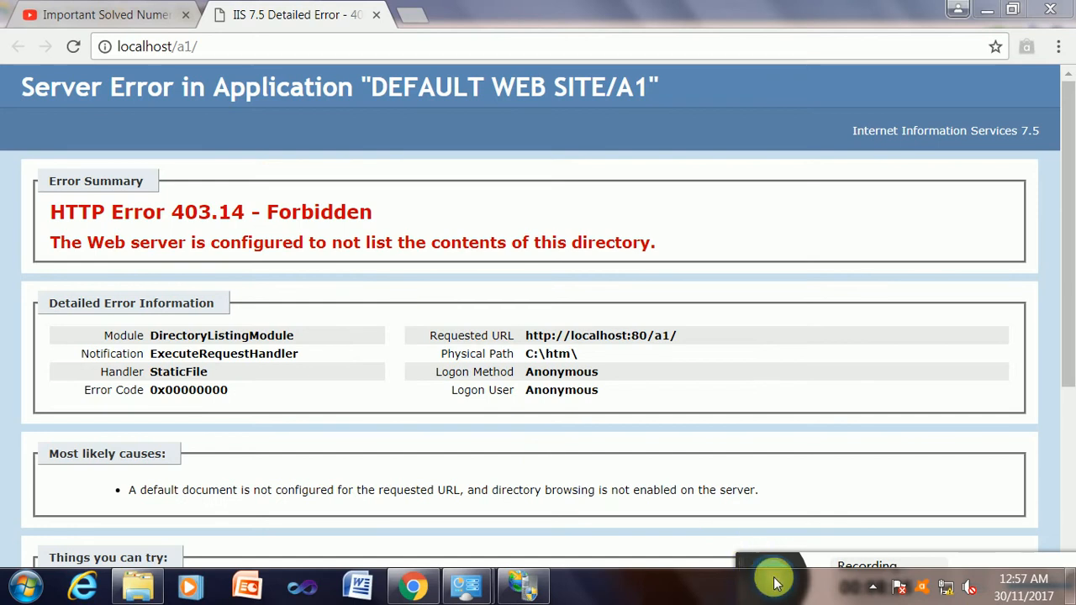
mouse_move(765, 546)
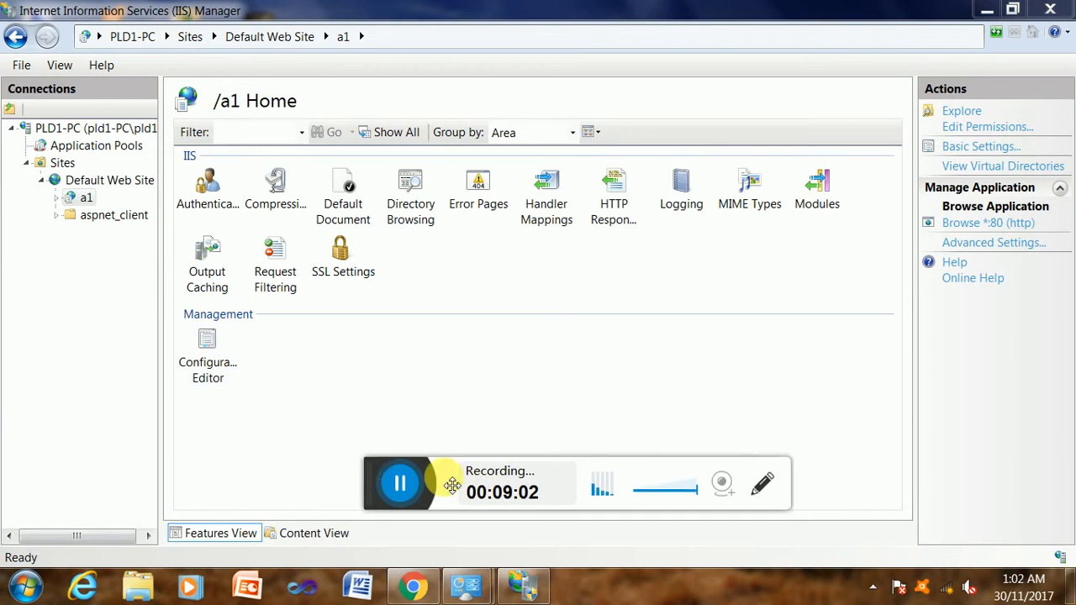
Step: Remove a1.htm from a1's default documents, then browse a1 at localhost/a1 in Chrome
click(109, 180)
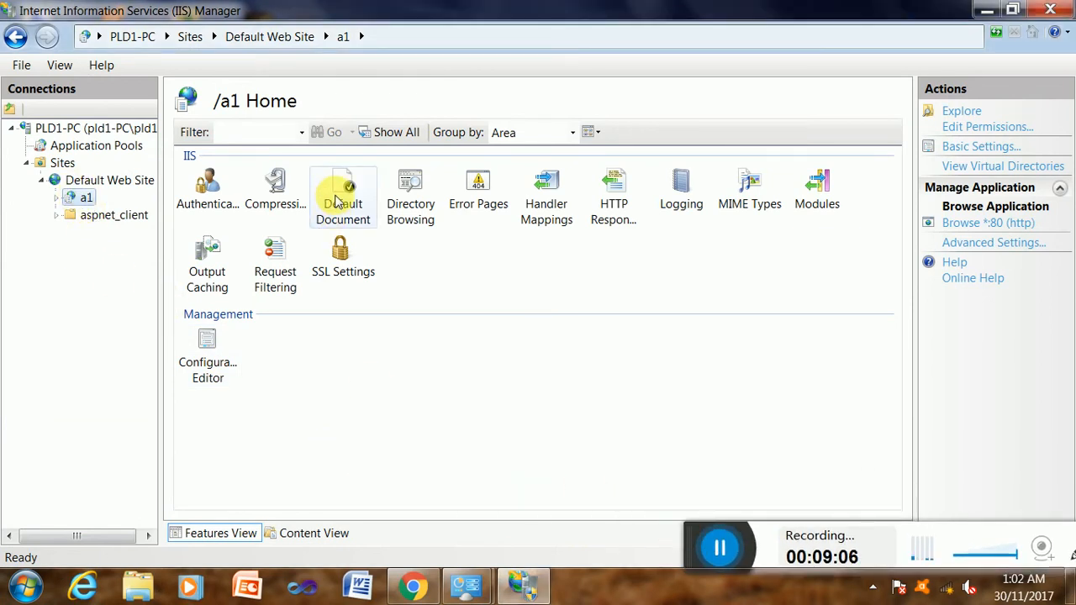
double_click(343, 195)
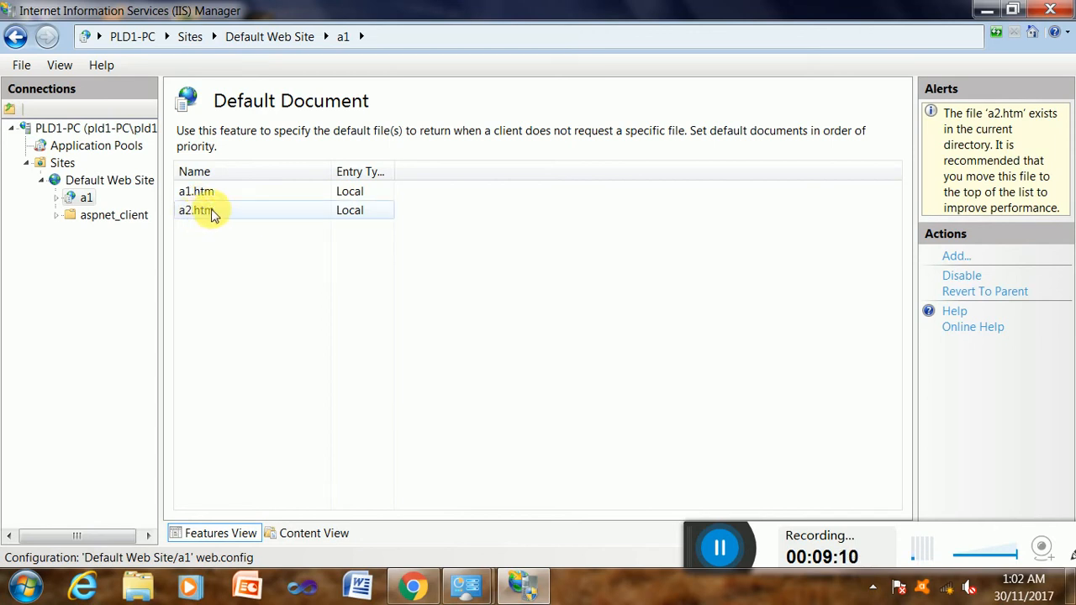
click(196, 191)
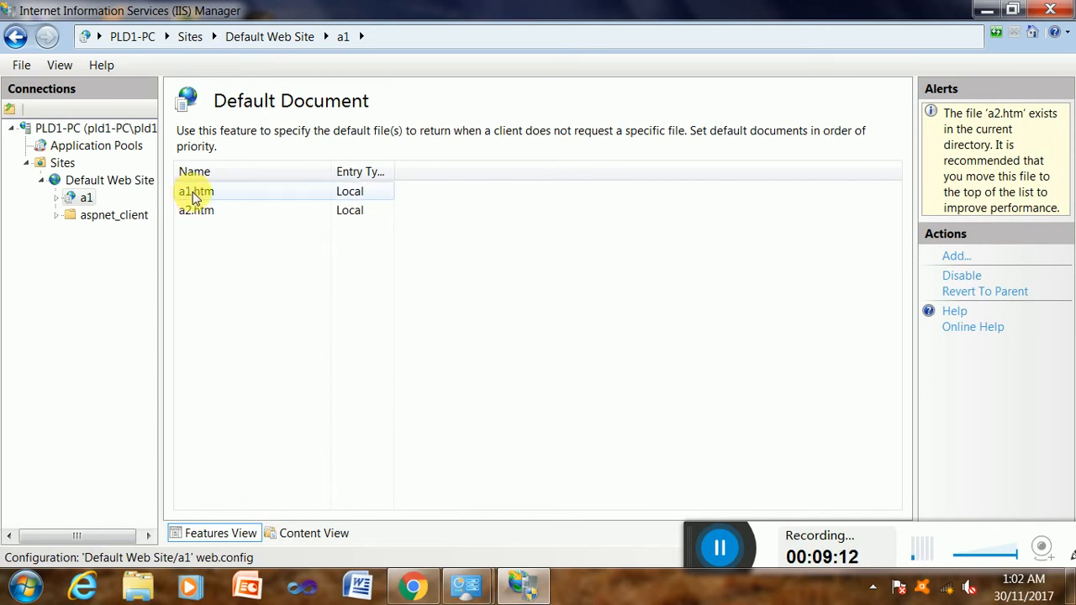
right_click(196, 191)
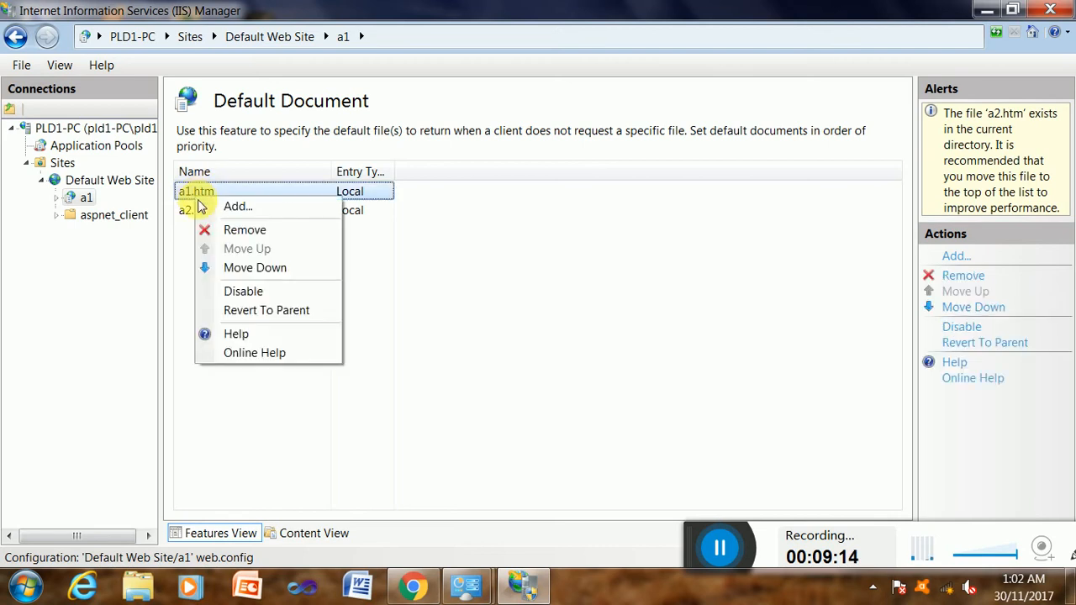
click(244, 229)
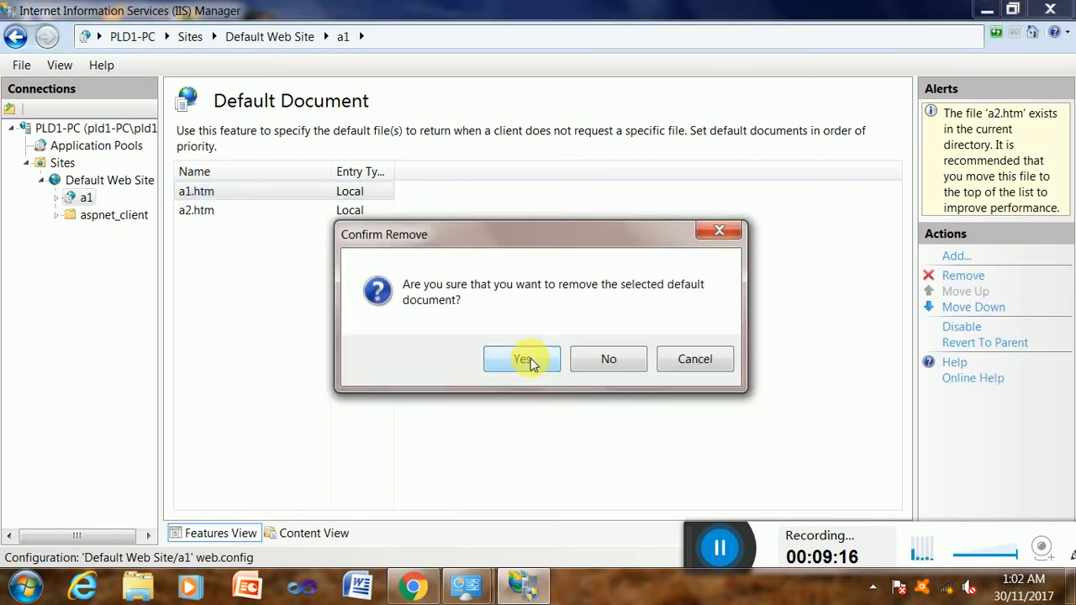
click(522, 359)
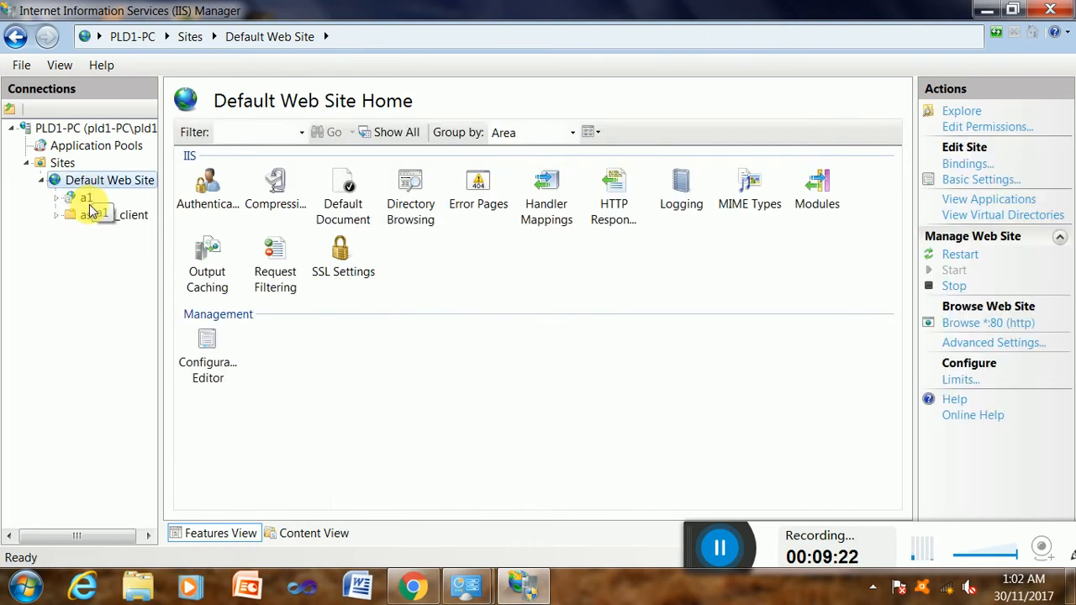
right_click(110, 180)
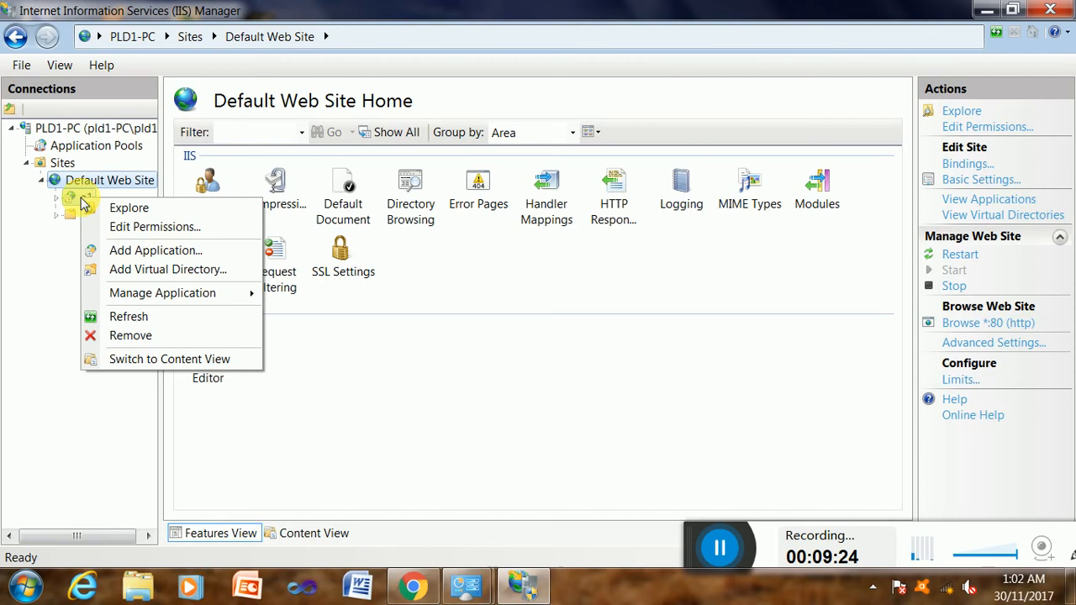
mouse_move(163, 292)
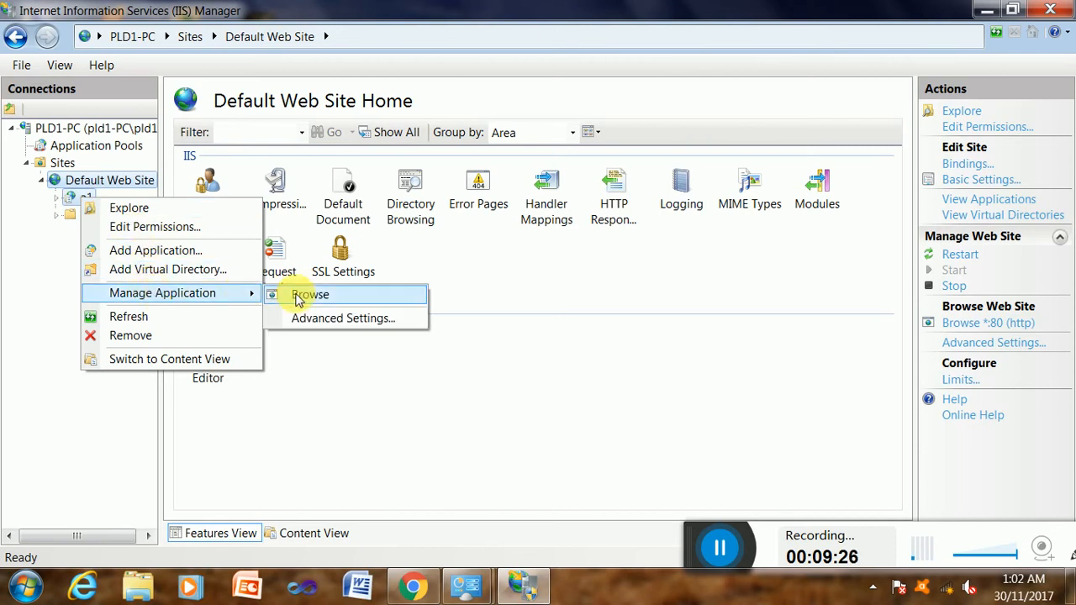
click(311, 295)
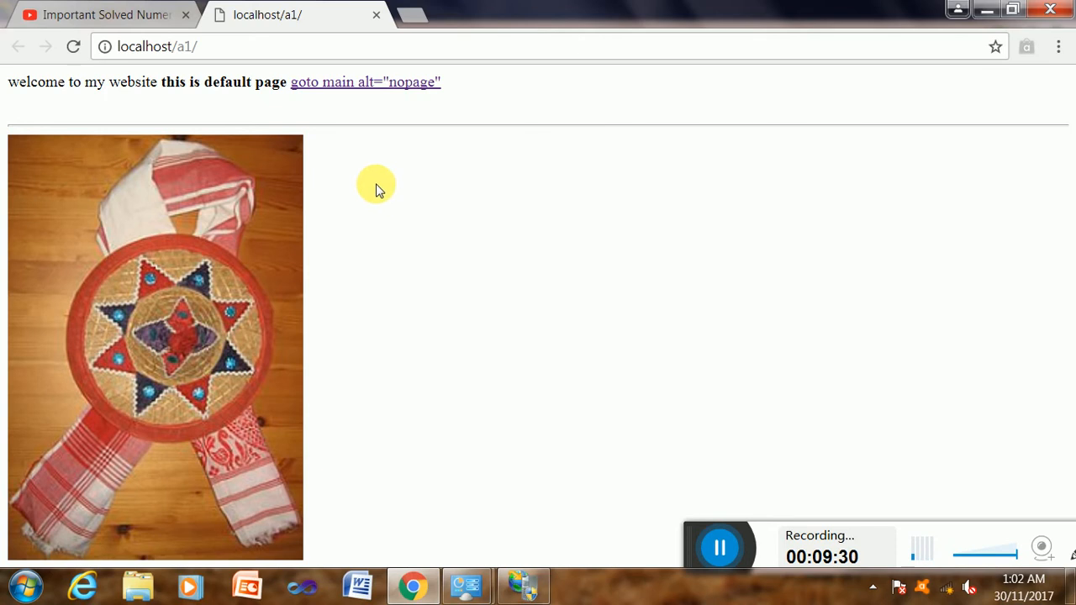
mouse_move(691, 540)
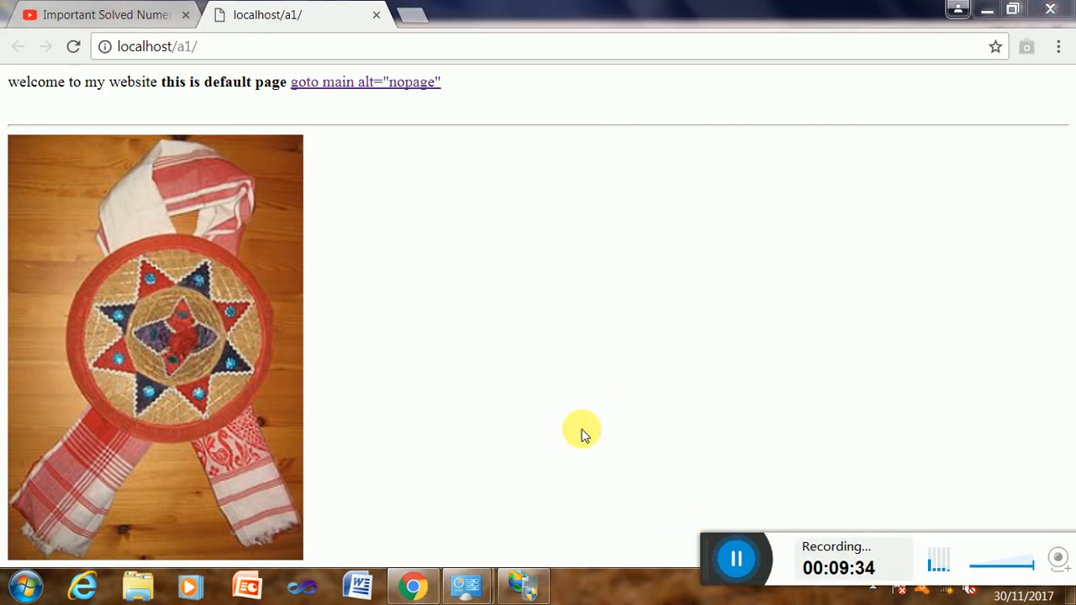
mouse_move(677, 425)
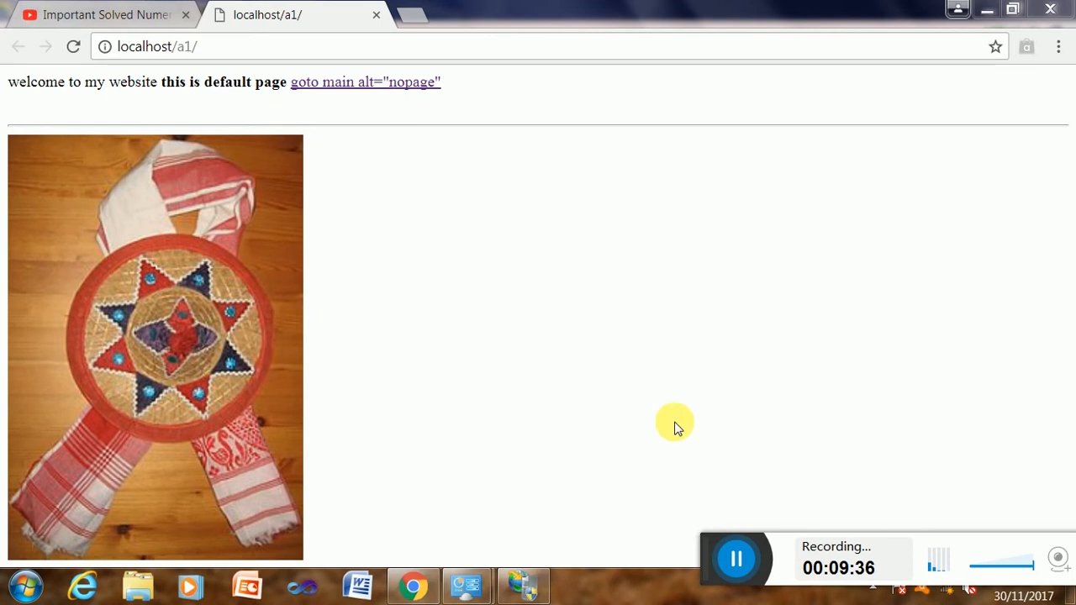
mouse_move(467, 200)
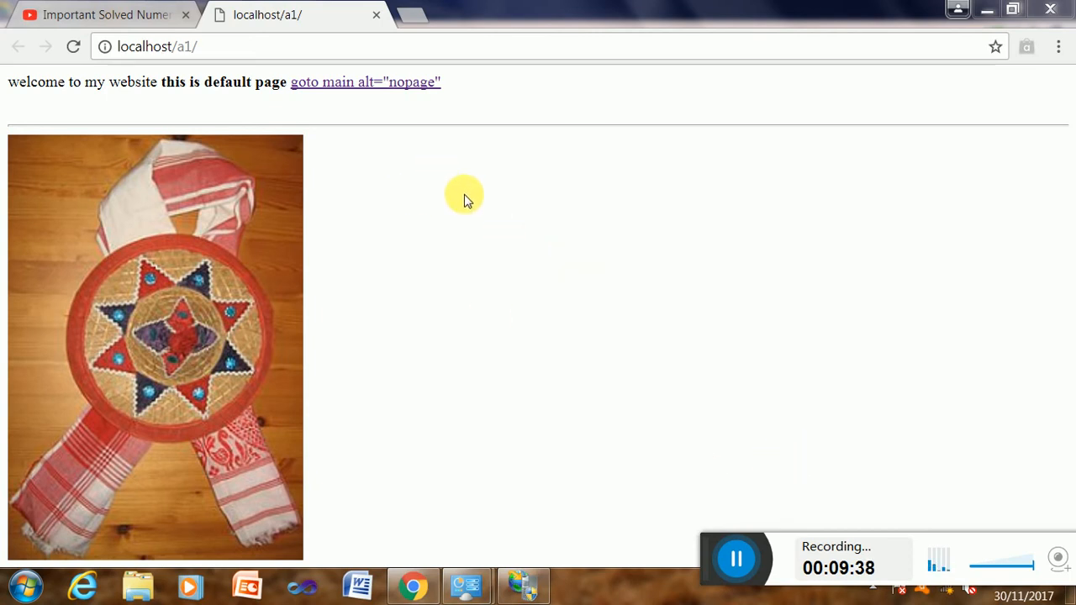
mouse_move(168, 71)
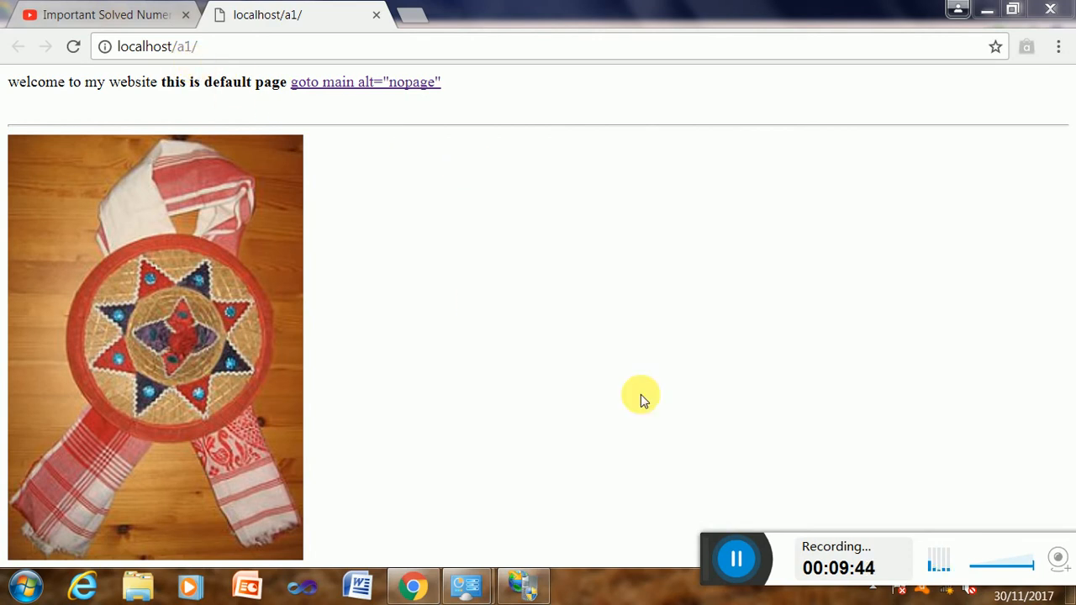
mouse_move(353, 81)
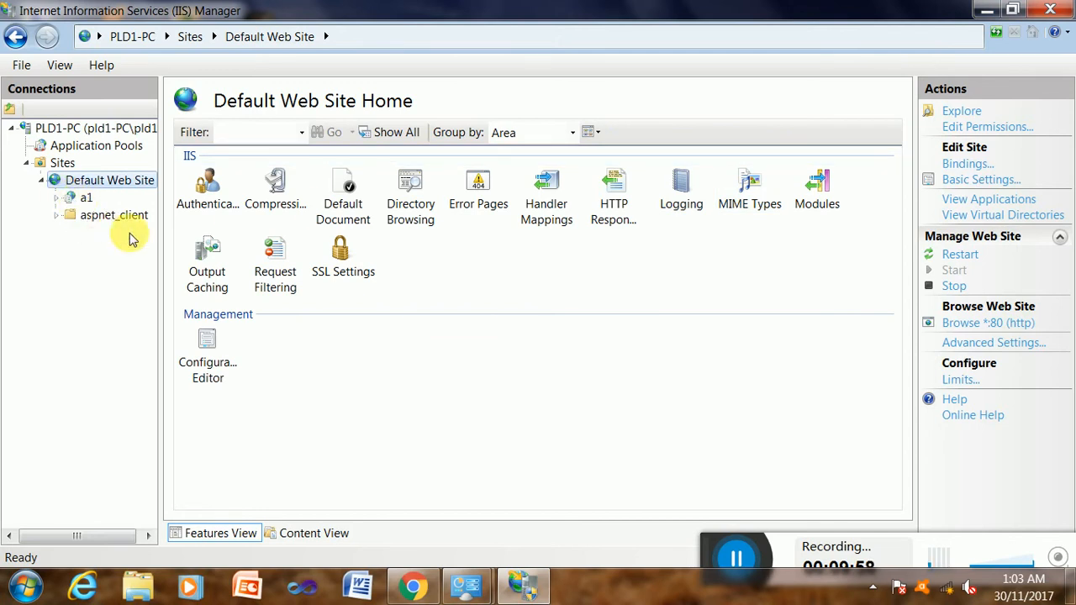
mouse_move(710, 552)
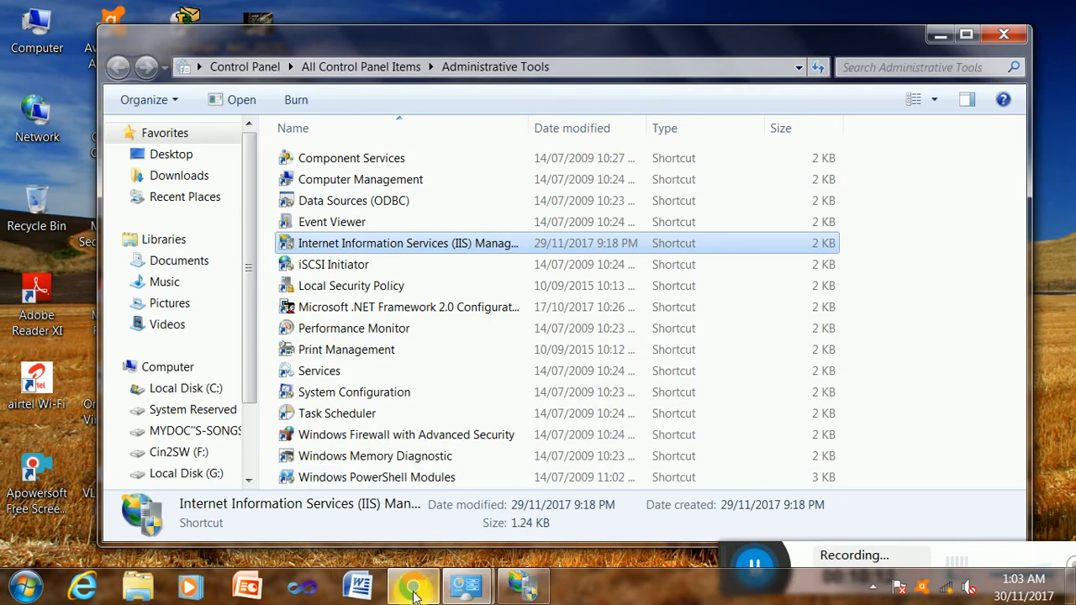
Step: Bring Chrome to the front, showing the localhost/a1/table.html table page
click(412, 586)
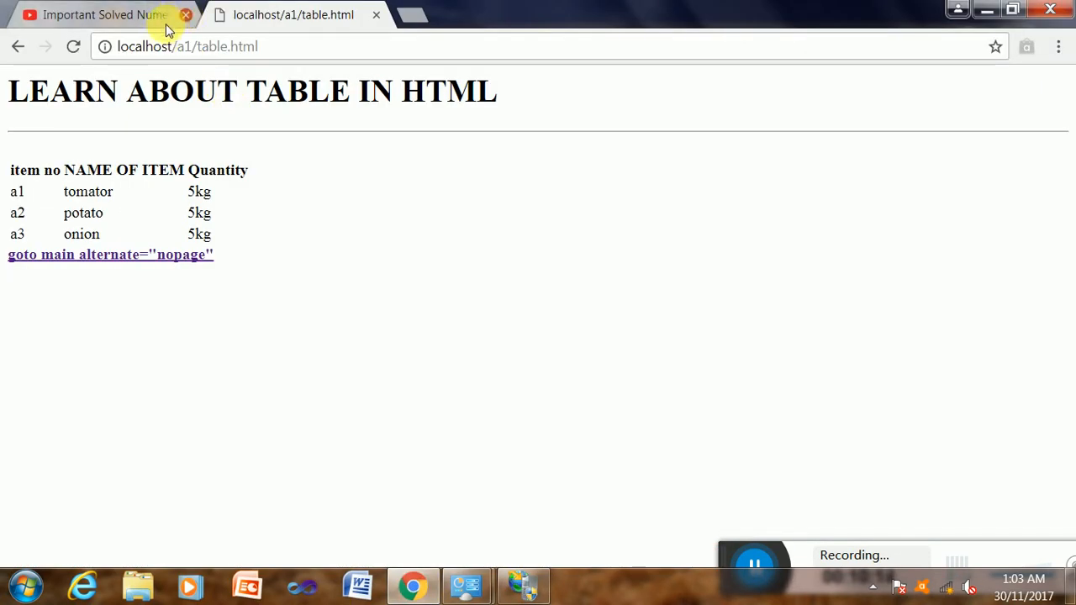
Step: Close the YouTube tab and start entering 192.168.1.1/a1 in a new tab
click(186, 15)
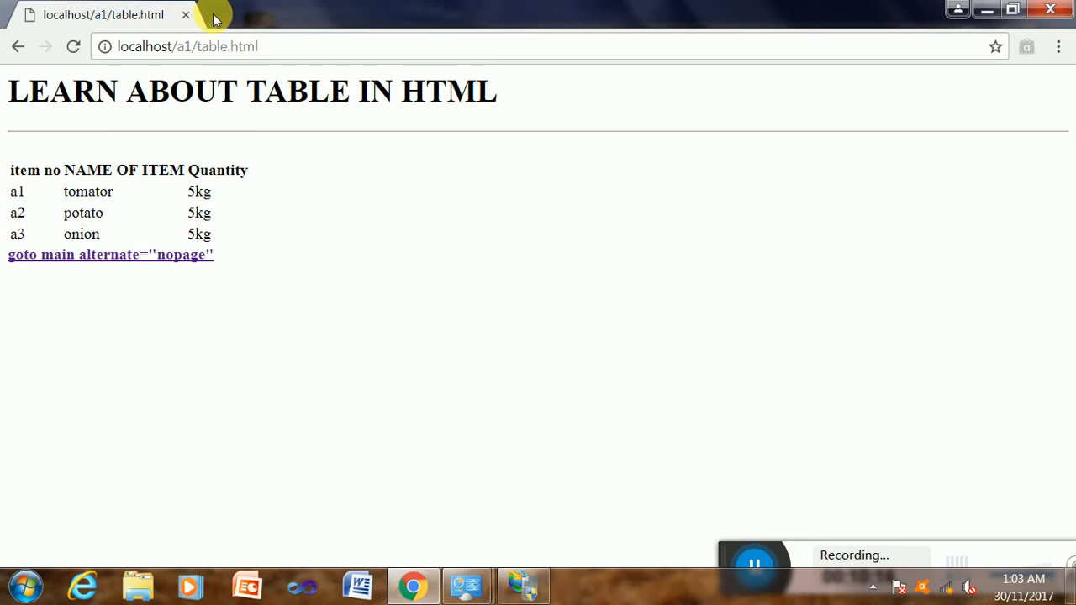
click(213, 15)
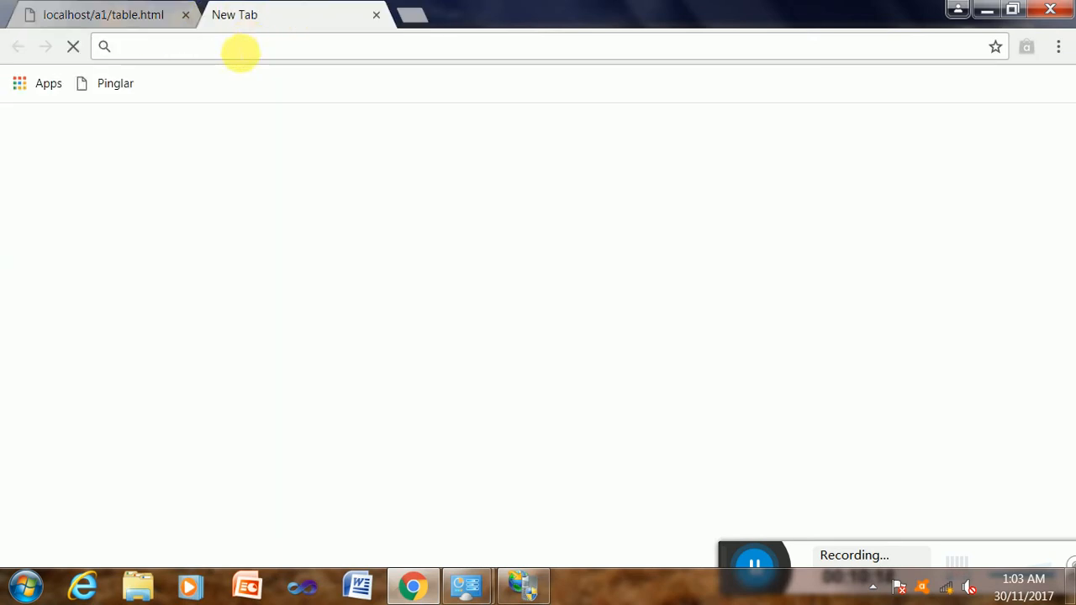
mouse_move(193, 53)
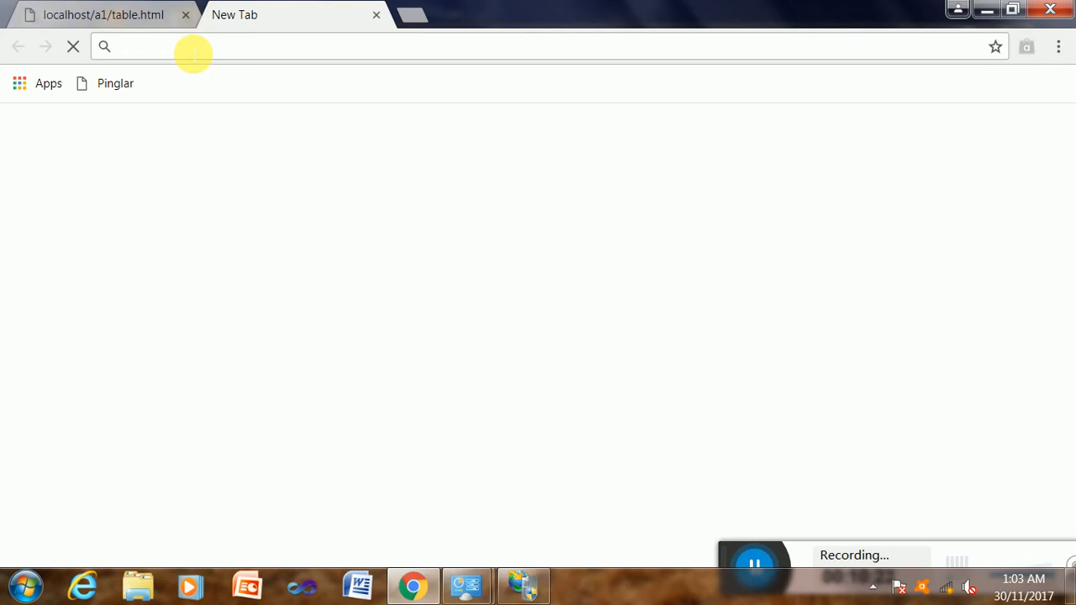
text(10)
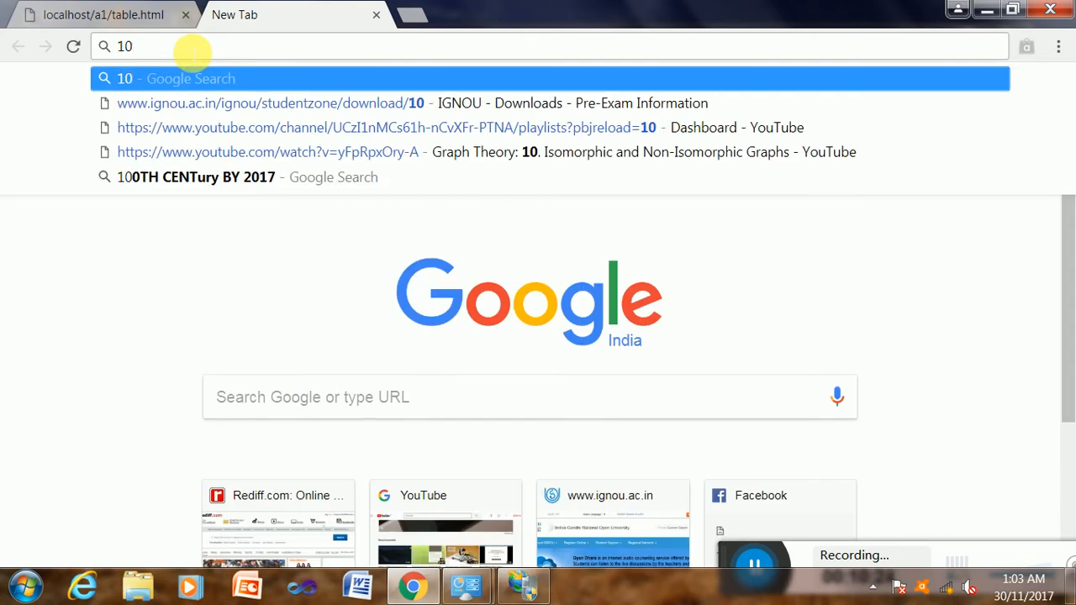
key(Backspace)
text(92.168.1.1/a1/)
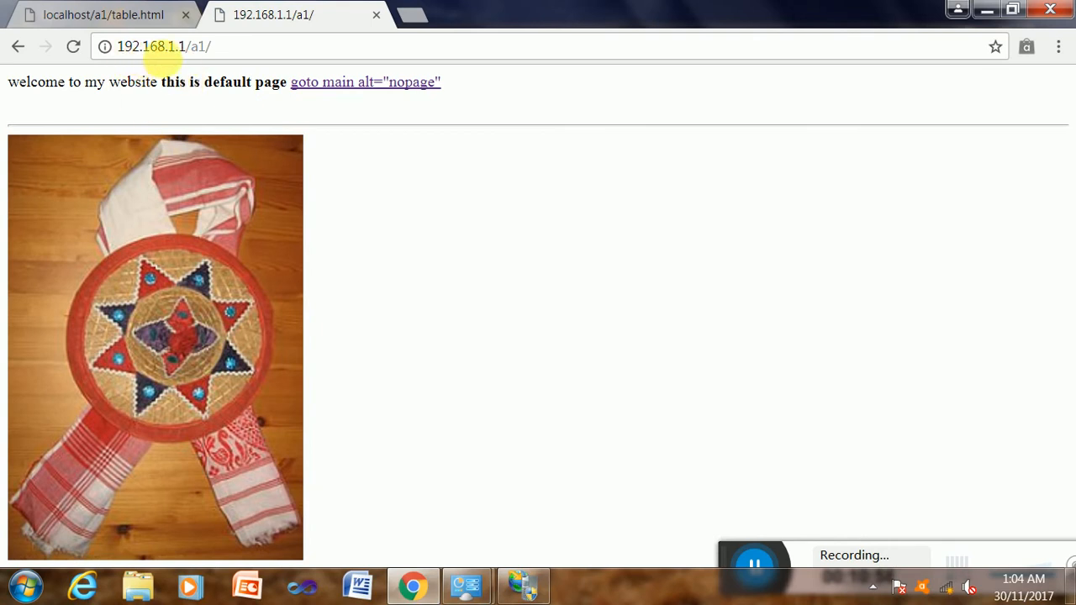
mouse_move(144, 69)
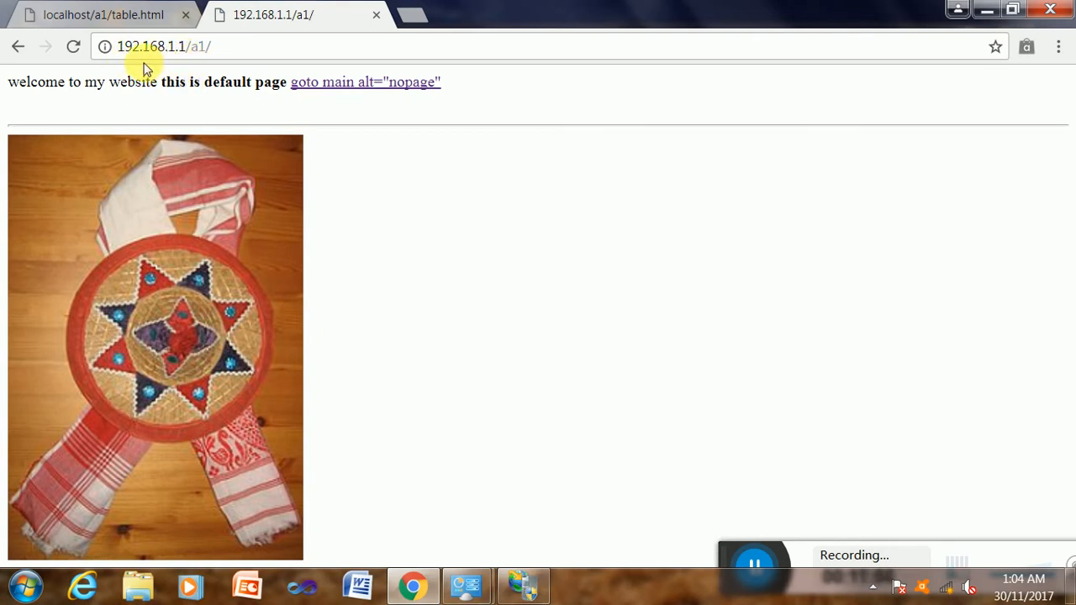
mouse_move(384, 220)
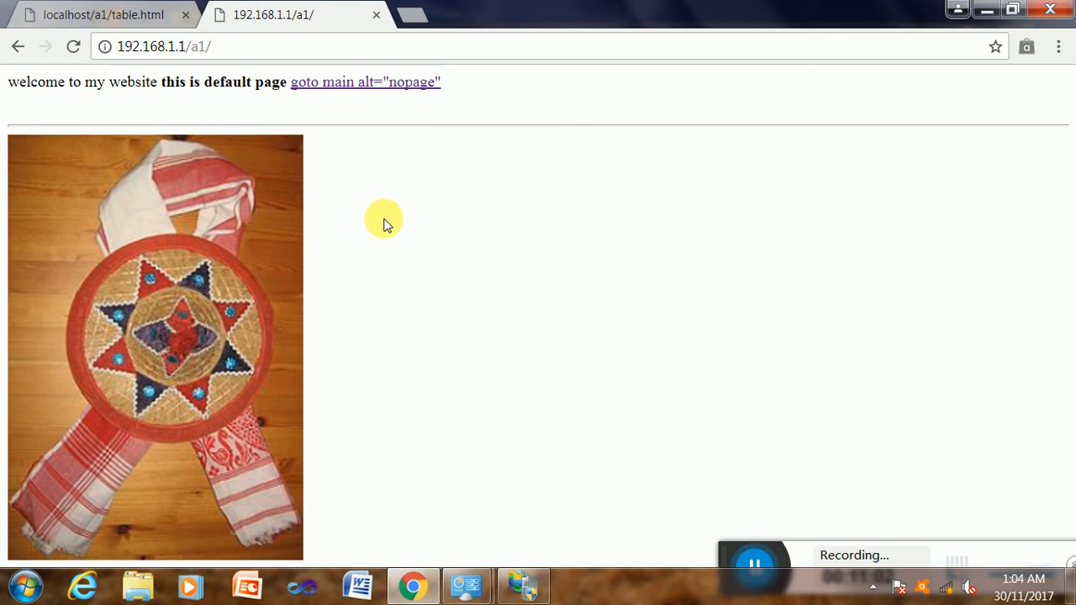
mouse_move(316, 232)
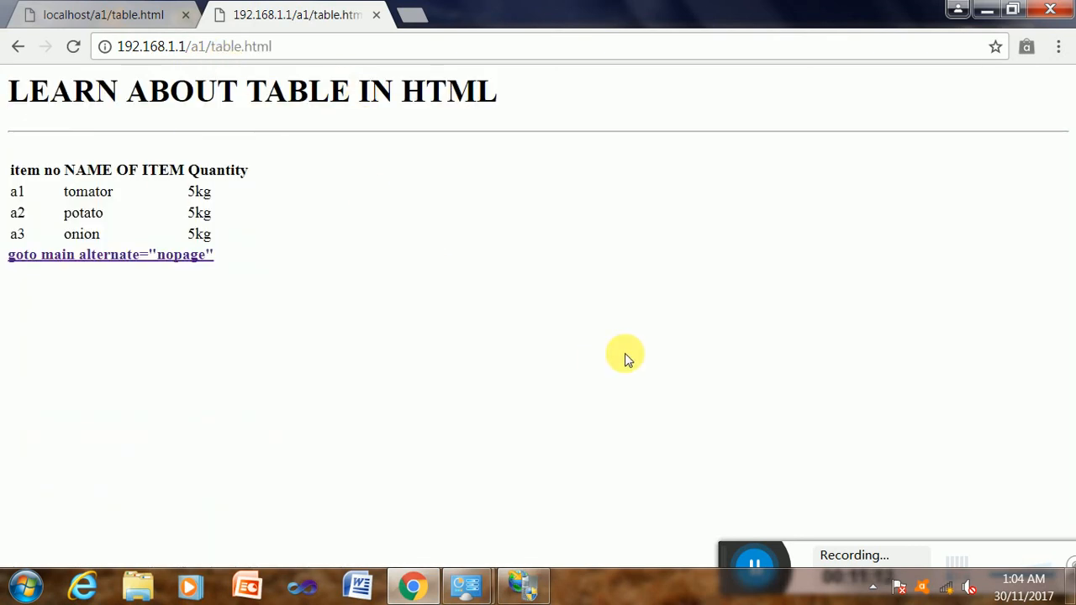
mouse_move(683, 504)
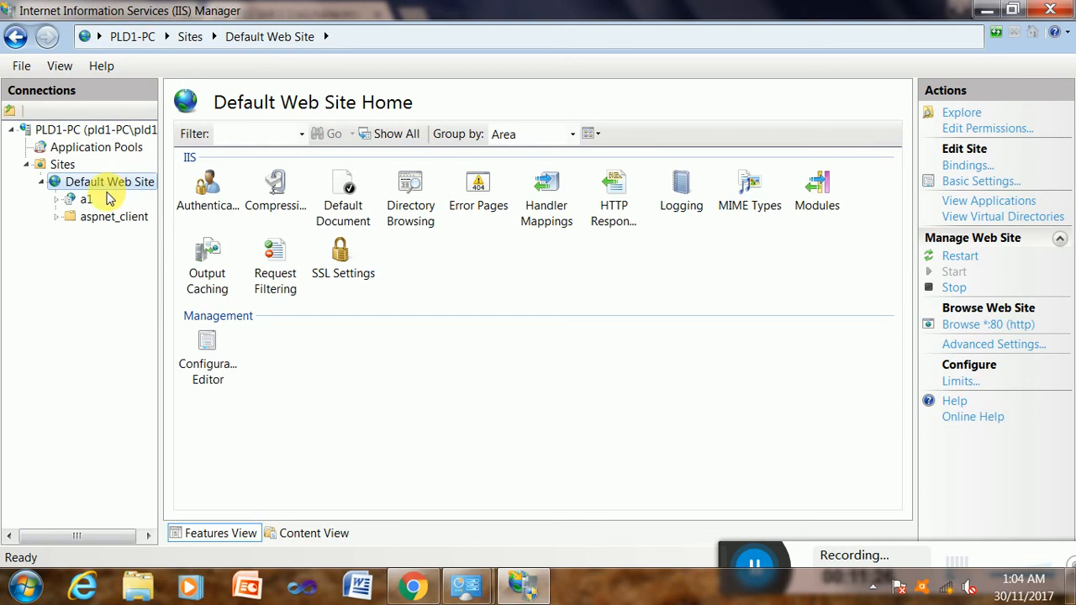
mouse_move(110, 181)
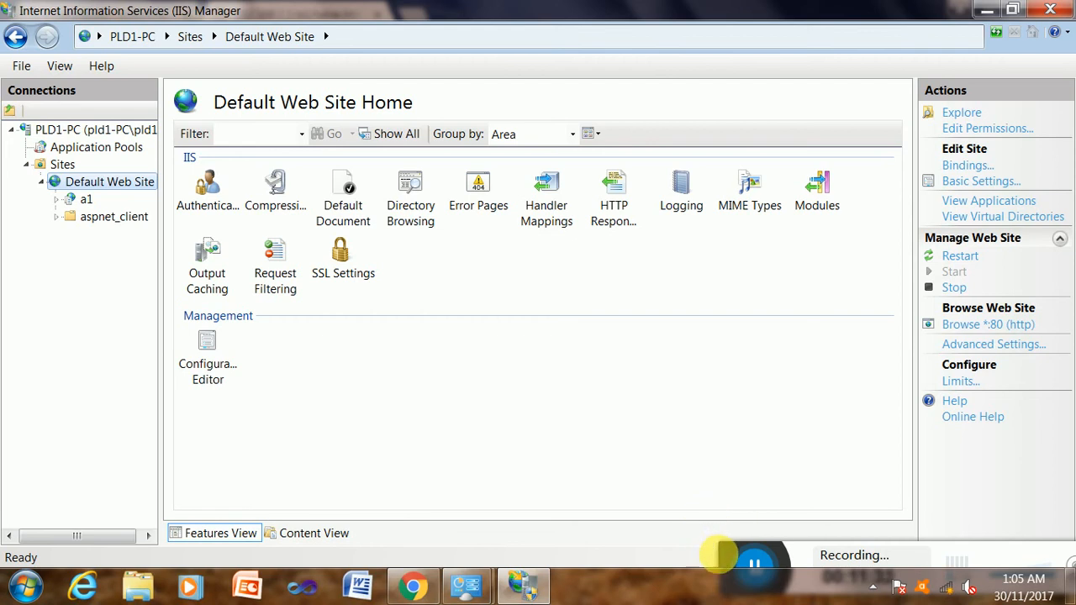
mouse_move(729, 561)
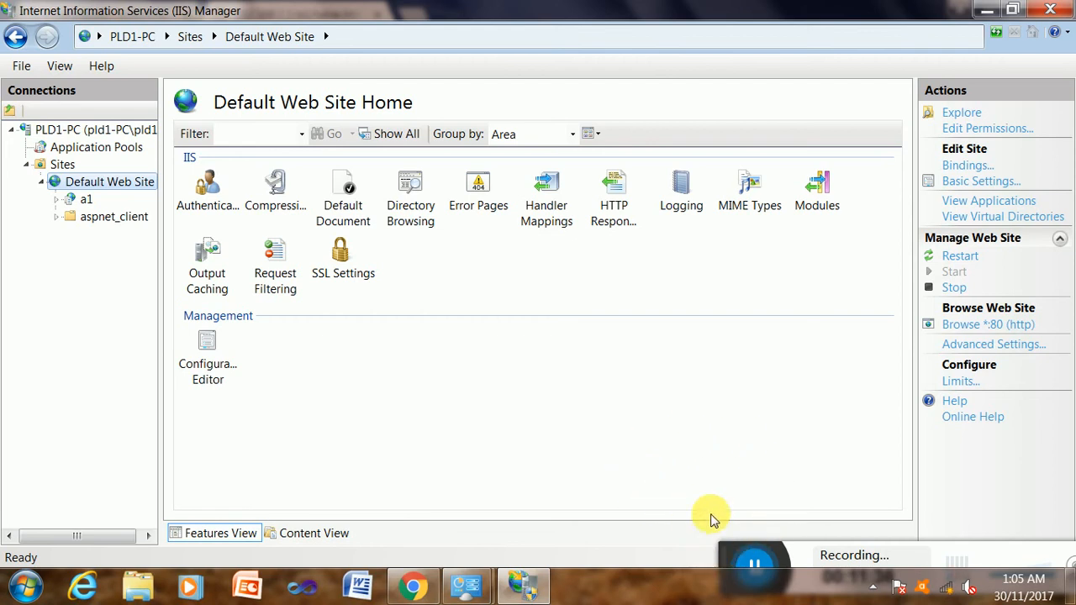
mouse_move(635, 468)
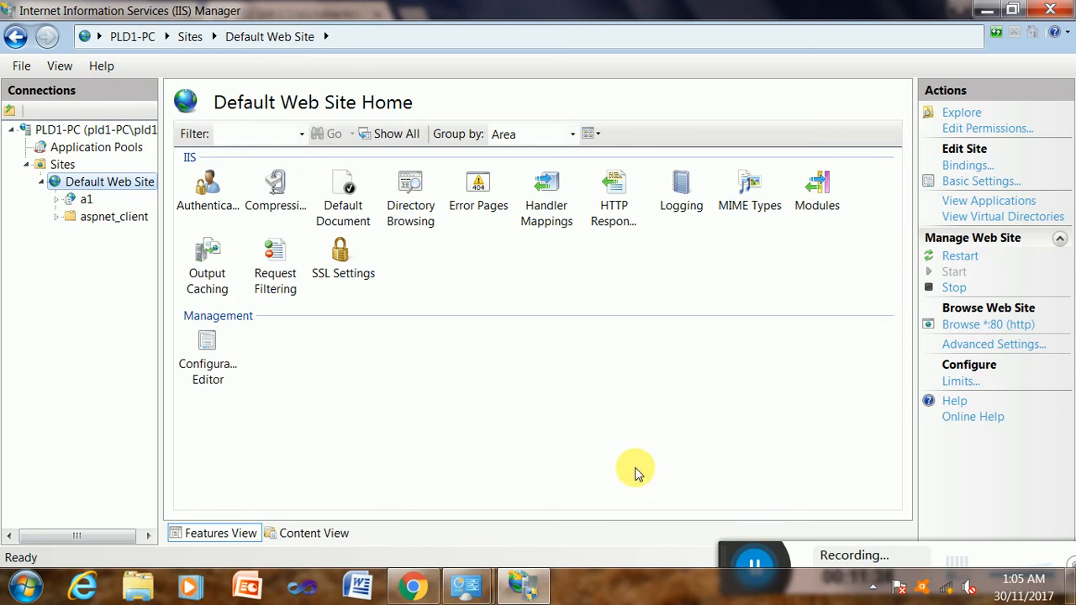
mouse_move(782, 526)
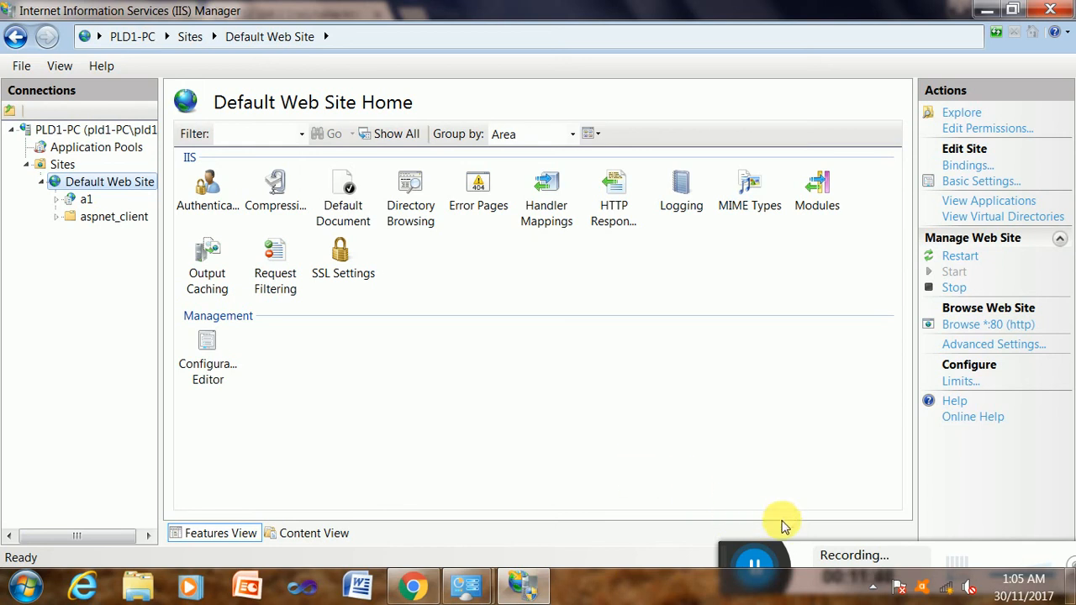
mouse_move(765, 522)
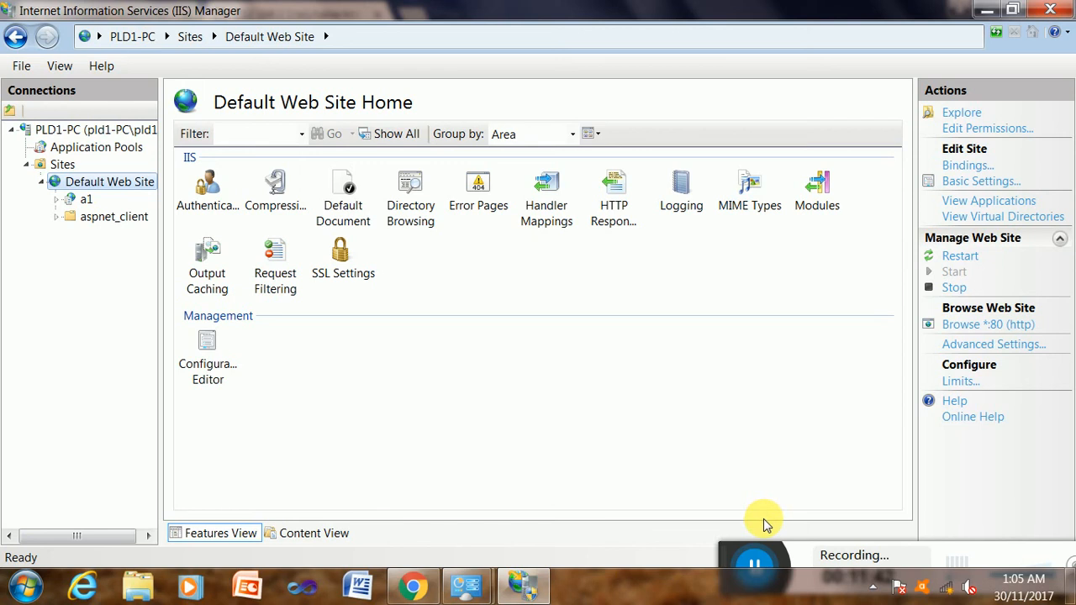